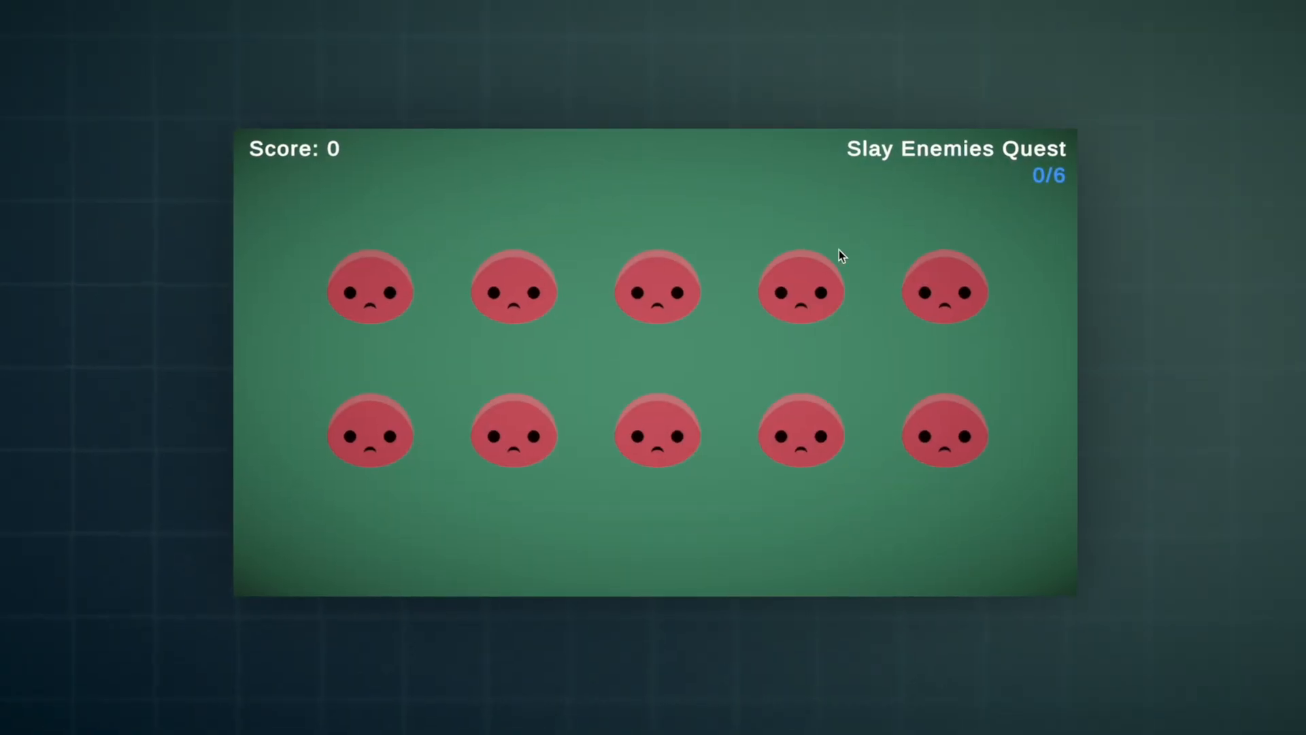
Destroy four slimes so they drop coins and the Slay Enemies Quest completes
click(800, 288)
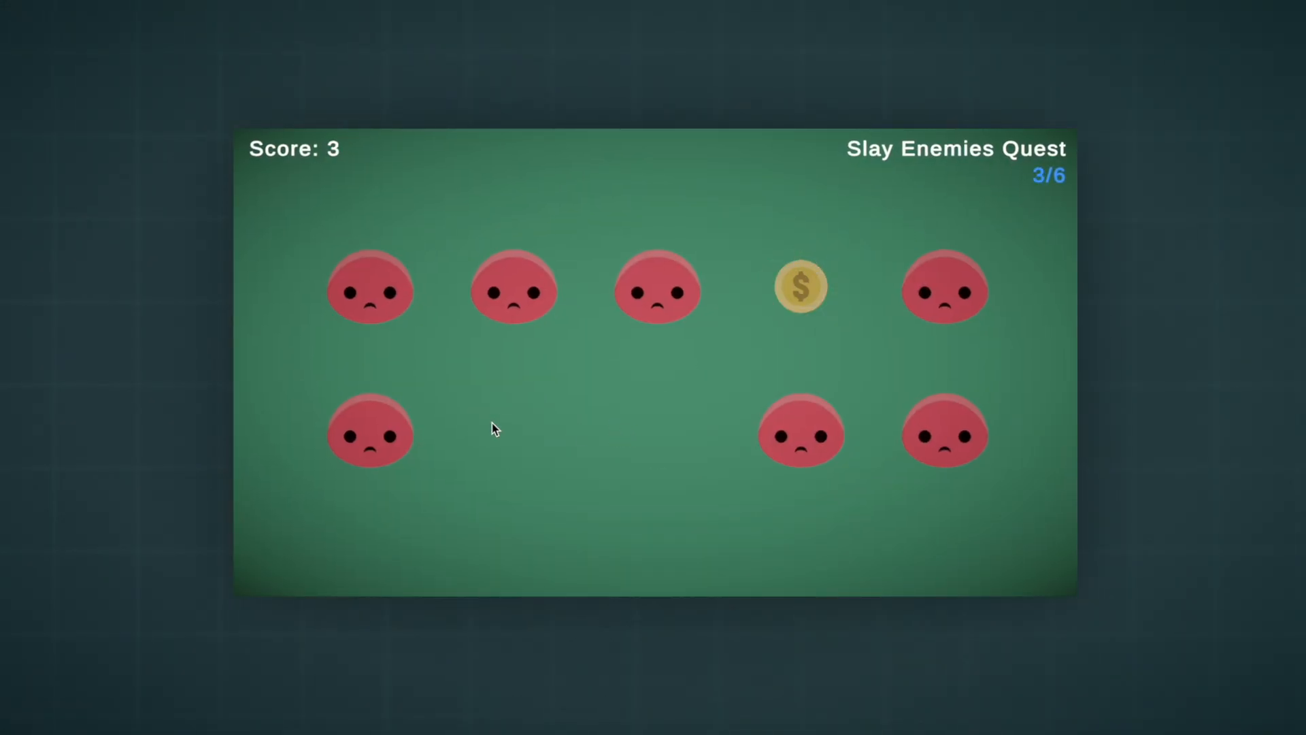
click(944, 431)
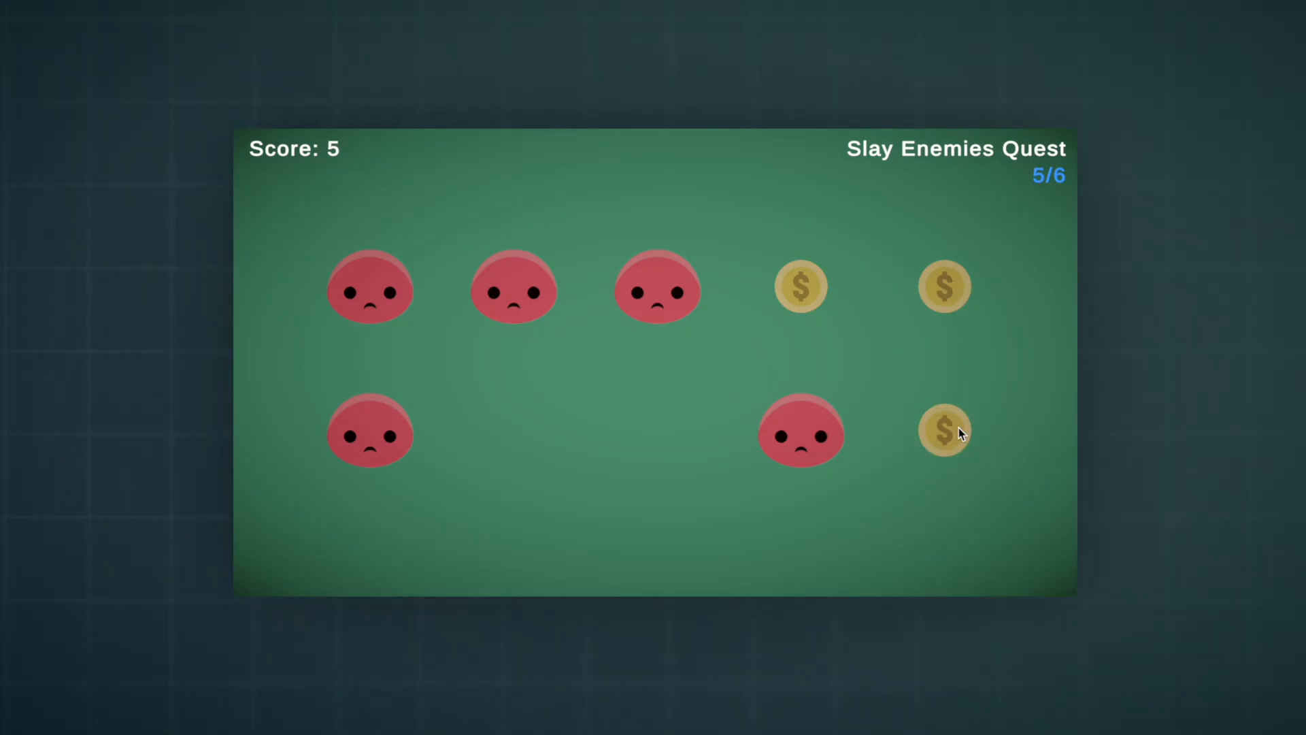
click(657, 288)
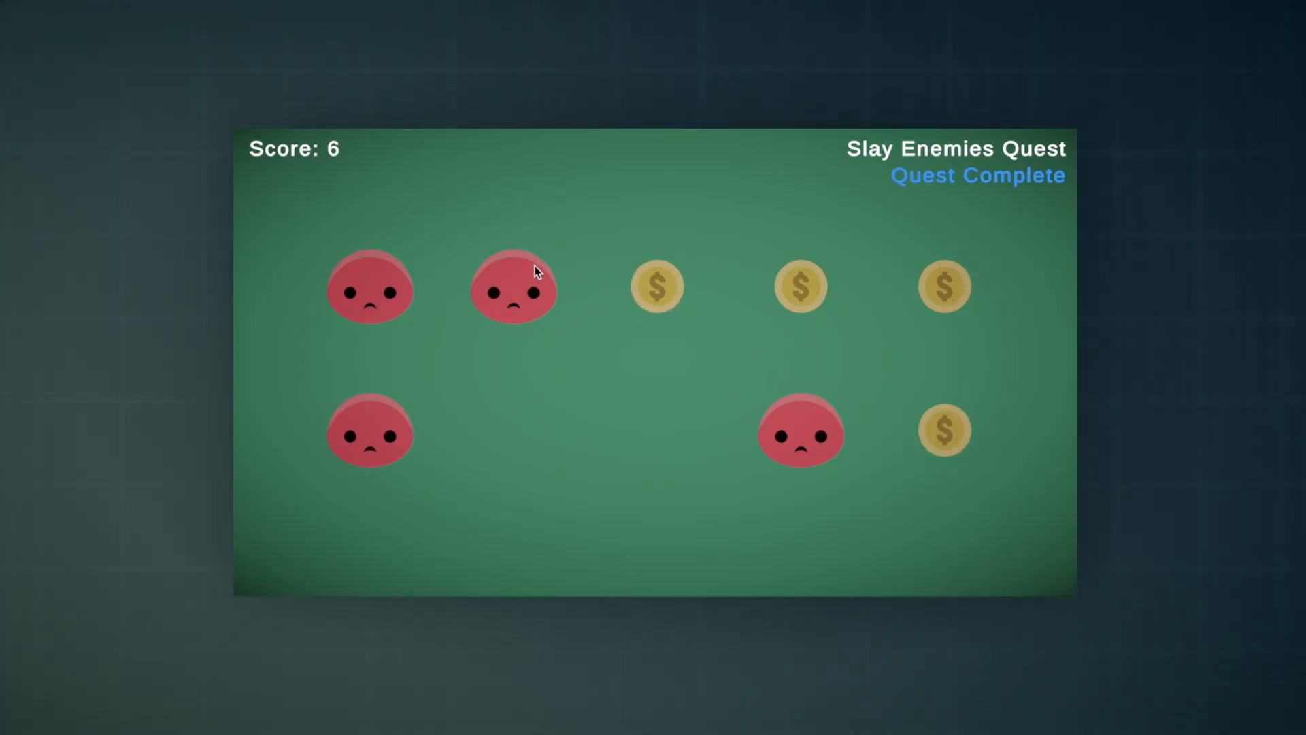
click(513, 287)
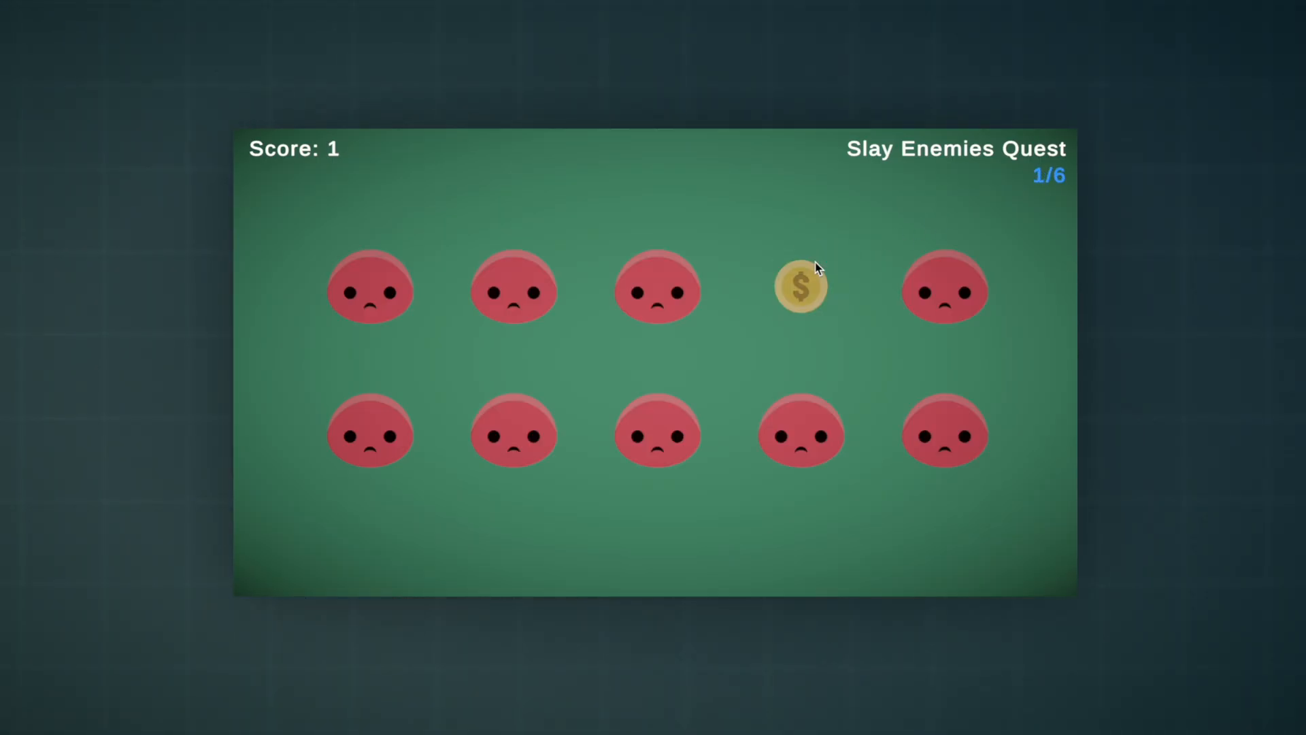
Destroy four more slimes in the new round, pushing past the quest goal
click(657, 433)
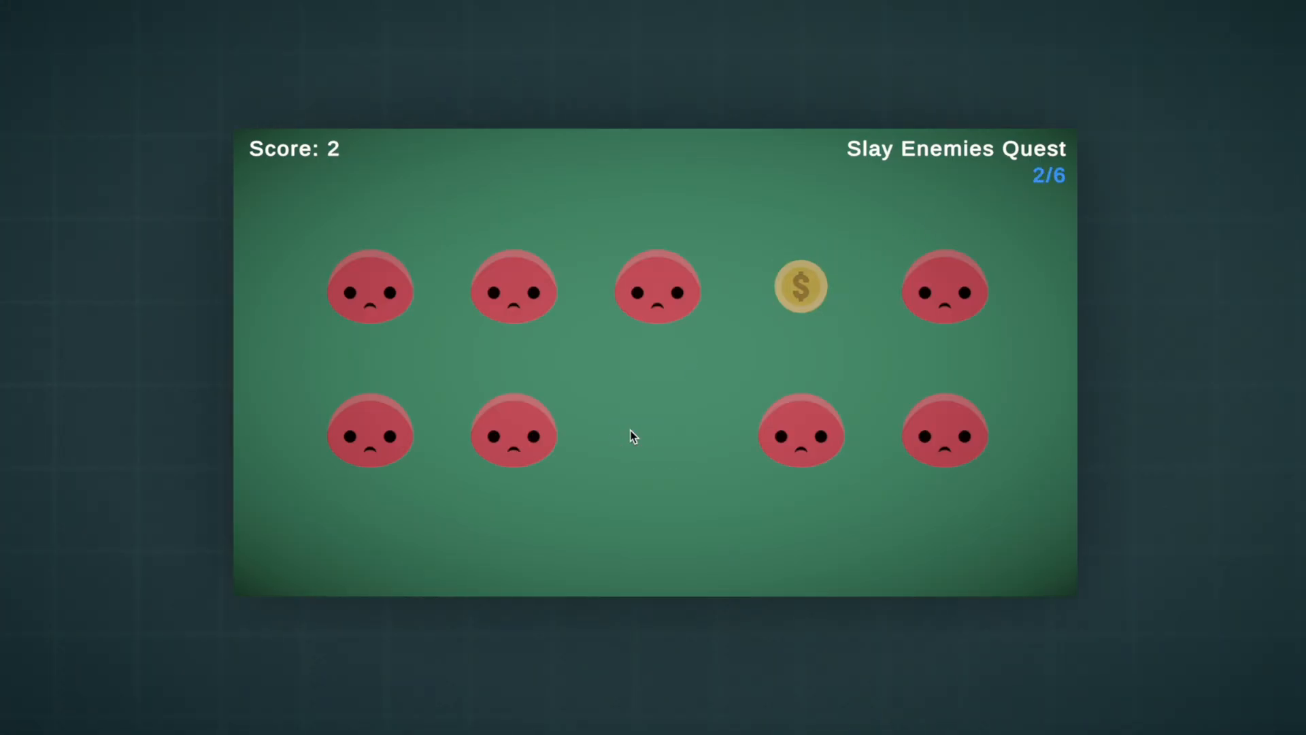
click(514, 431)
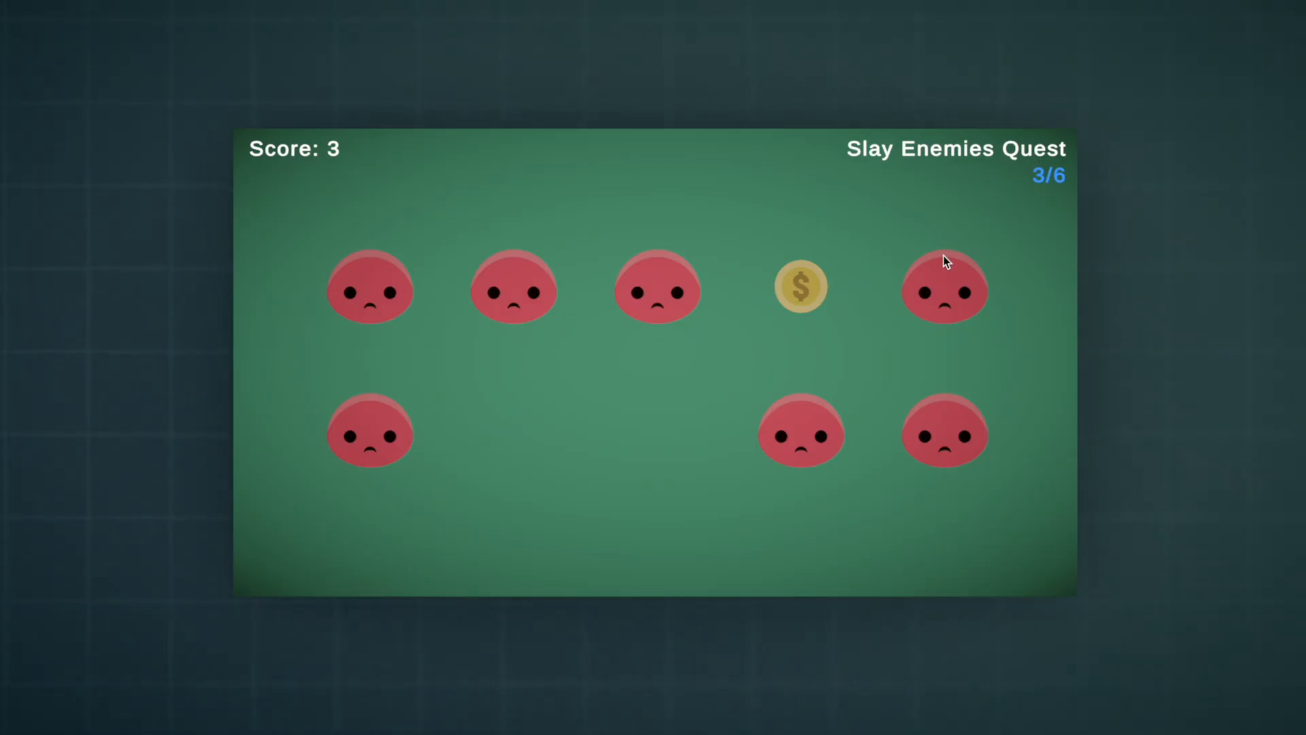
click(944, 289)
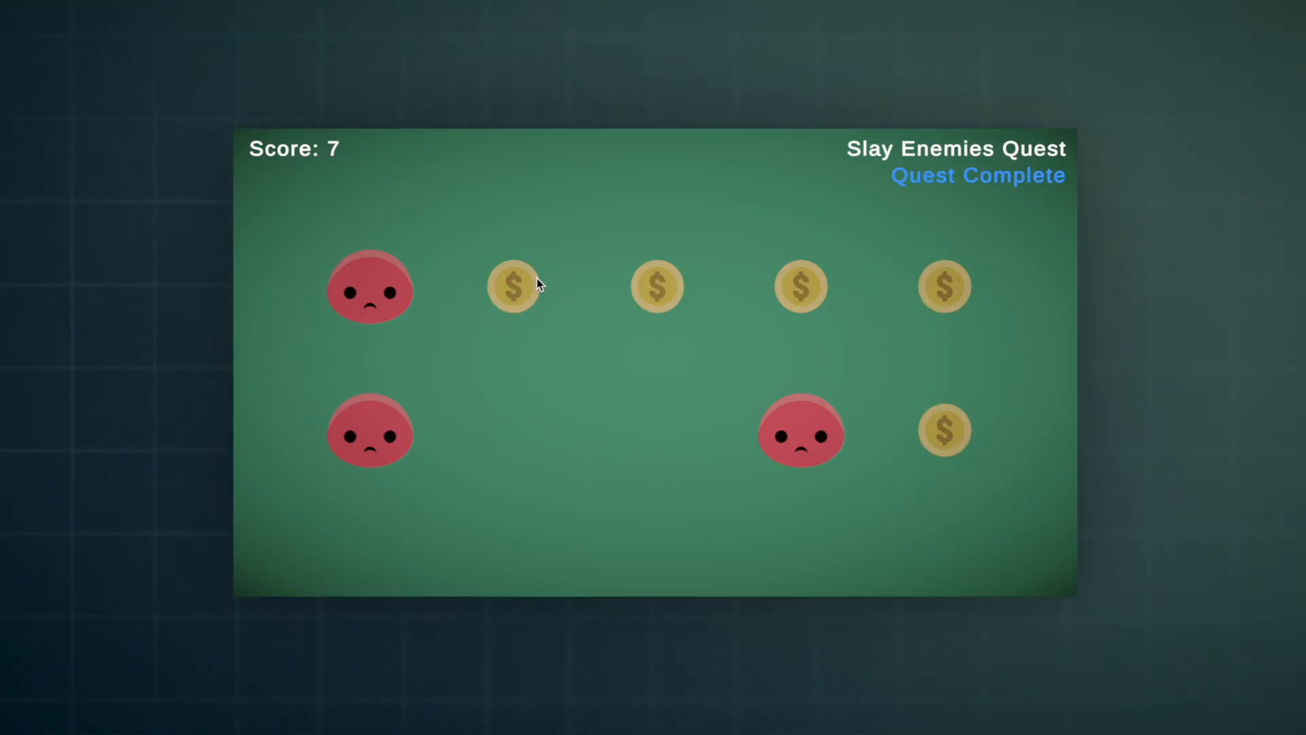
click(370, 287)
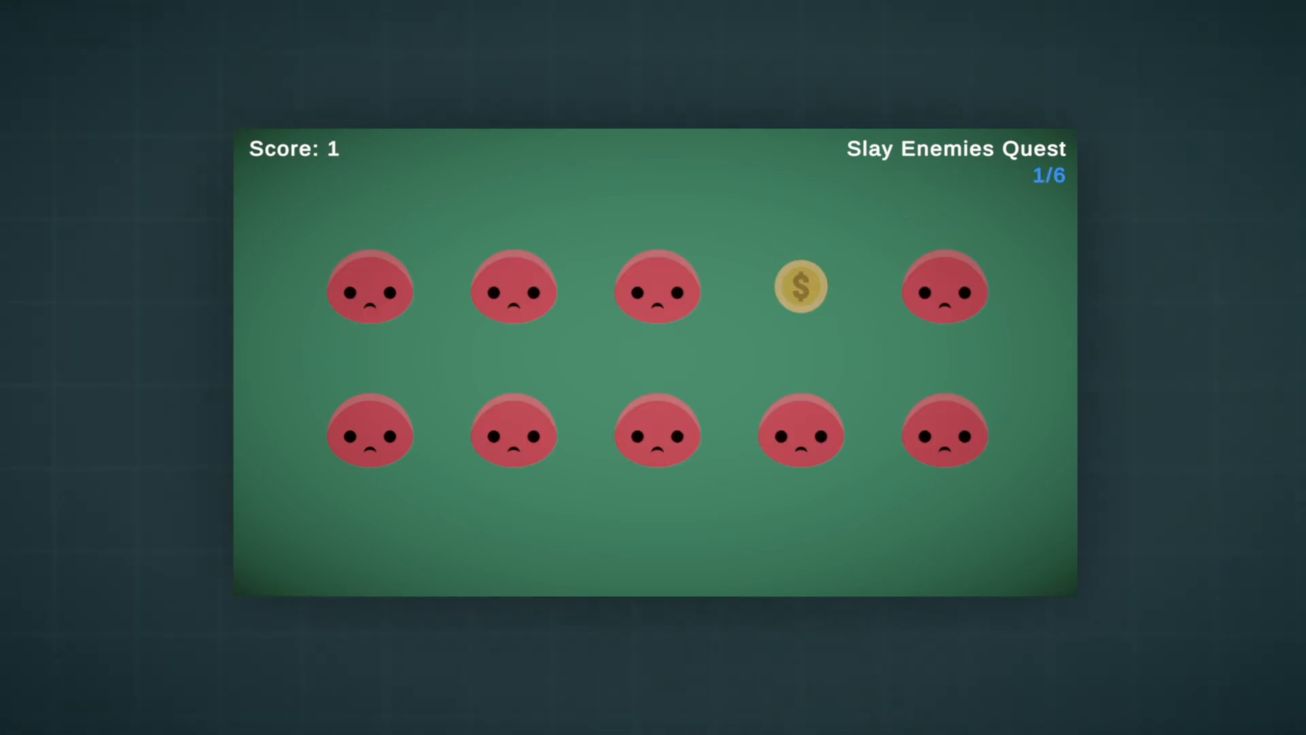
Destroy the remaining bottom-row slimes to keep raising the score
click(657, 432)
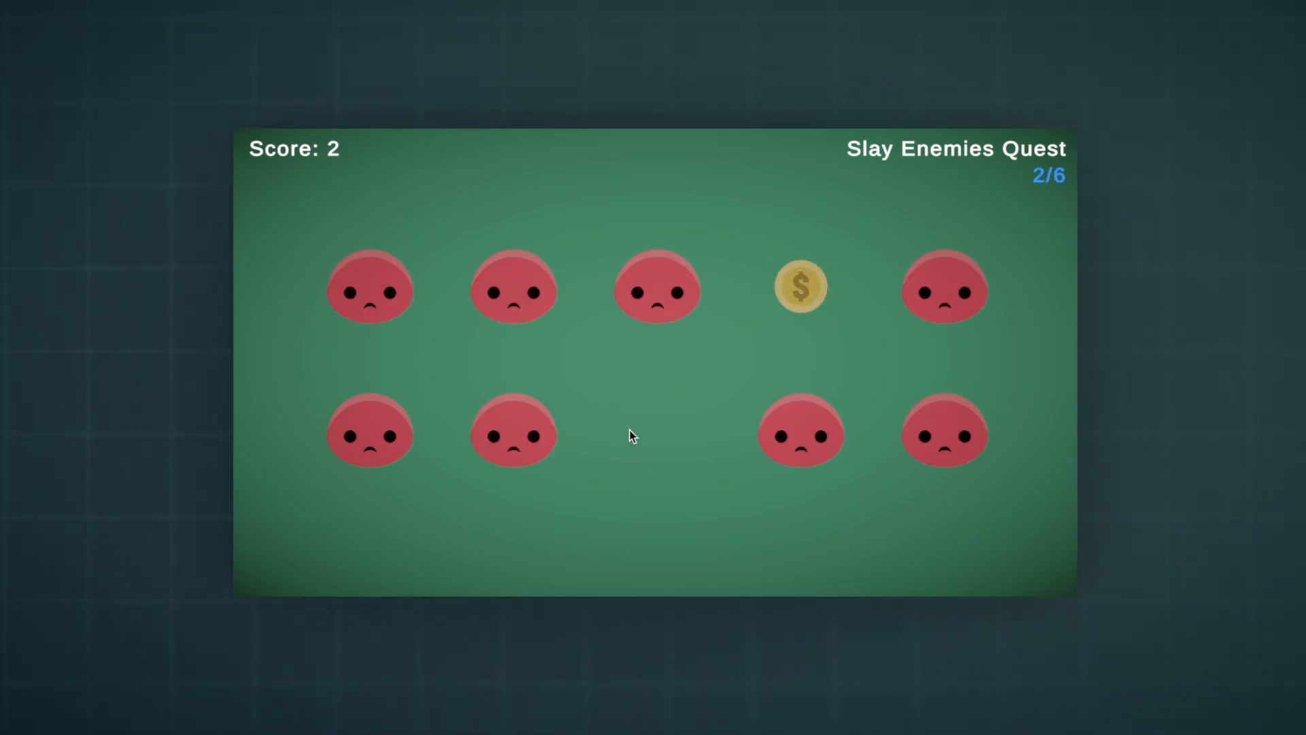
click(513, 431)
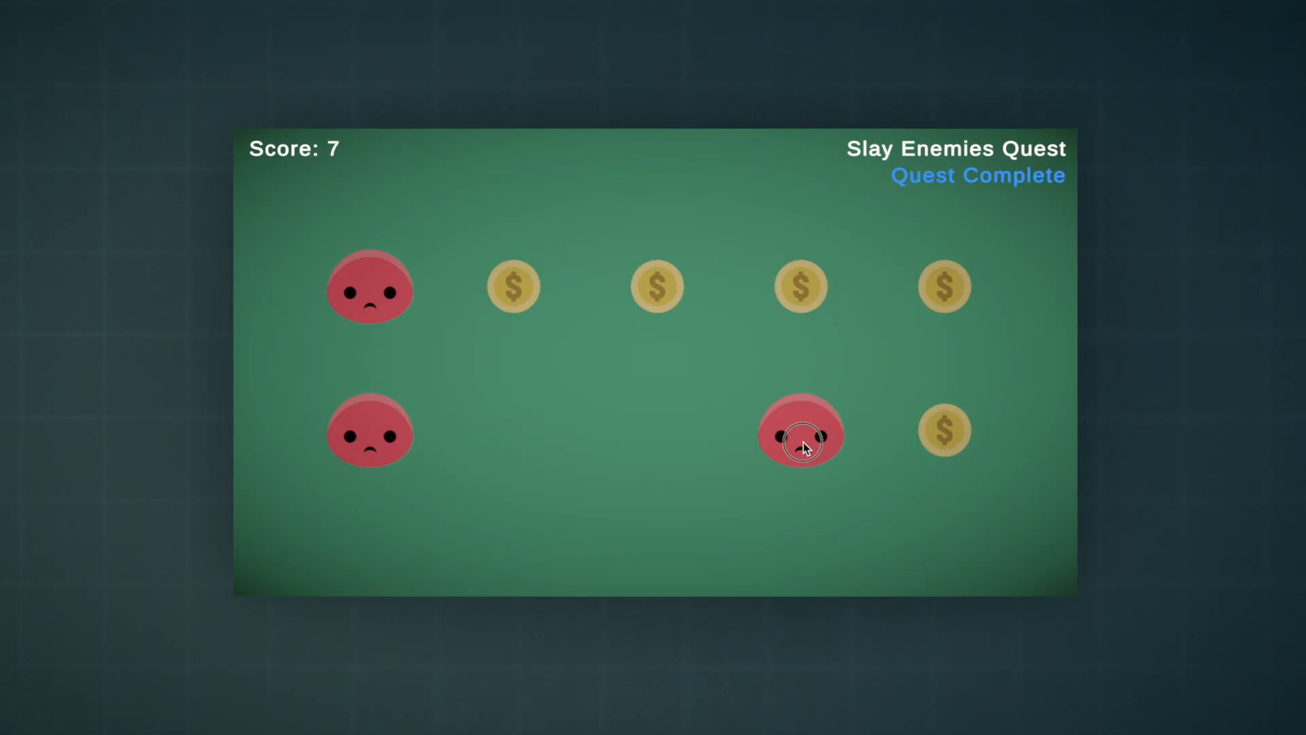
click(800, 433)
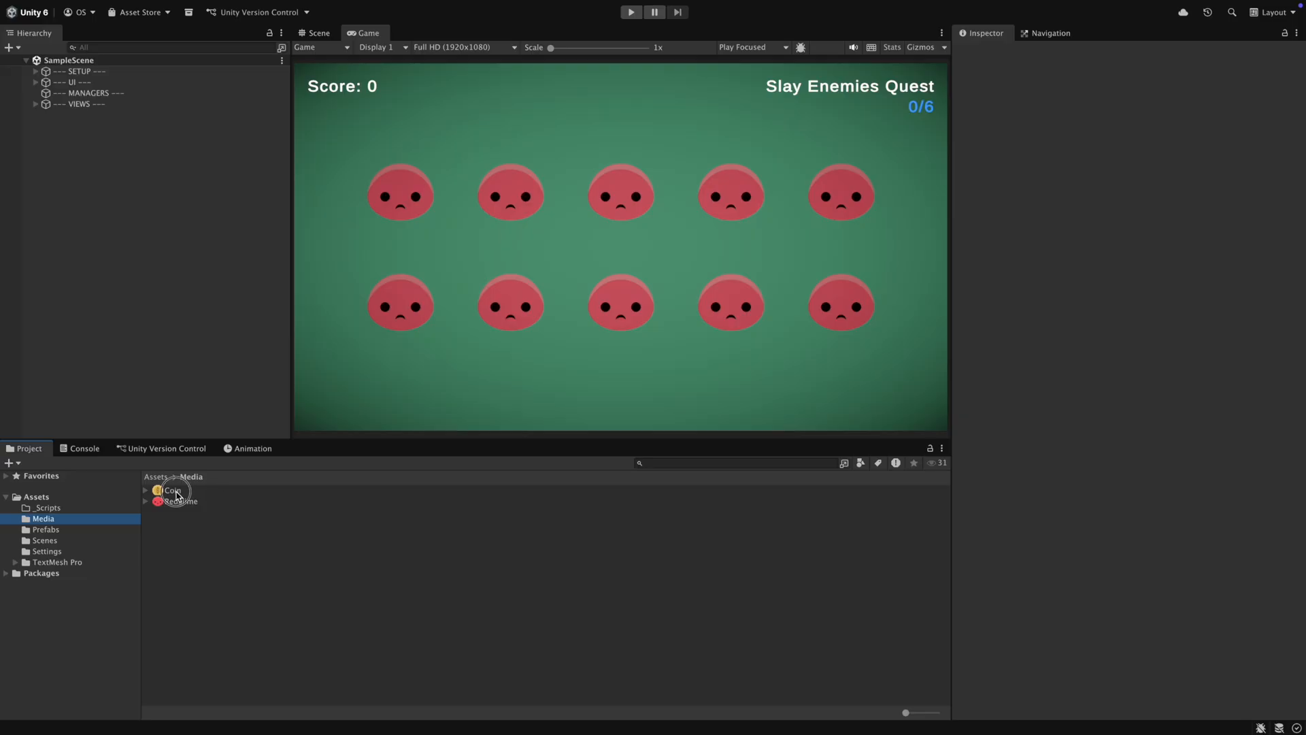
Inspect the RedSlime sprite and the Enemy prefab's root object, then return to the scene
click(181, 501)
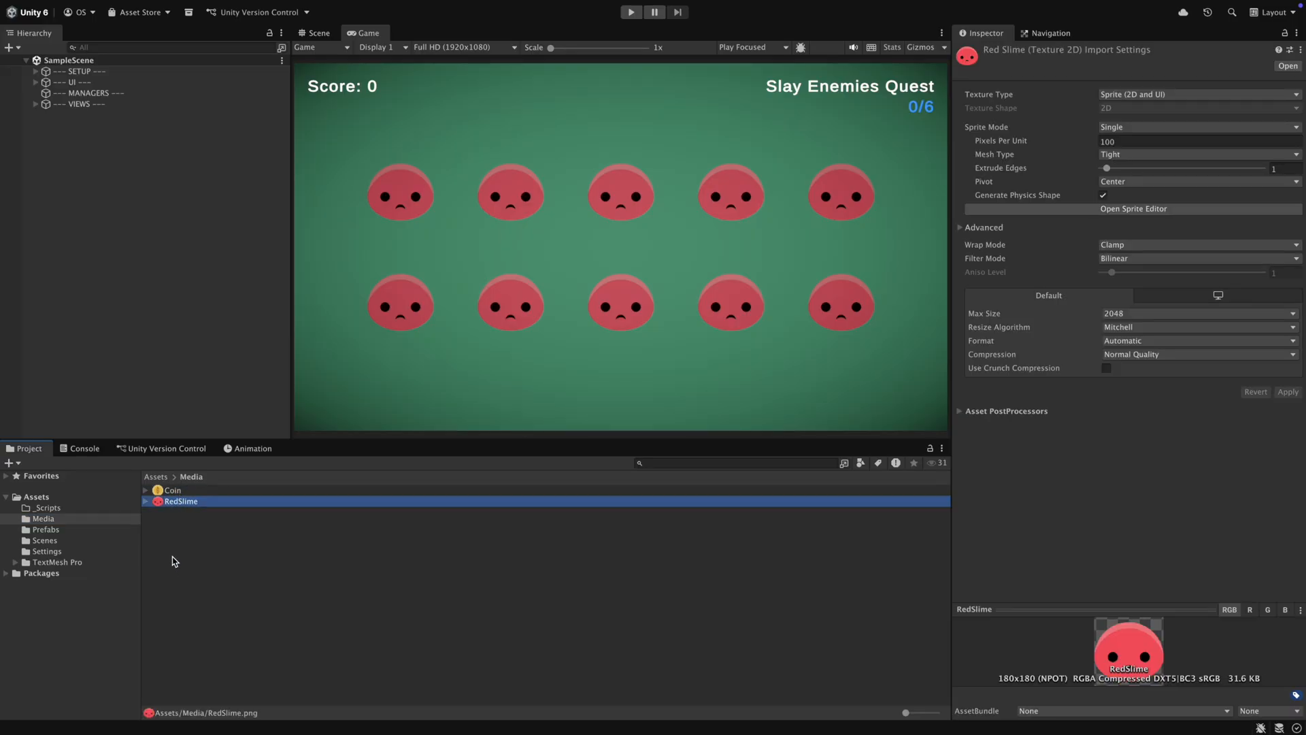
click(45, 529)
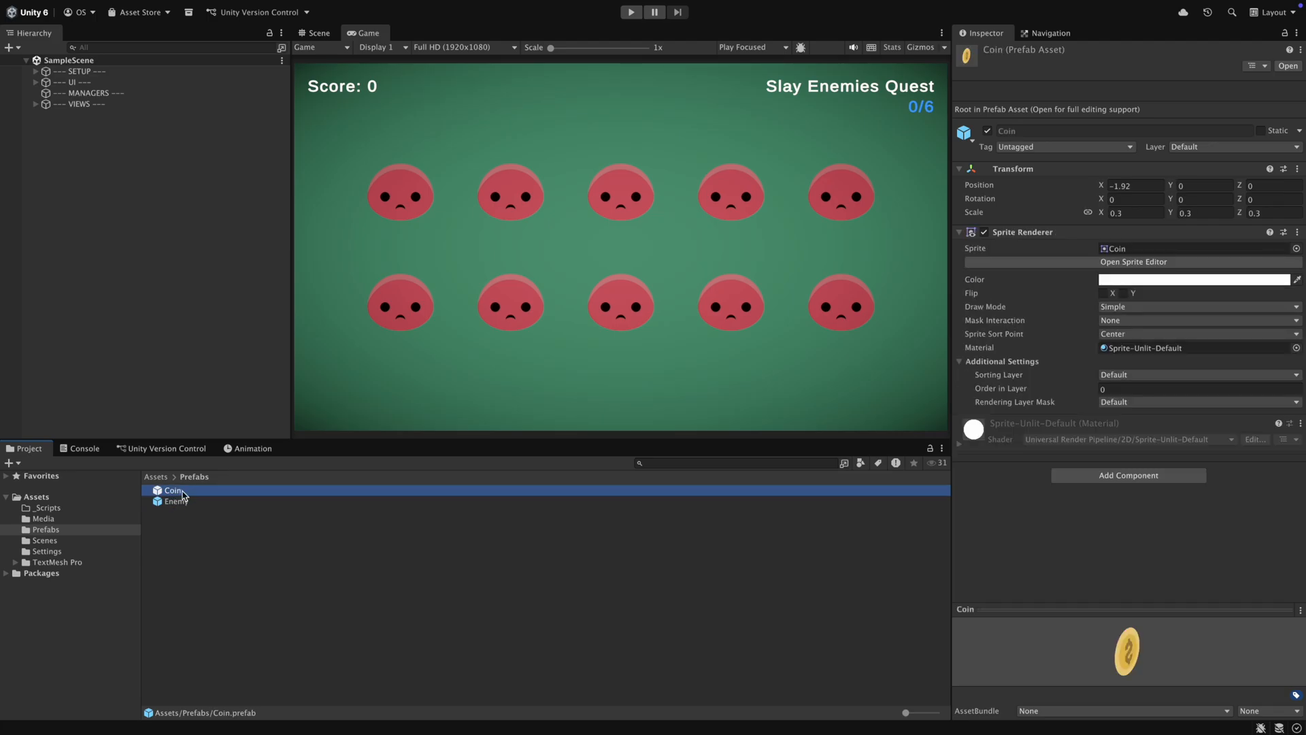
mouse_move(176, 500)
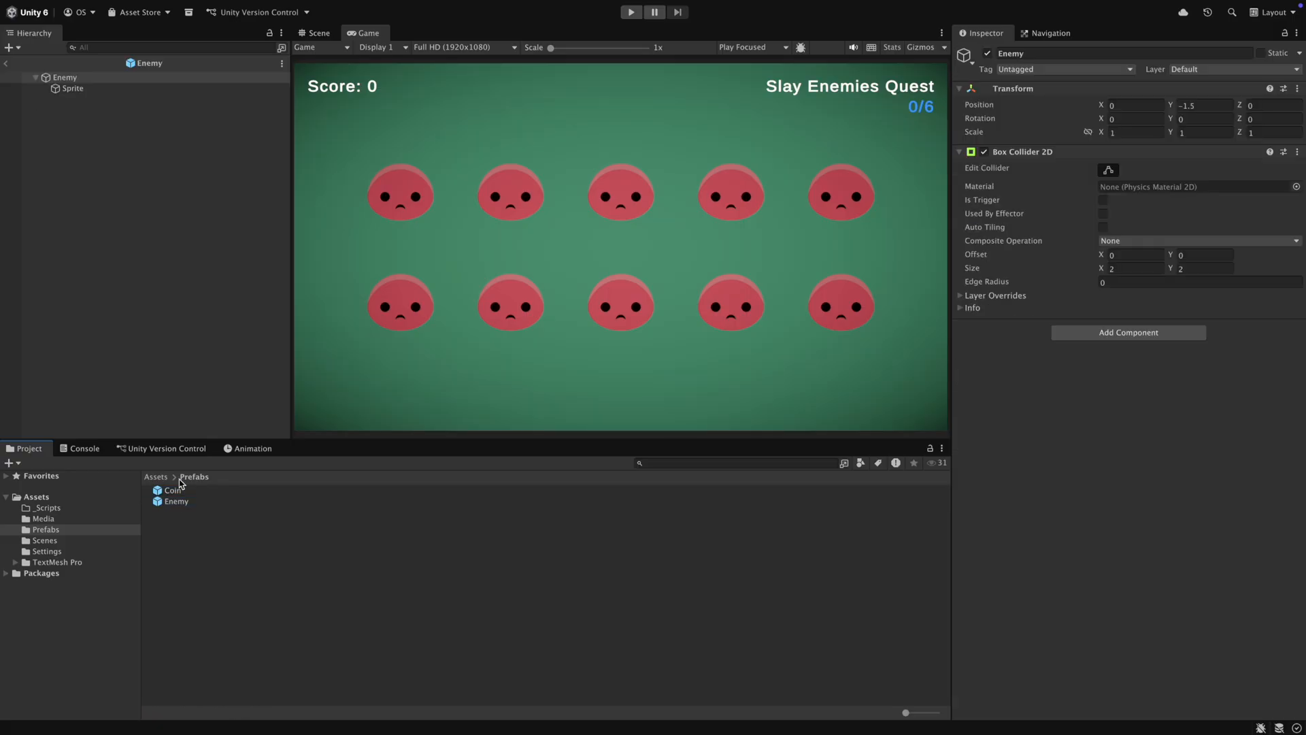
click(64, 76)
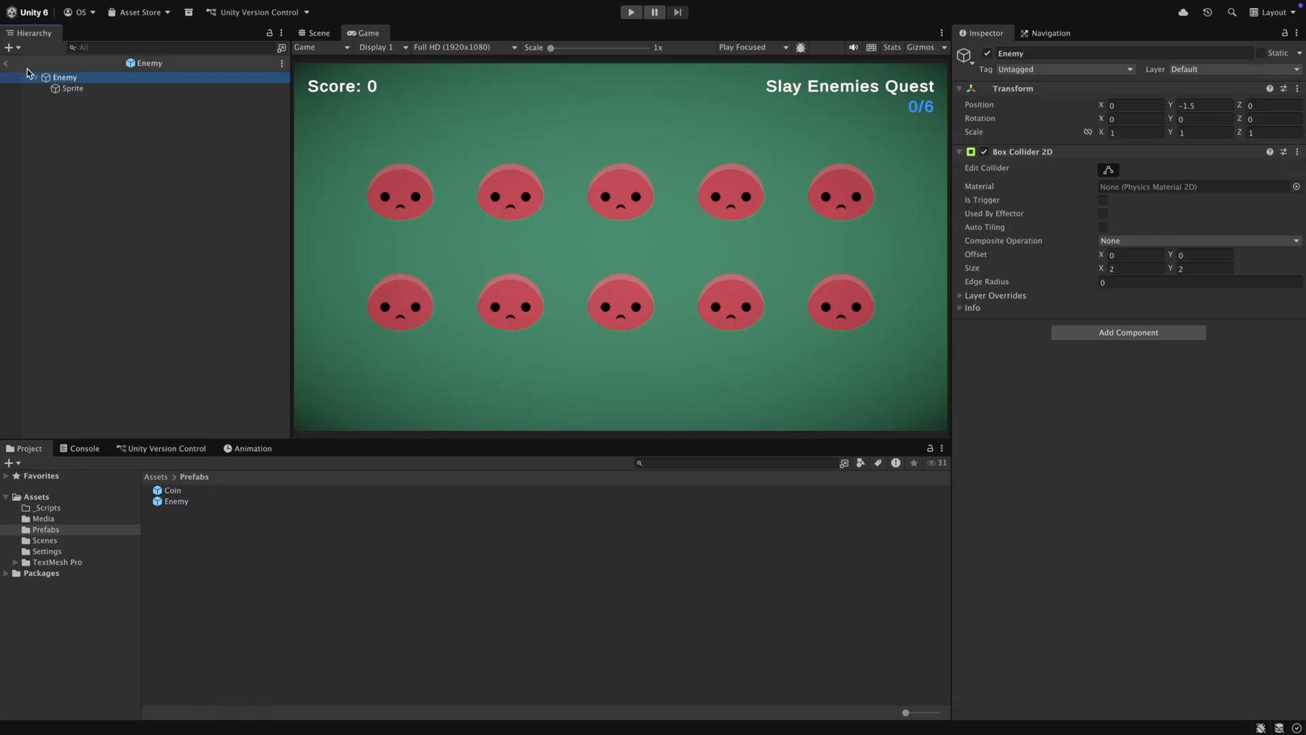
click(7, 64)
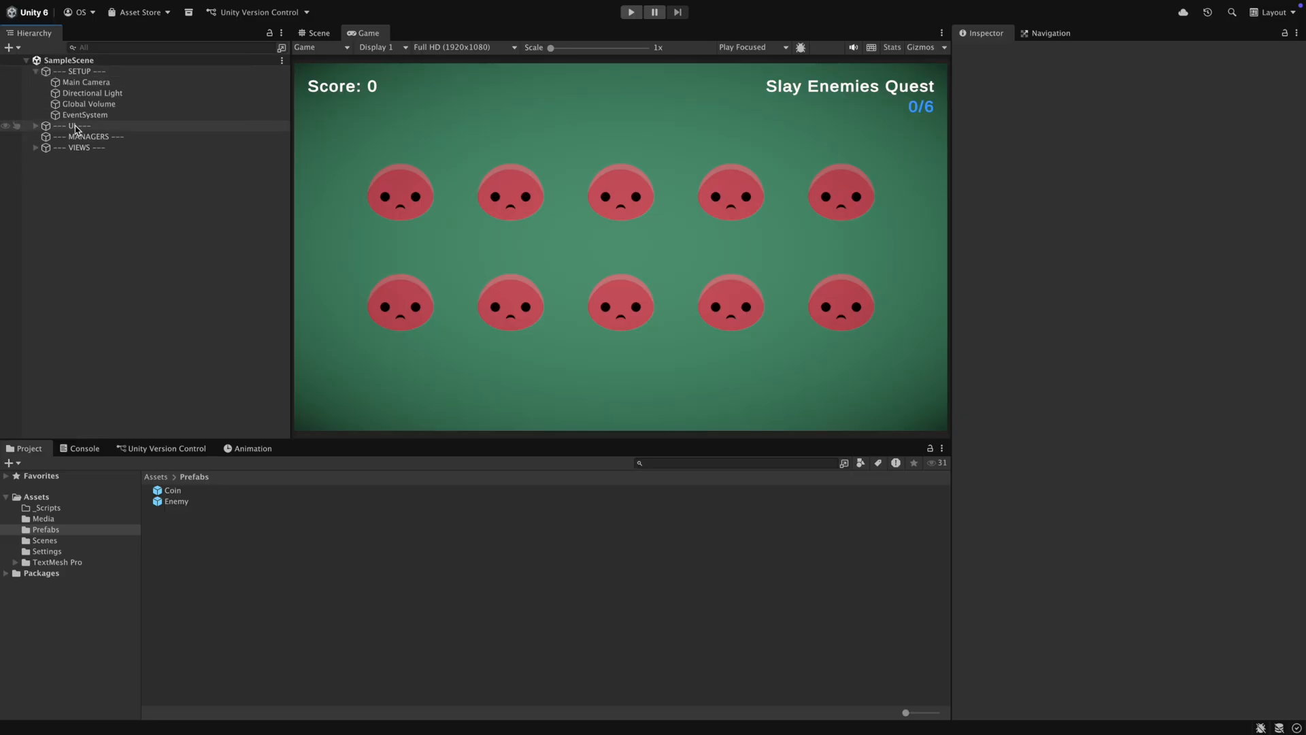
mouse_move(106, 76)
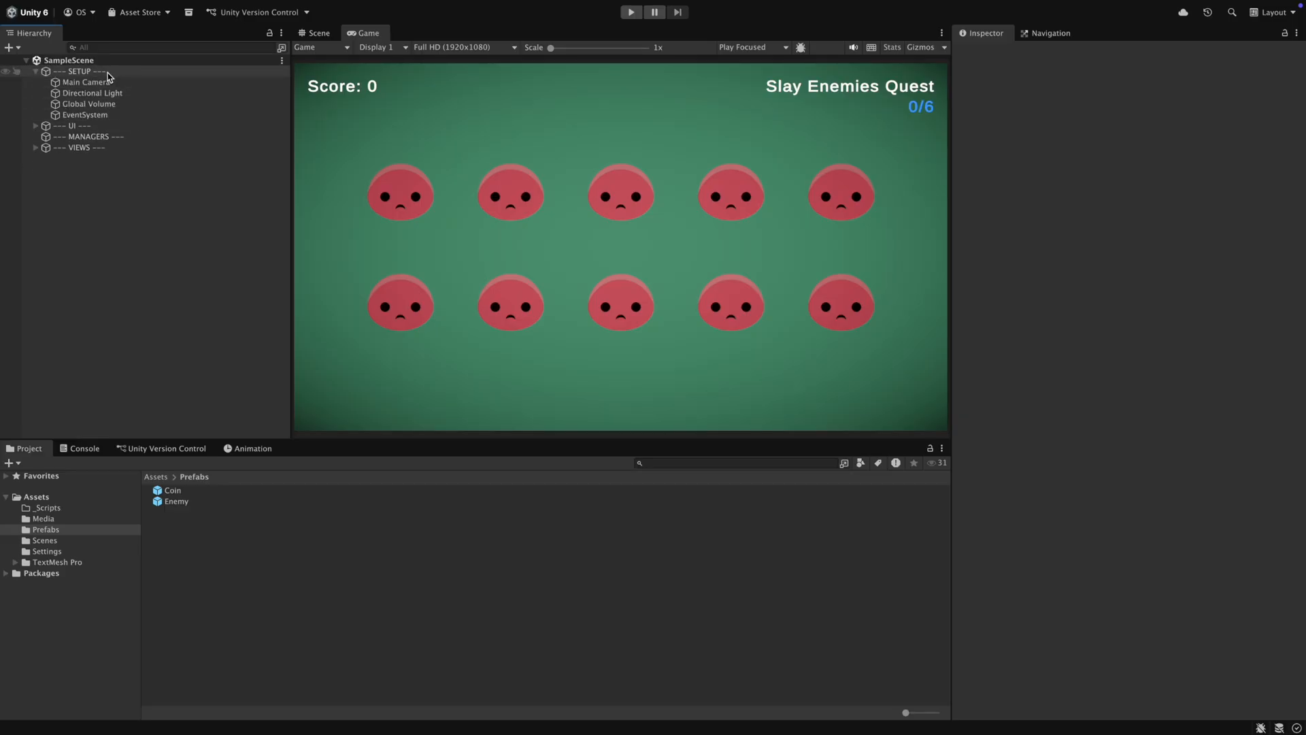
Expand the UI Canvas and VIEWS groups, inspect the first Enemy instance, and collapse VIEWS
click(36, 82)
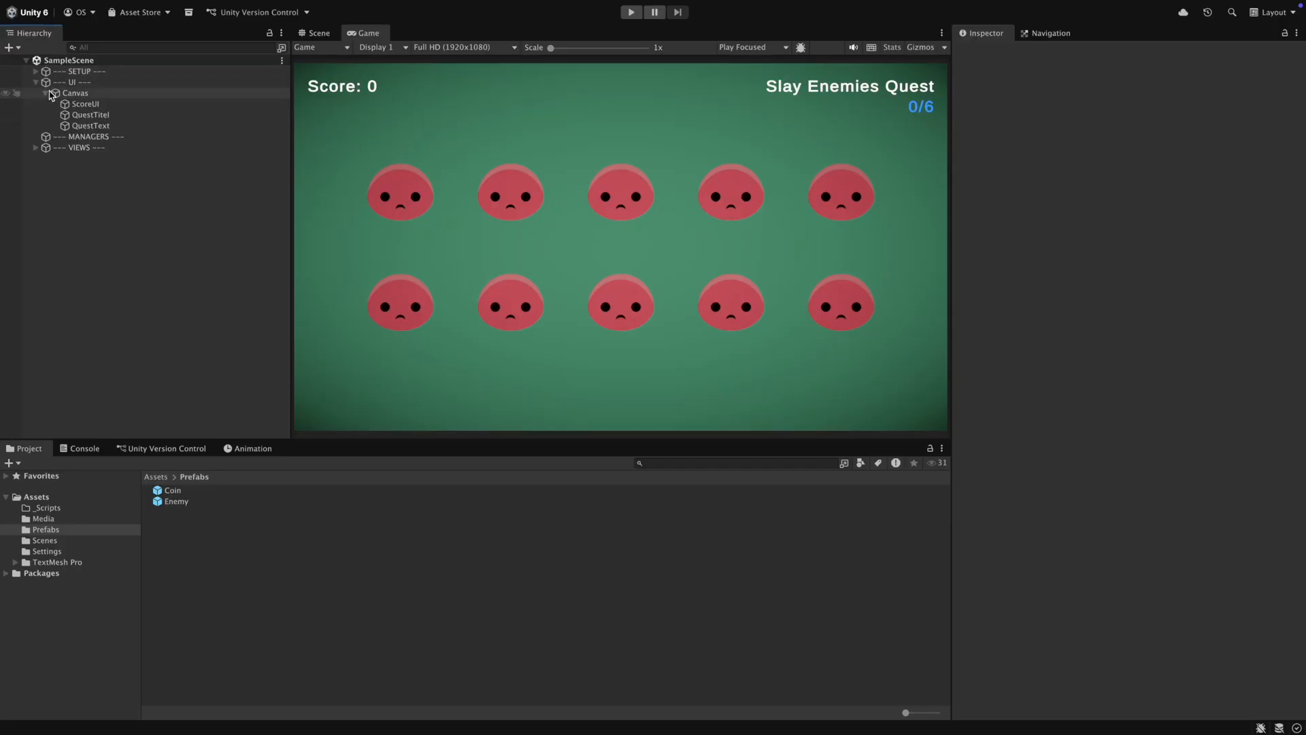
click(37, 81)
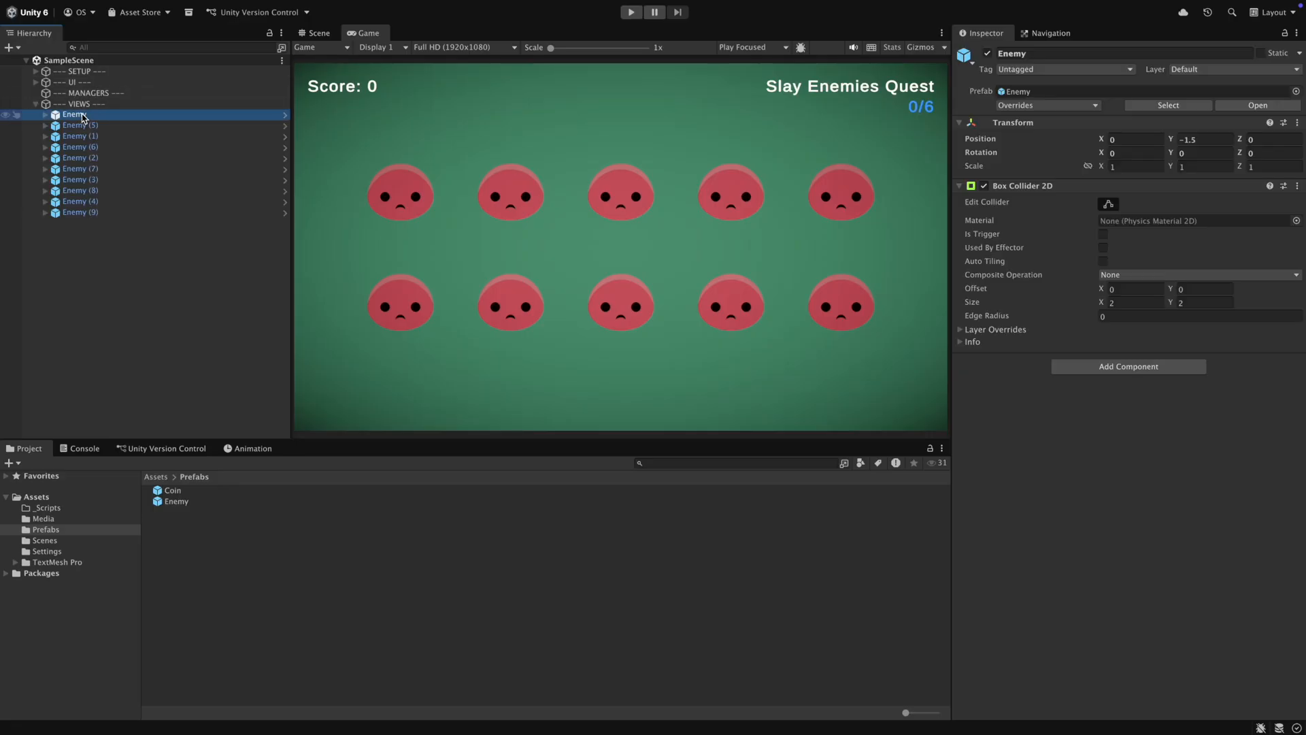
click(69, 267)
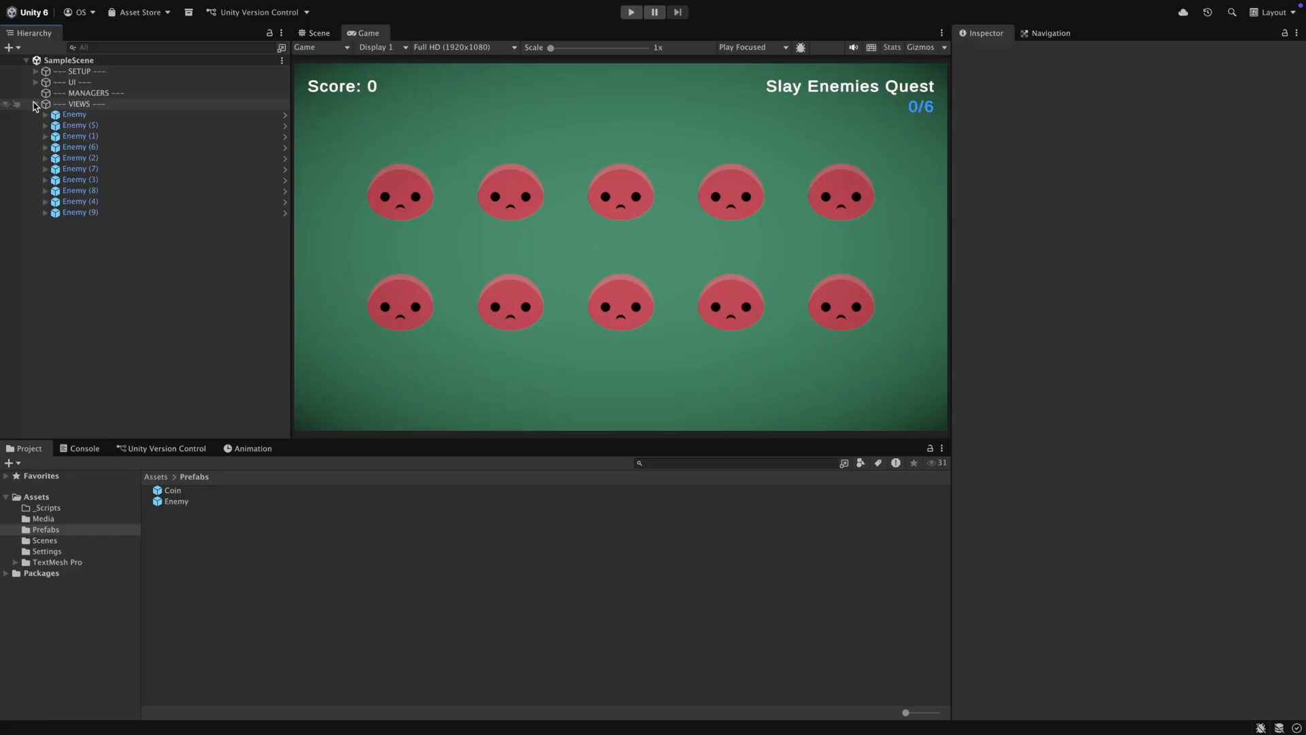
click(37, 104)
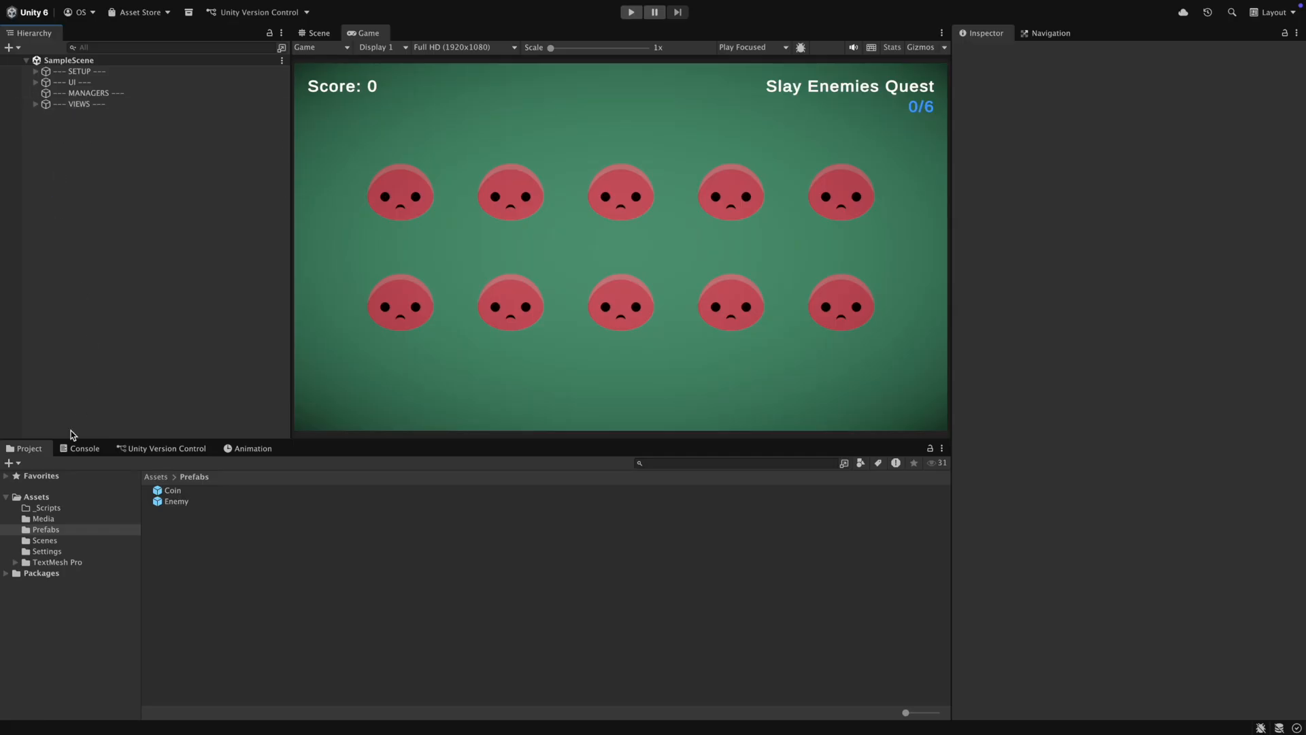
Create an EventBus folder with an IGameEvent C# script and open it in the editor
right_click(47, 508)
text(EventBus)
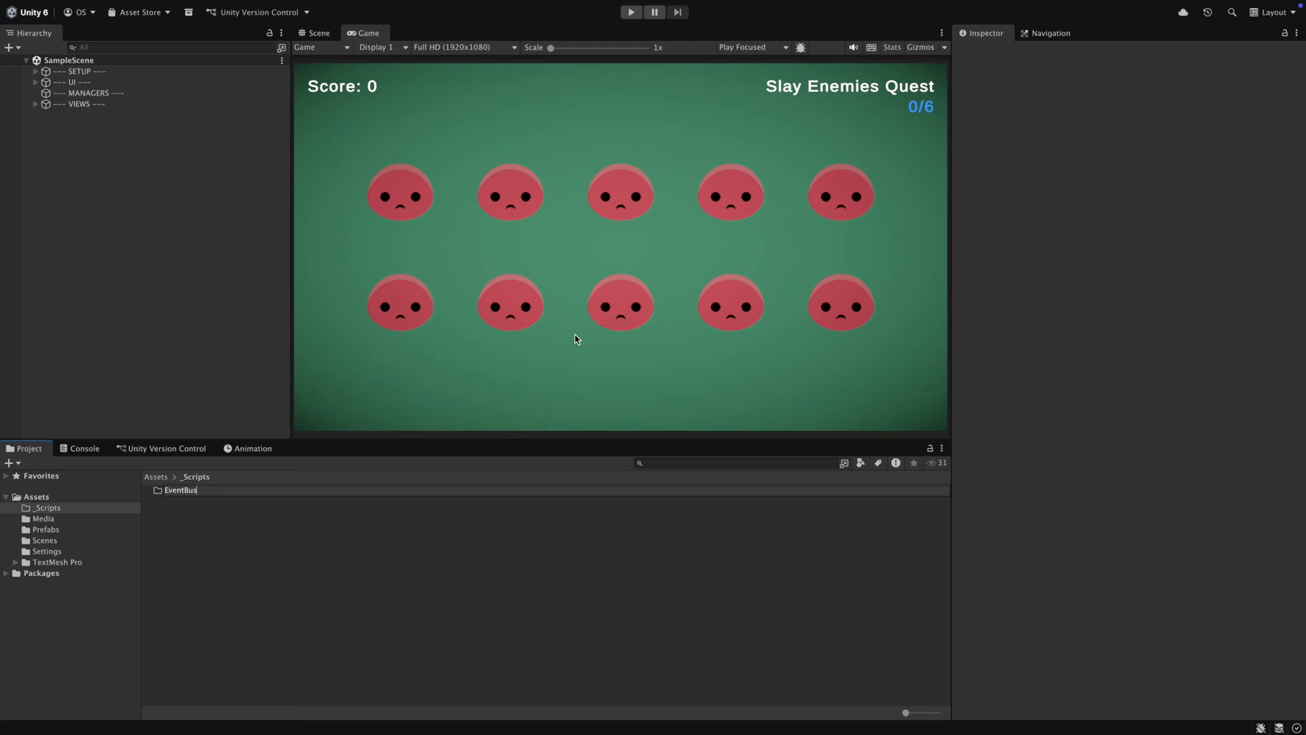
click(179, 490)
text(IGameEvent)
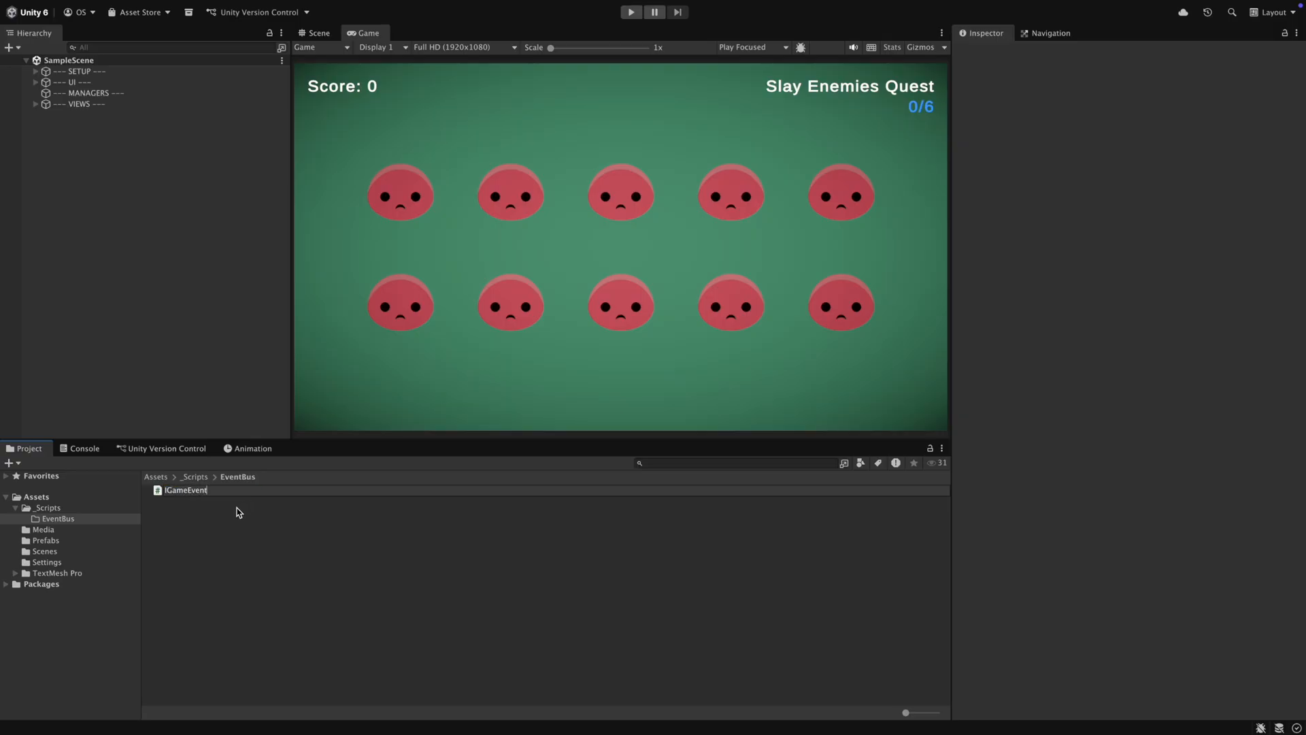
click(237, 511)
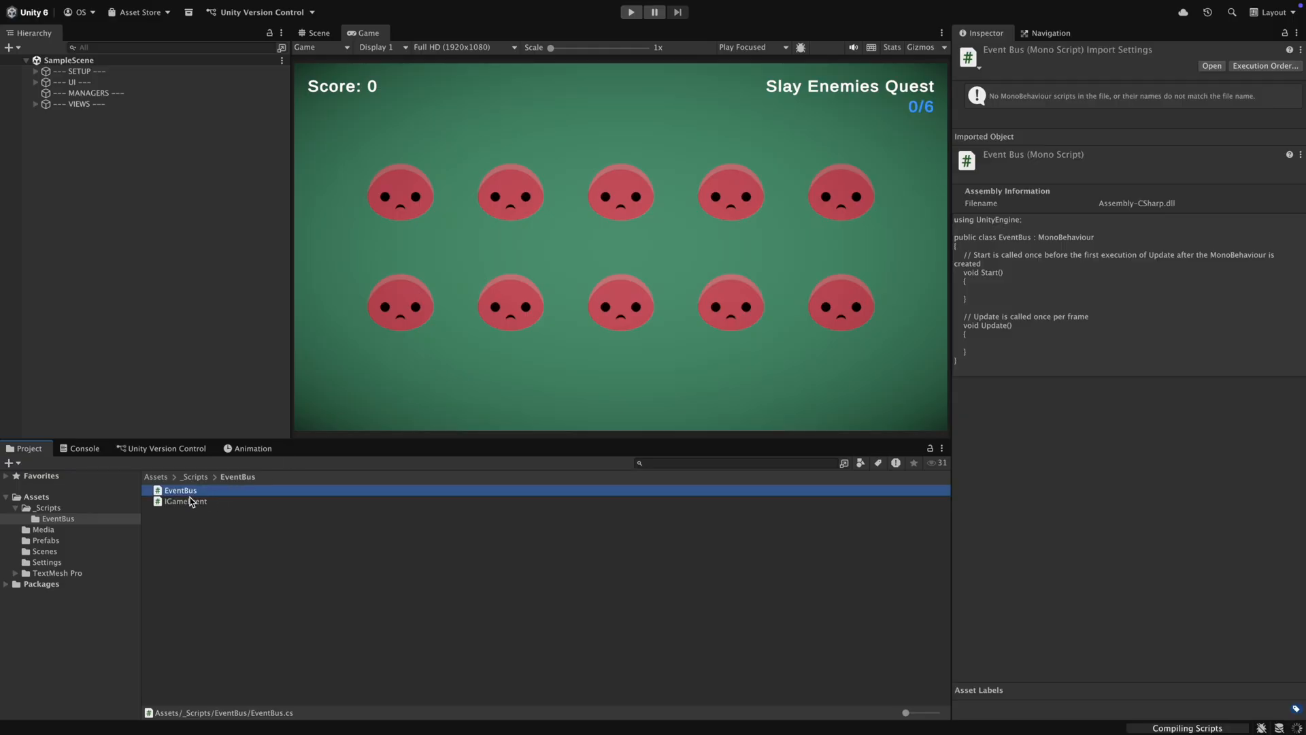
click(185, 500)
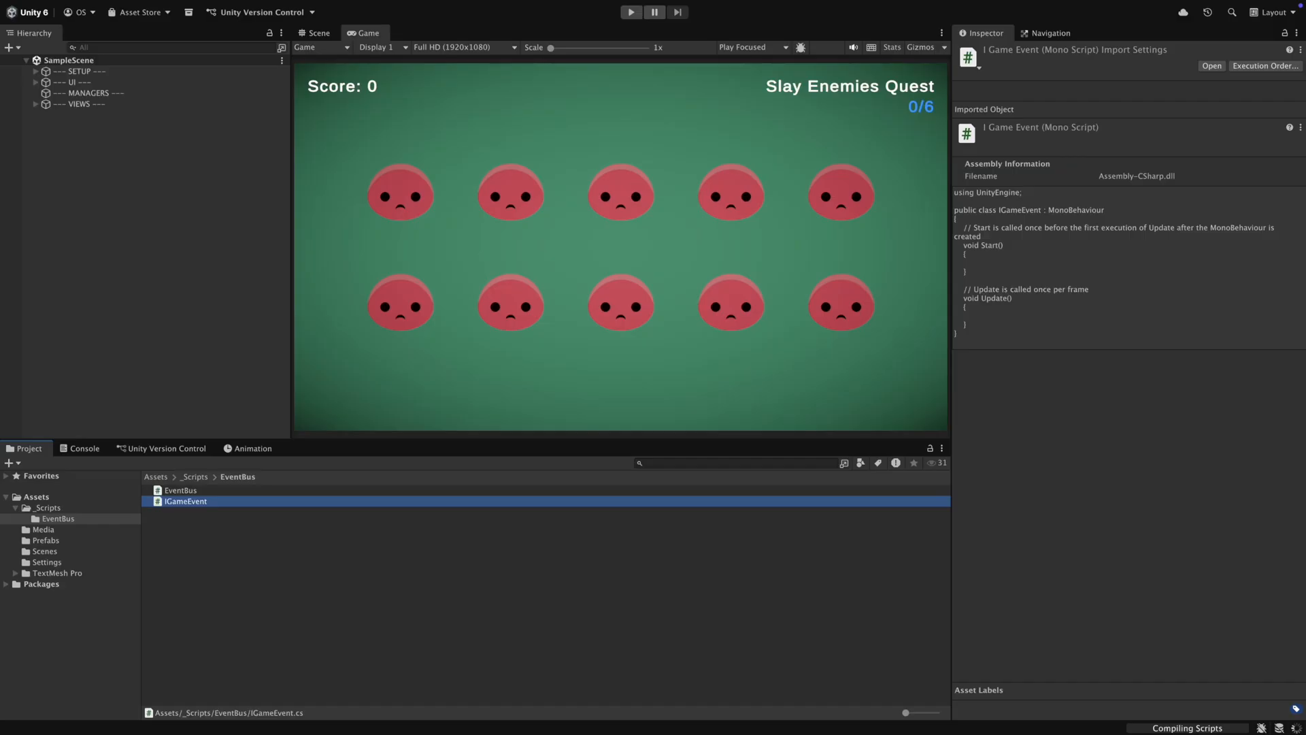
double_click(185, 501)
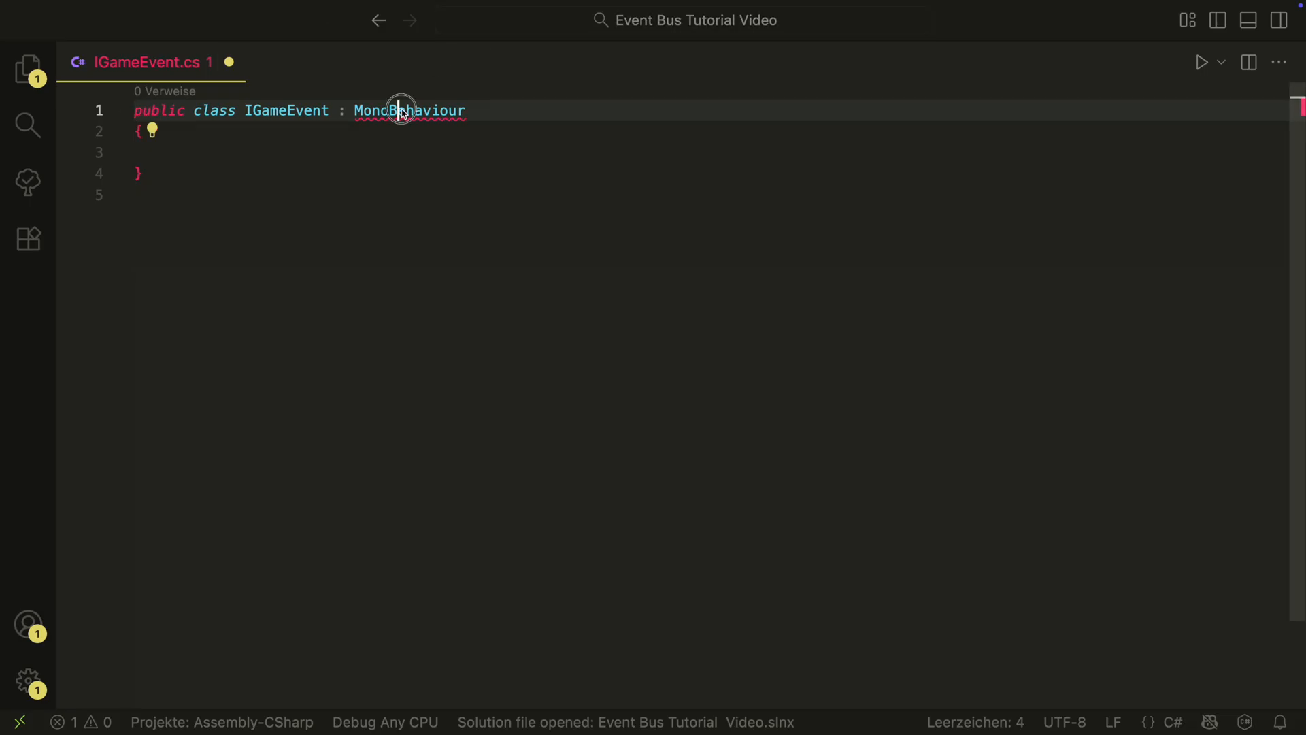
Declare IGameEvent as a public interface instead of a MonoBehaviour class
text(interface IGa)
text(even)
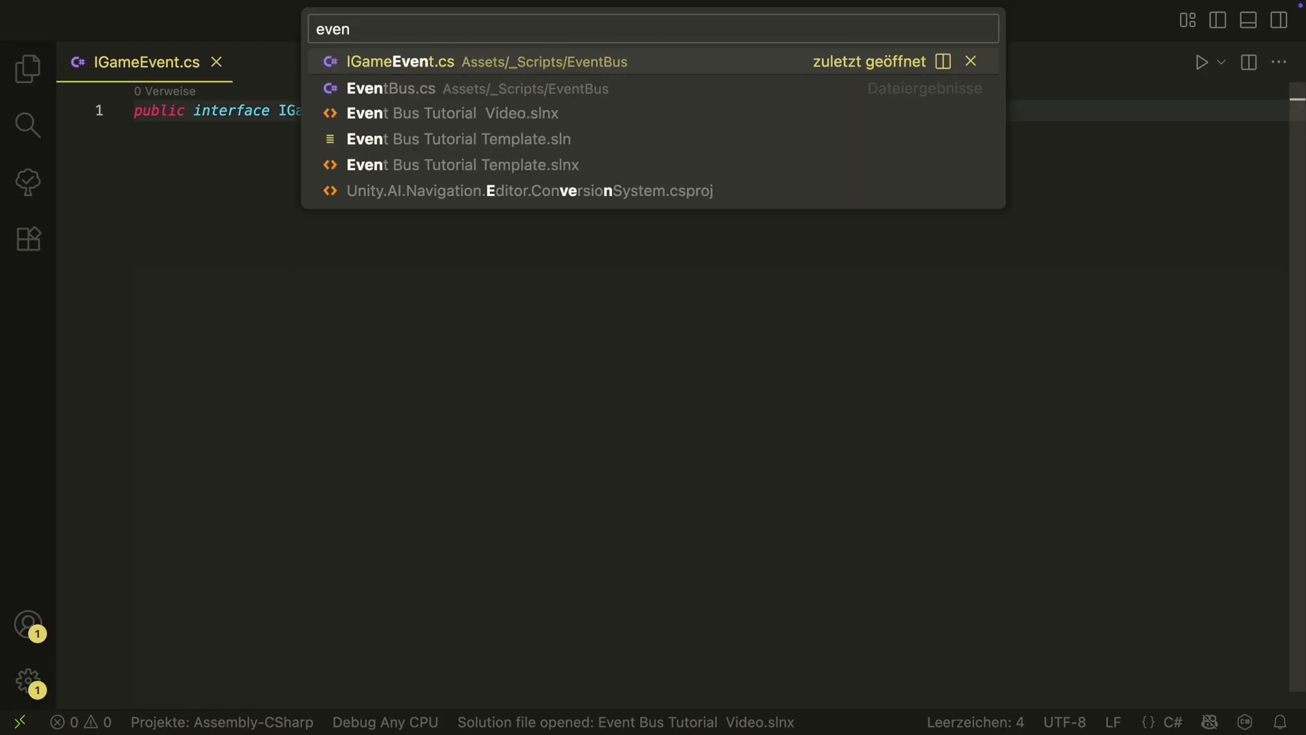
Declare static EventBus with a Dictionary<Type, List<Delegate>> subs and Subscribe, Unsubscribe, Publish<T> signatures
click(392, 89)
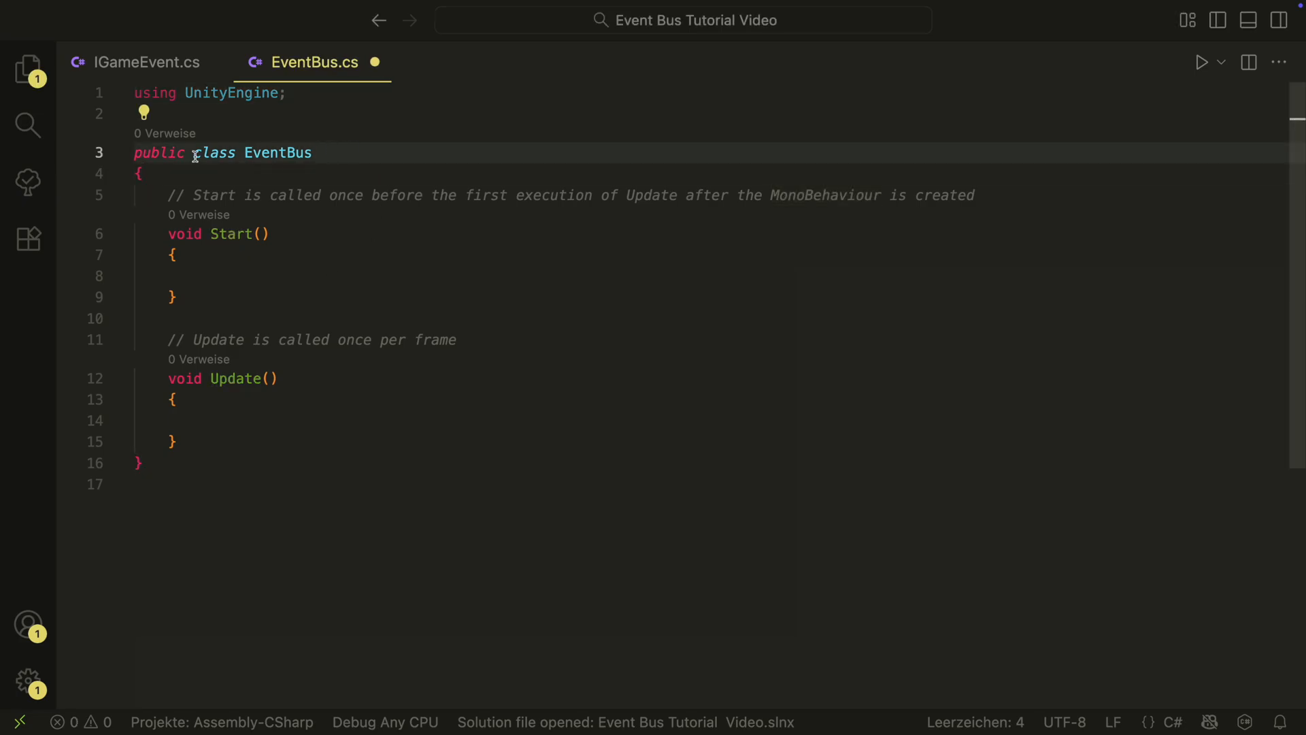
text(static)
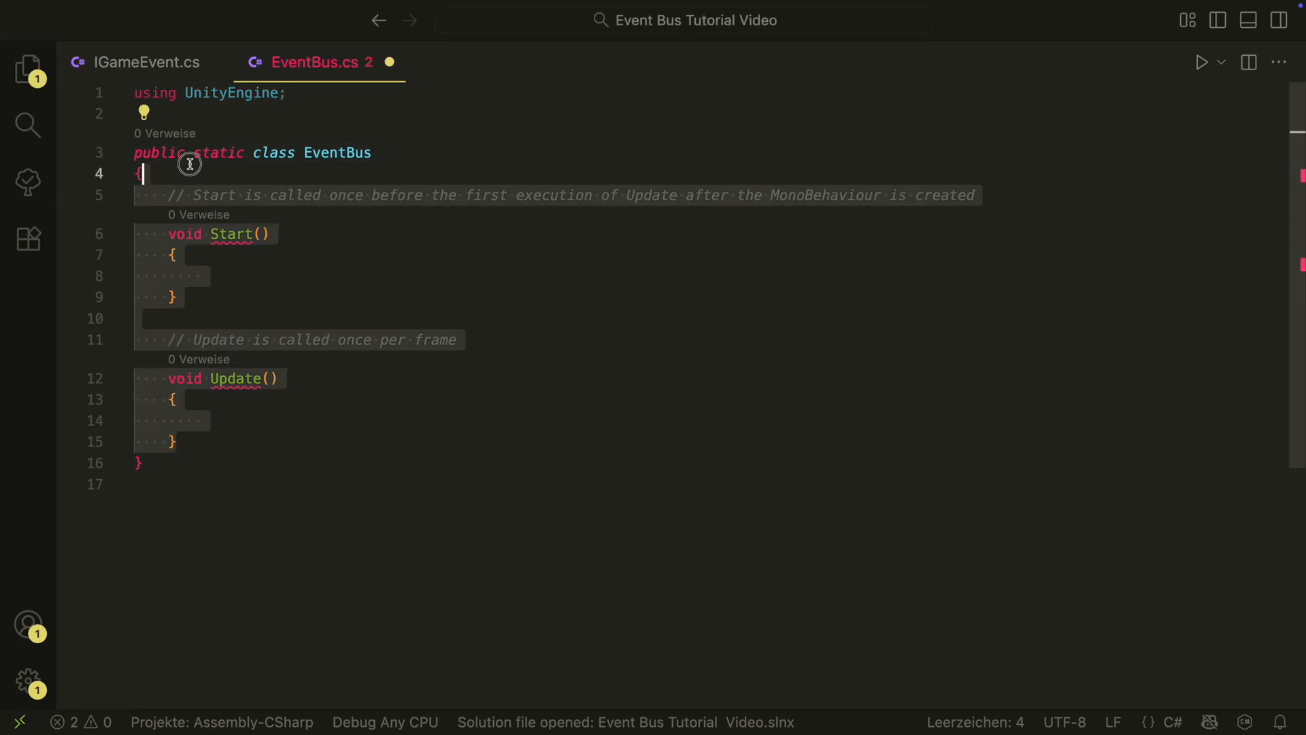
text(private static readonly Dictionary<Type,>)
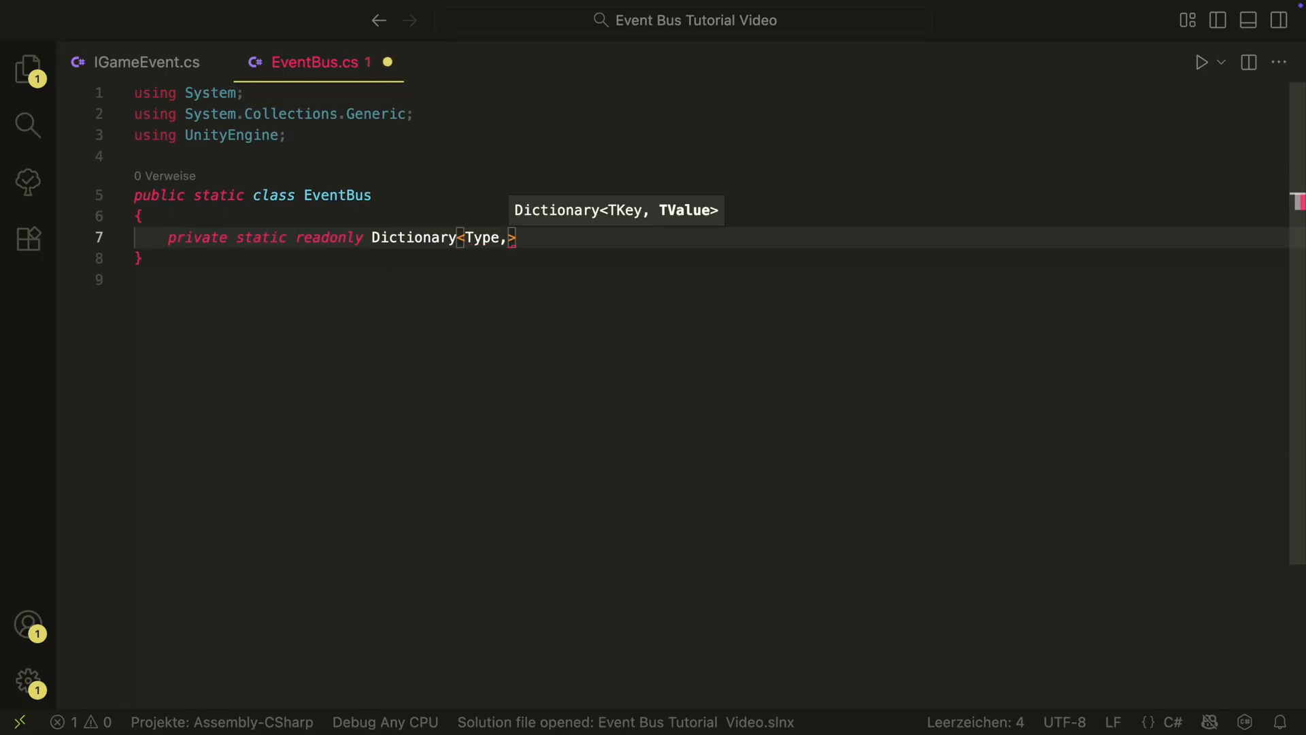
text(List<Delegate>> subs = new();)
text(public)
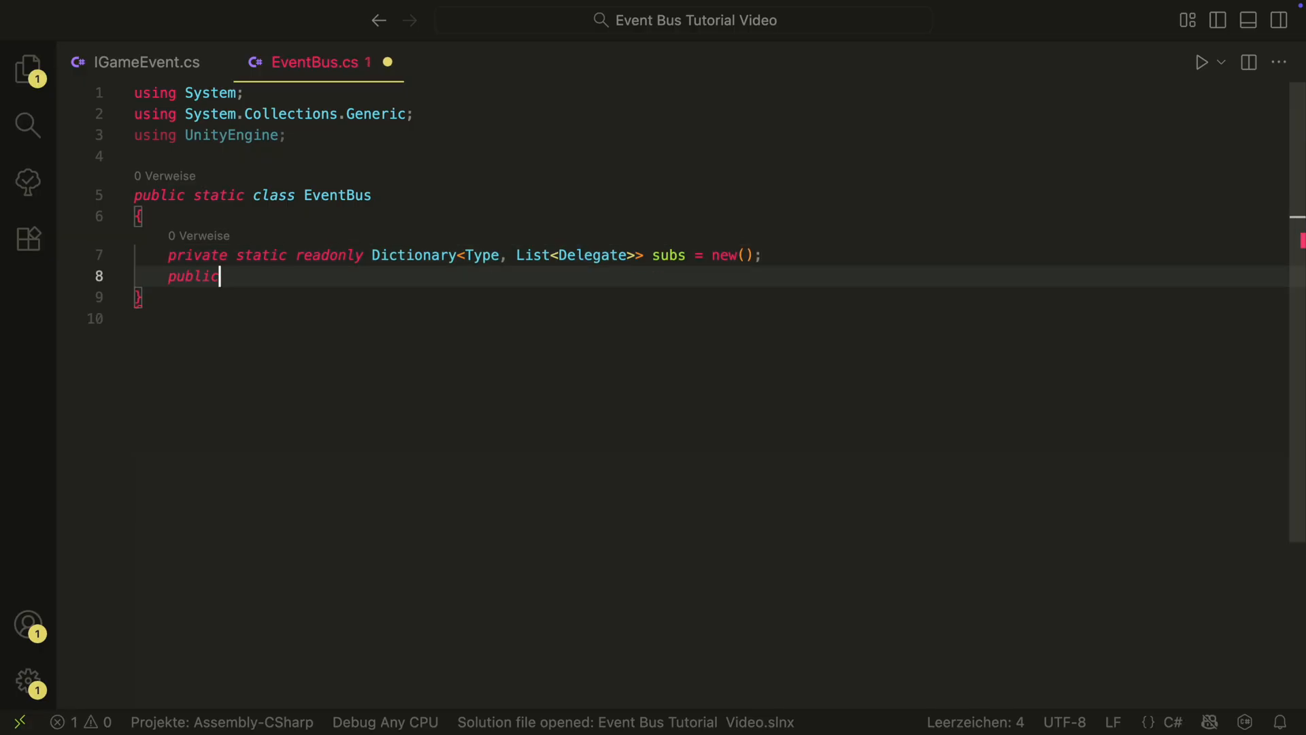
text(static void Subscribe<T>)
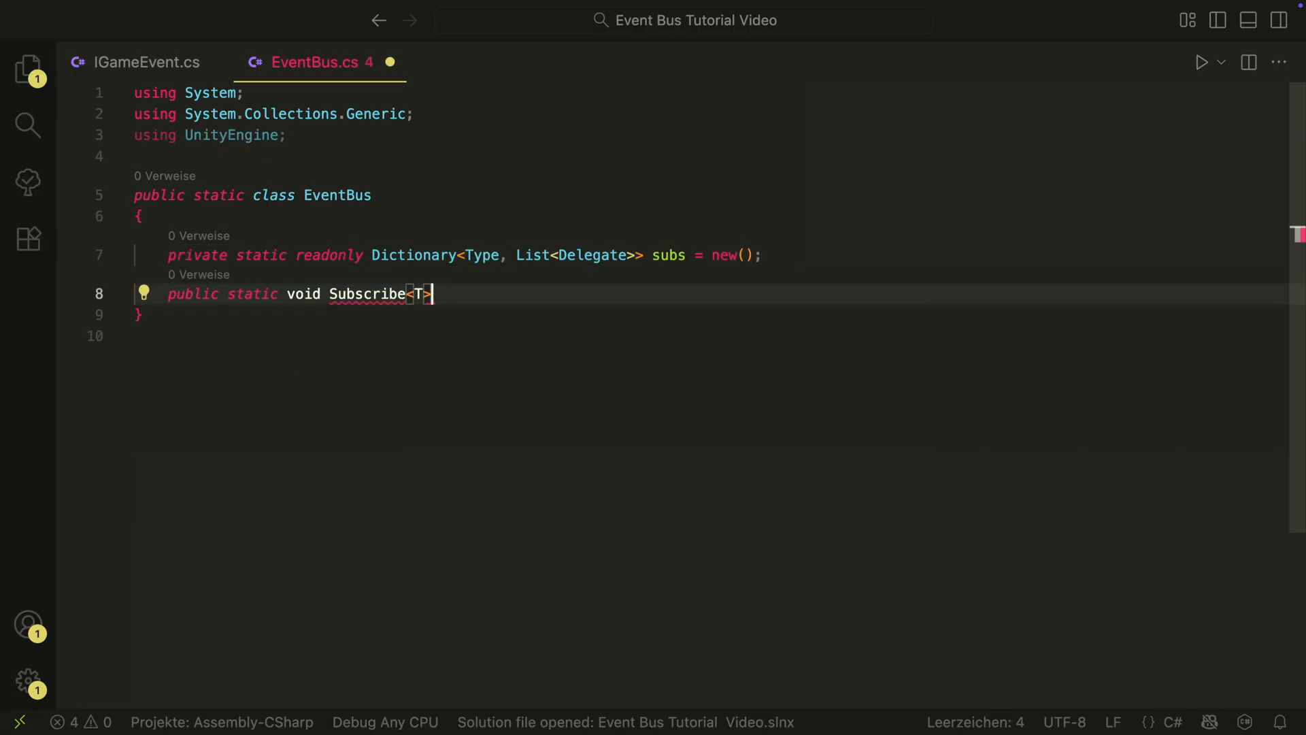
text((Action<T>handler) where T : IGameEvent)
text({)
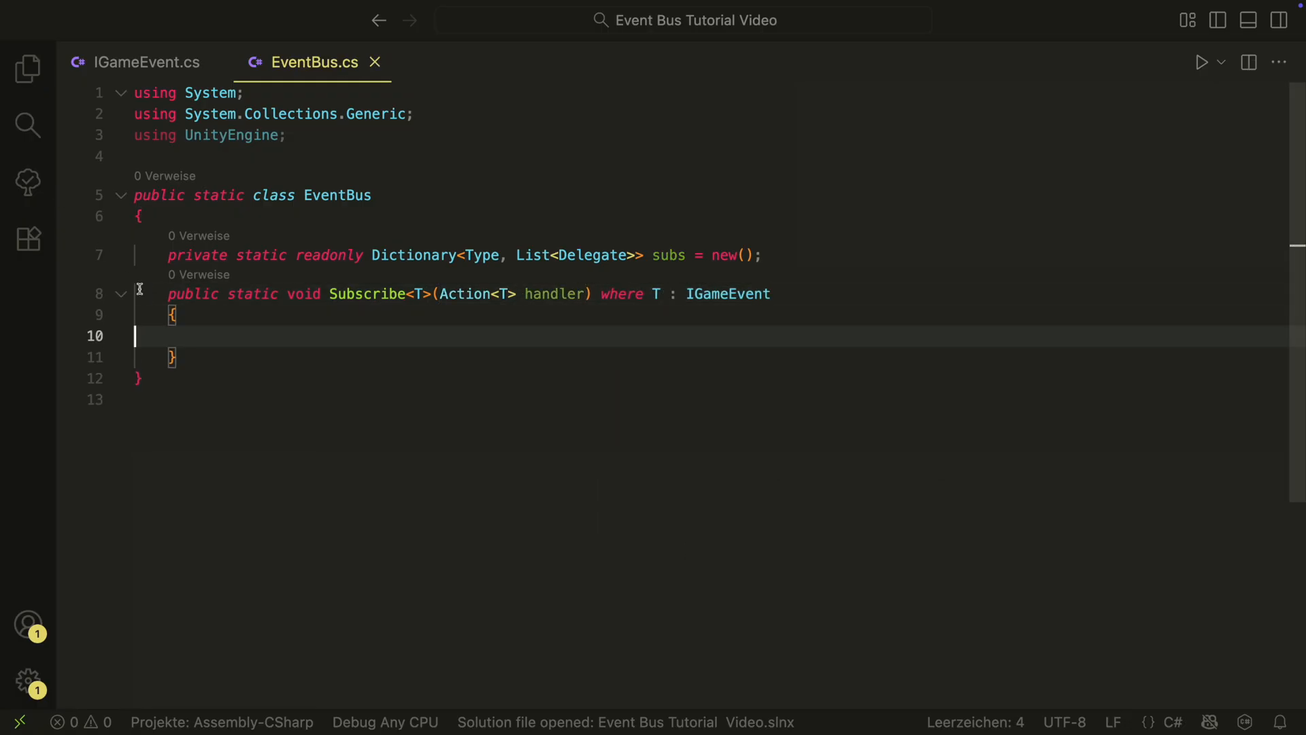
text(public static void Unsubscribe<T>(Action<T> handler) where T : IGameEvent)
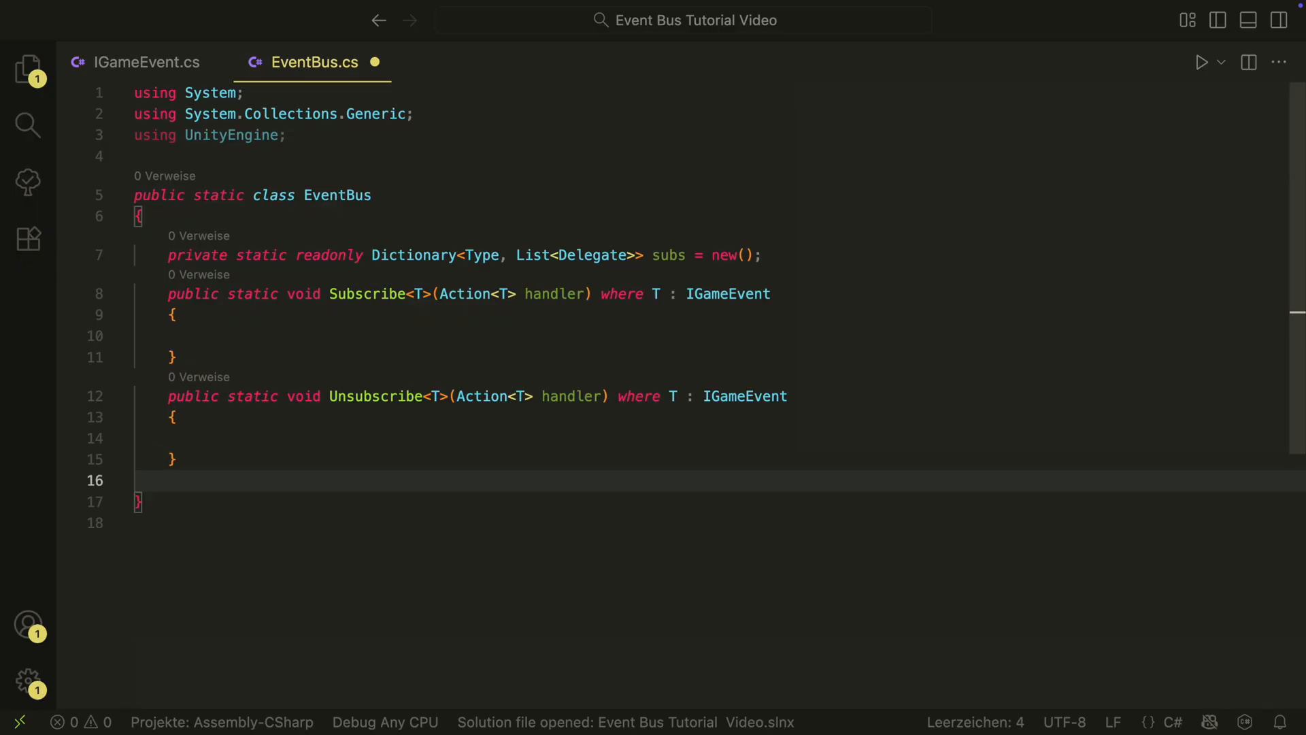
text(public static void Publish<>)
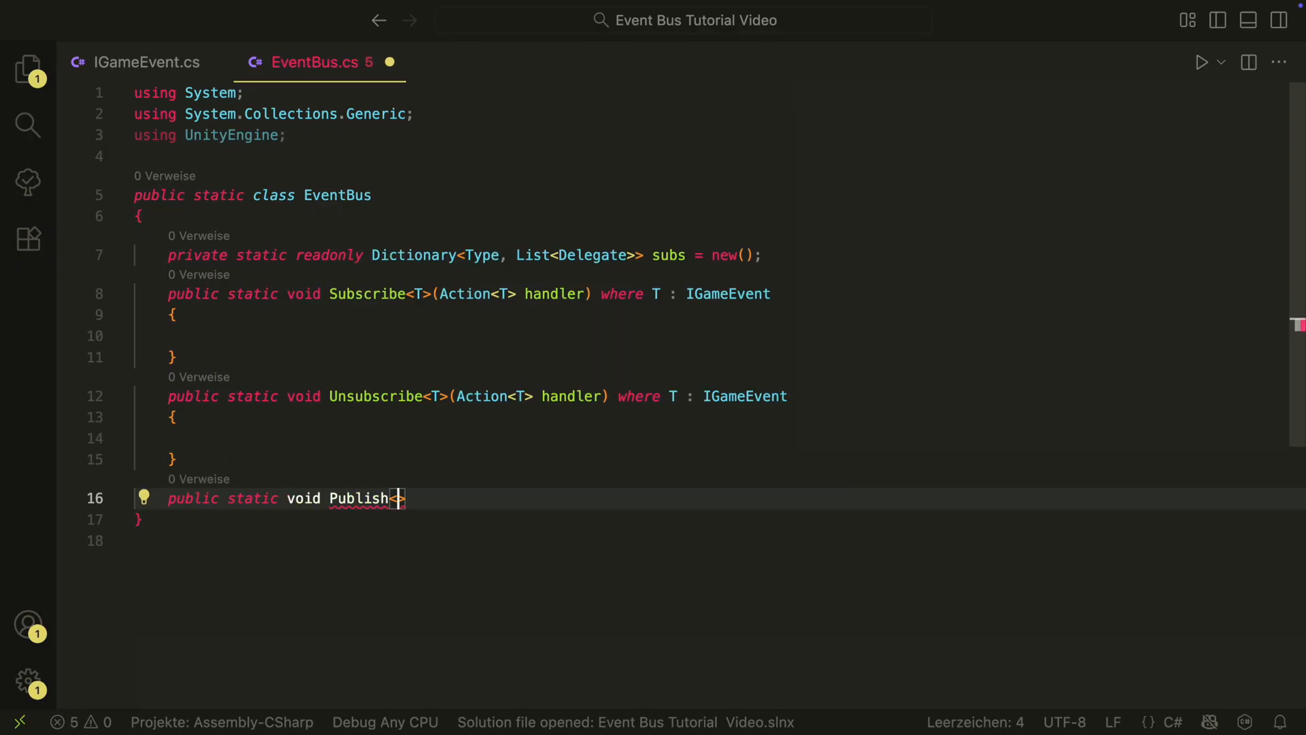
text(T>(T ev) where)
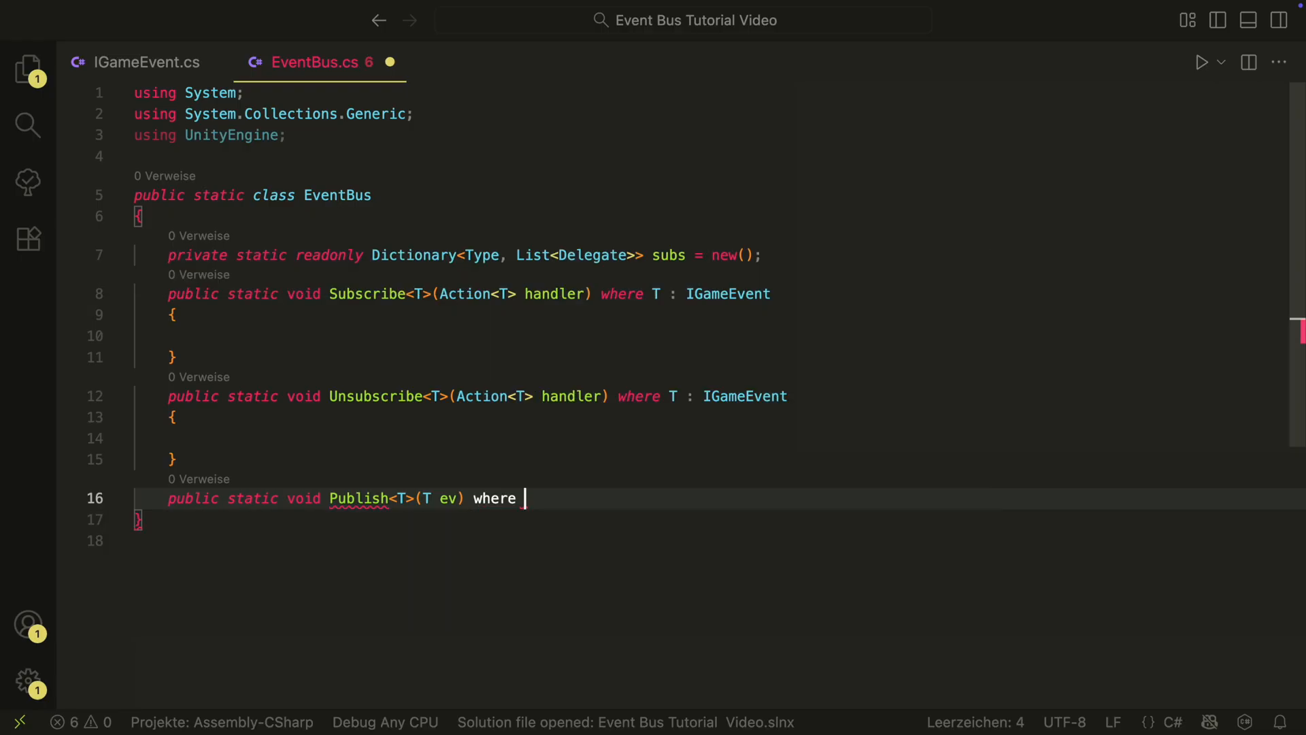
text(T : IGameEvent)
text({)
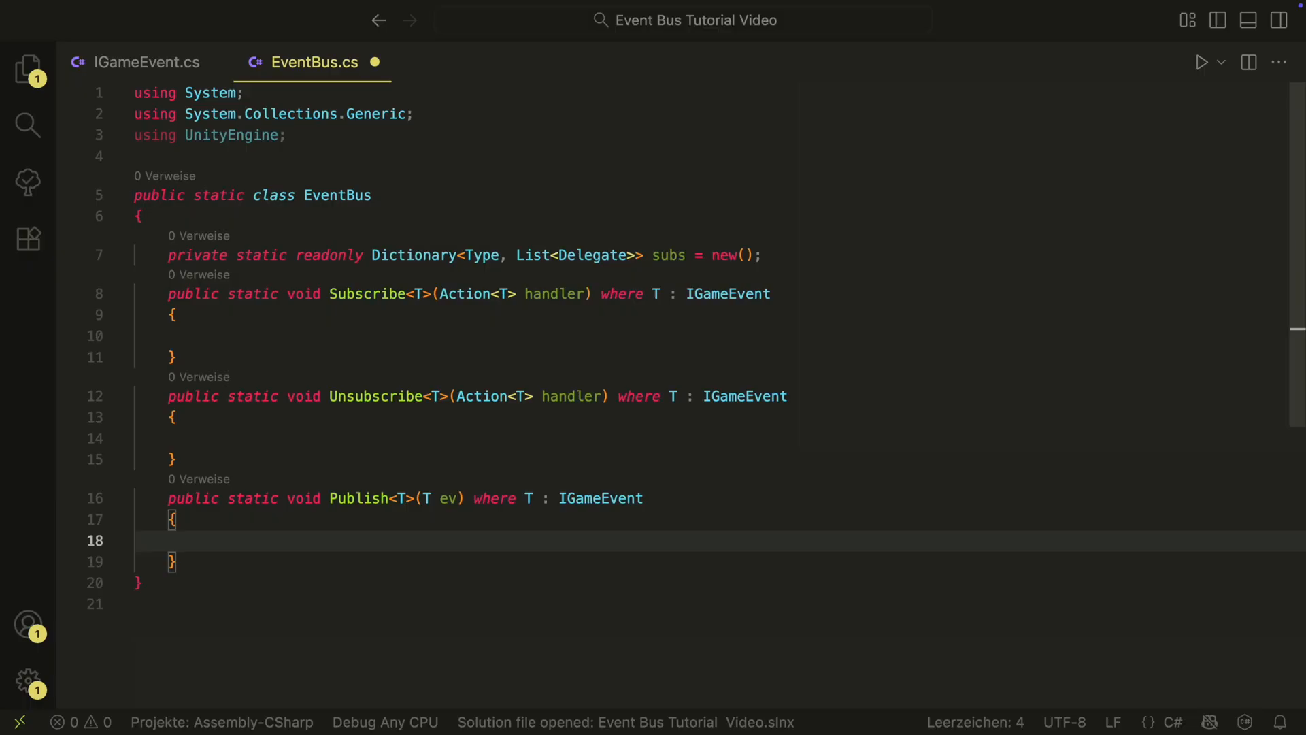
Implement Subscribe: look up typeof(T) in subs, create the list if missing, add the handler
click(191, 336)
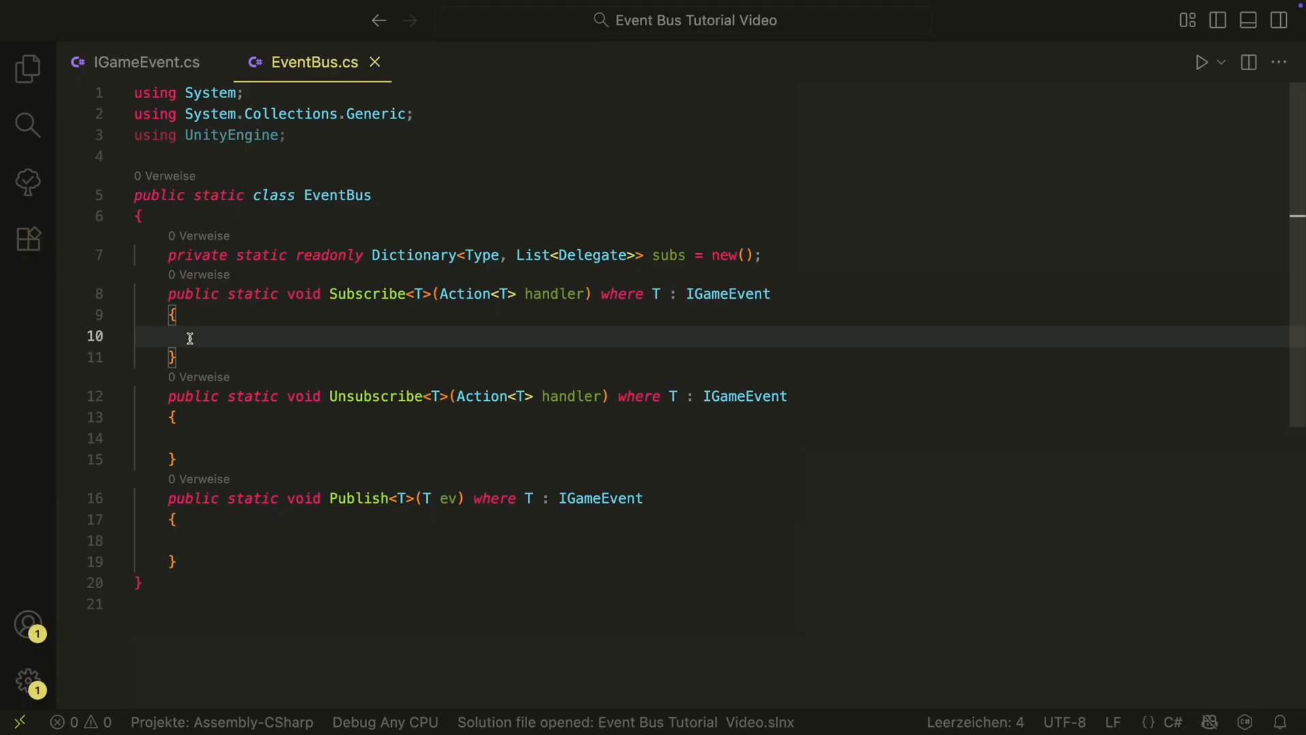
text(Type t = typeof(T))
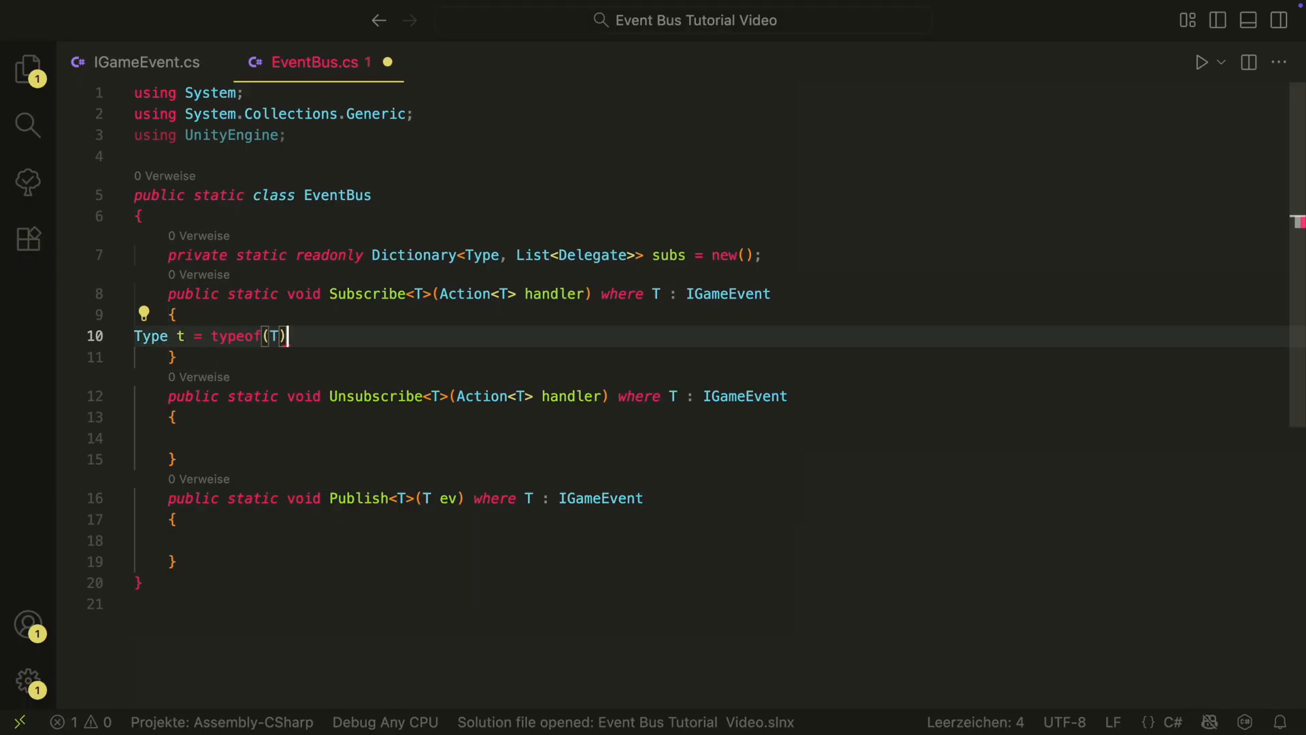
text(if( subs.TryGetValue(t, out List<Delegate> list)
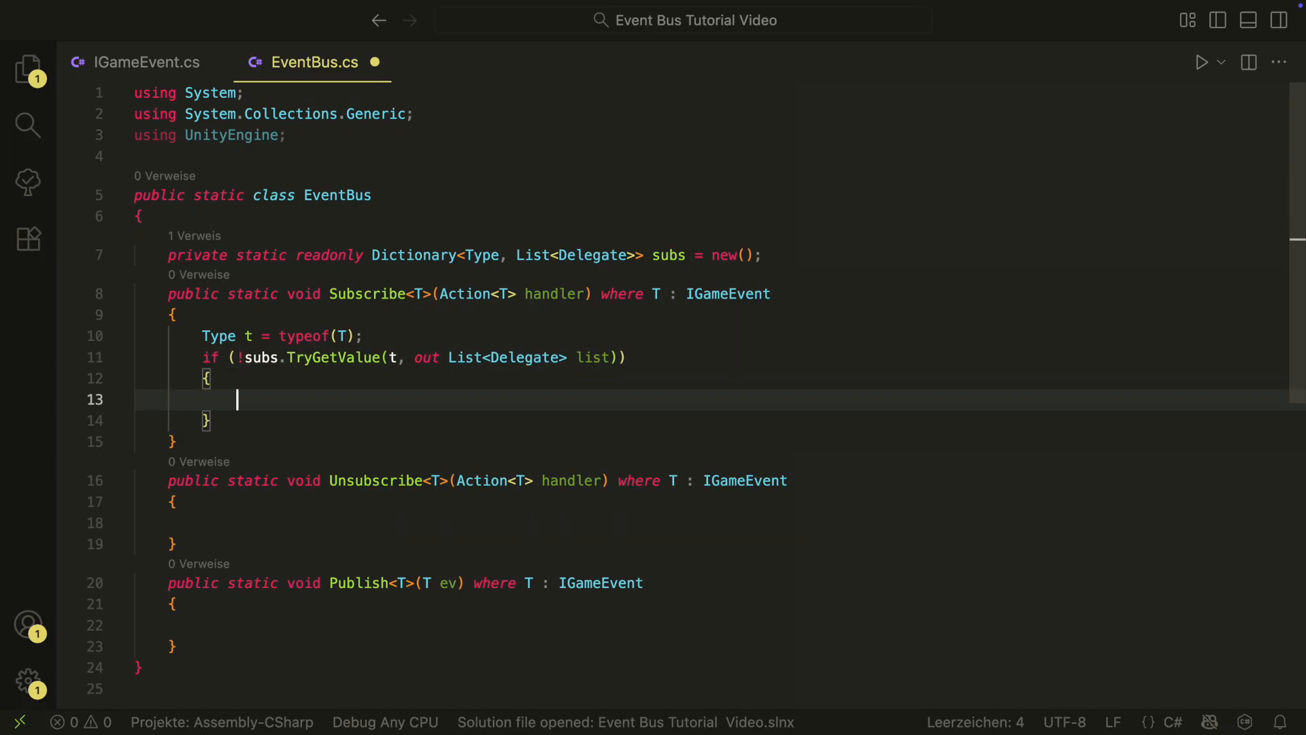
text(list = new();)
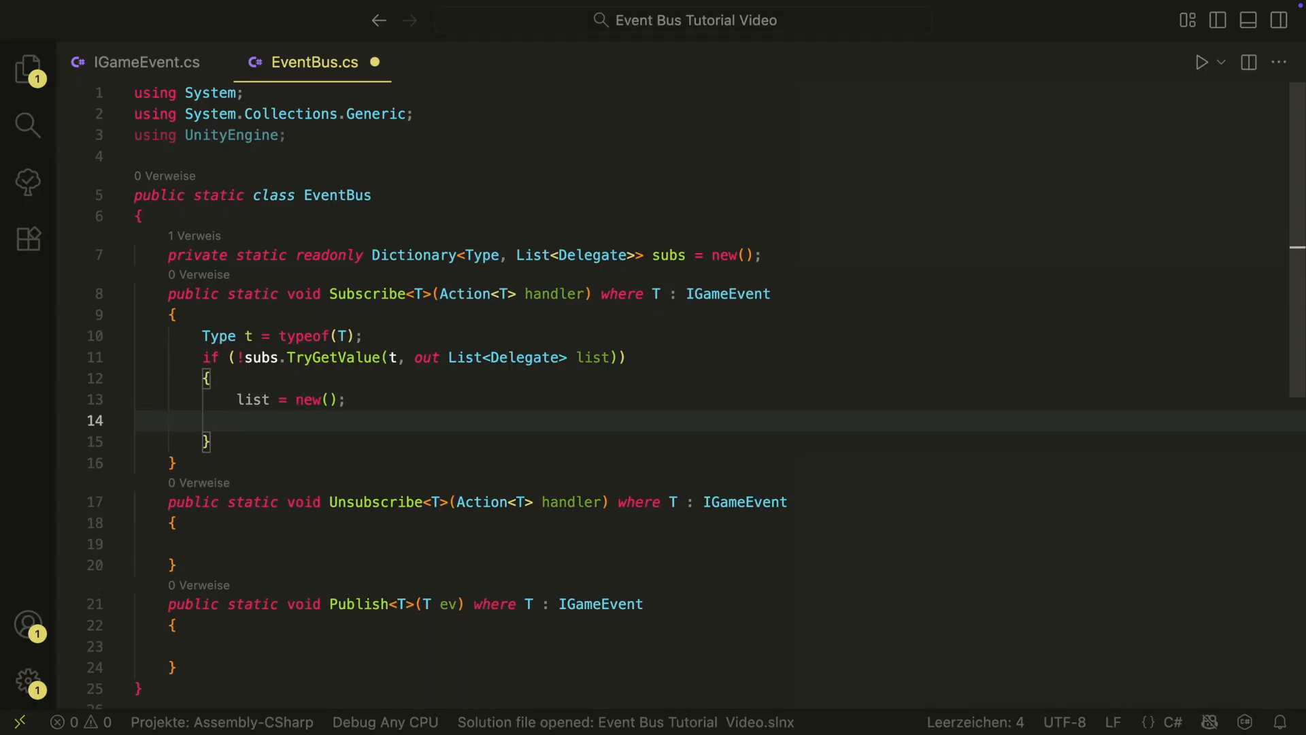
text(subs[t]=list;)
text(list.Add(handler);)
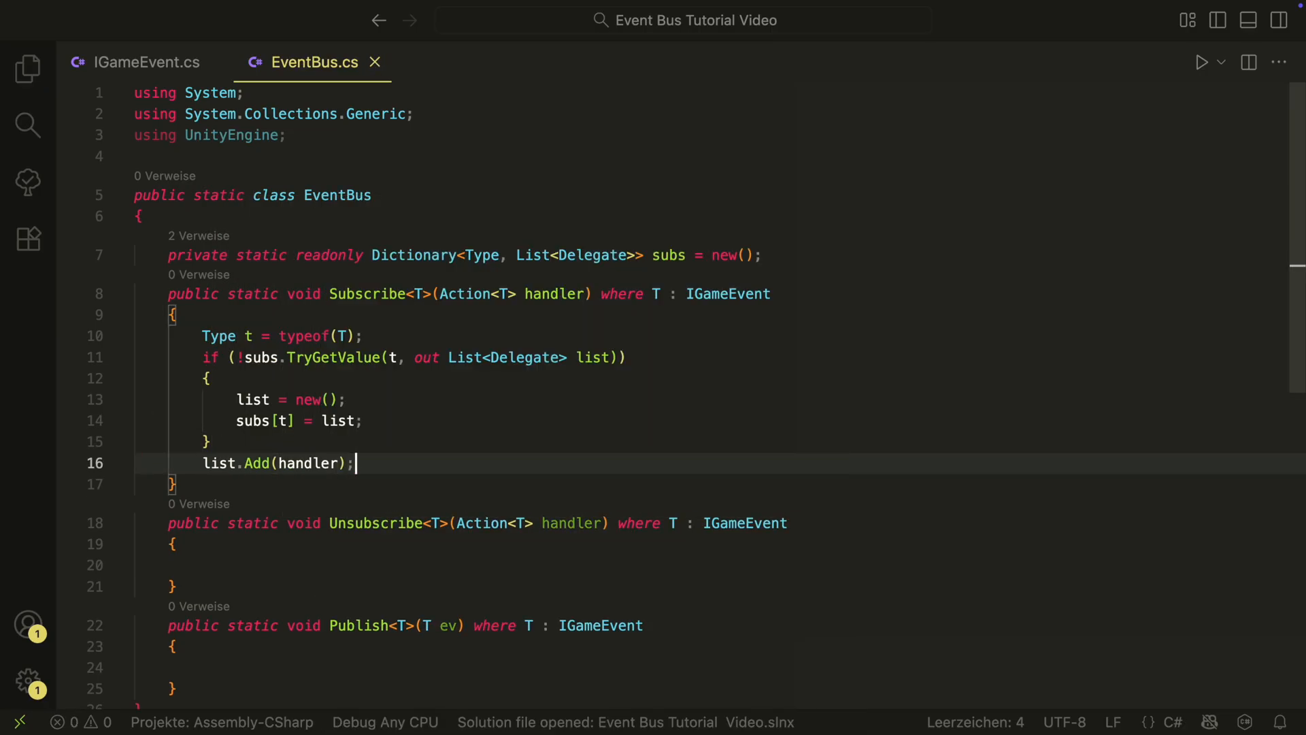
Implement Unsubscribe: remove the handler and drop the type entry when the list is empty
click(200, 565)
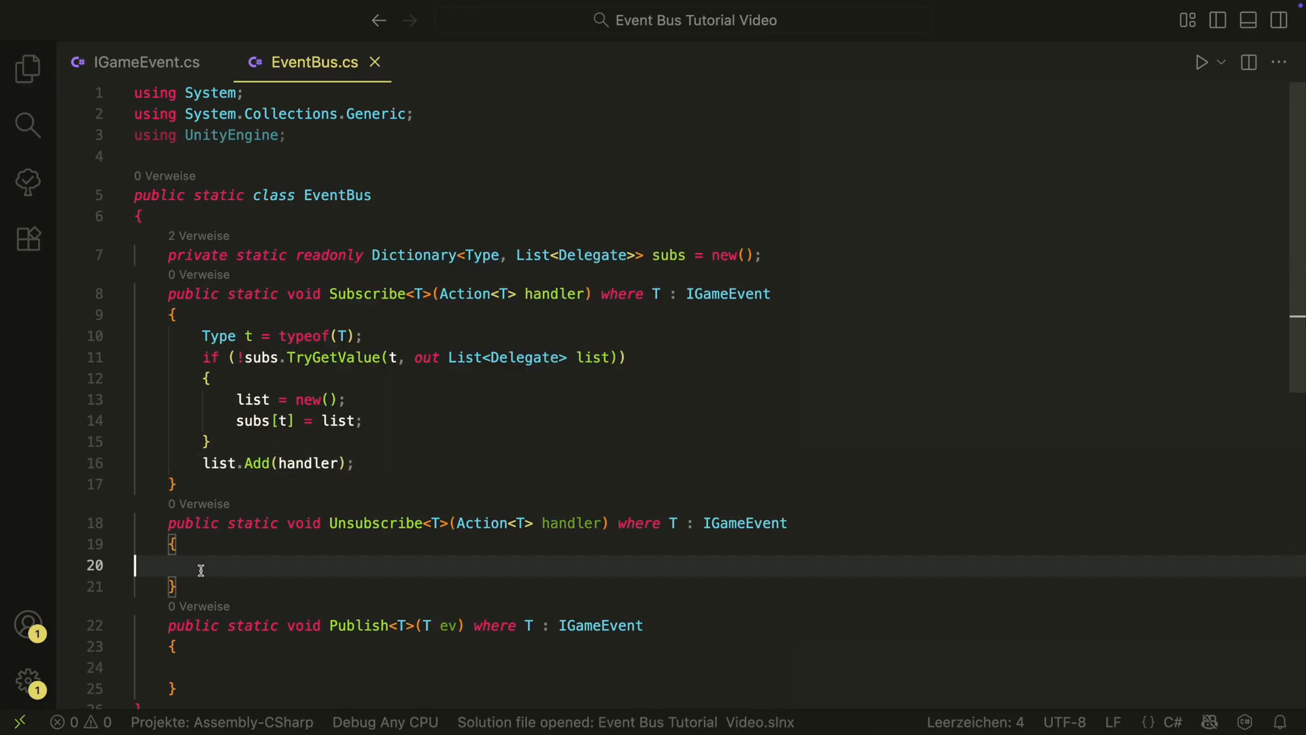
text(Type t = typeof(T);)
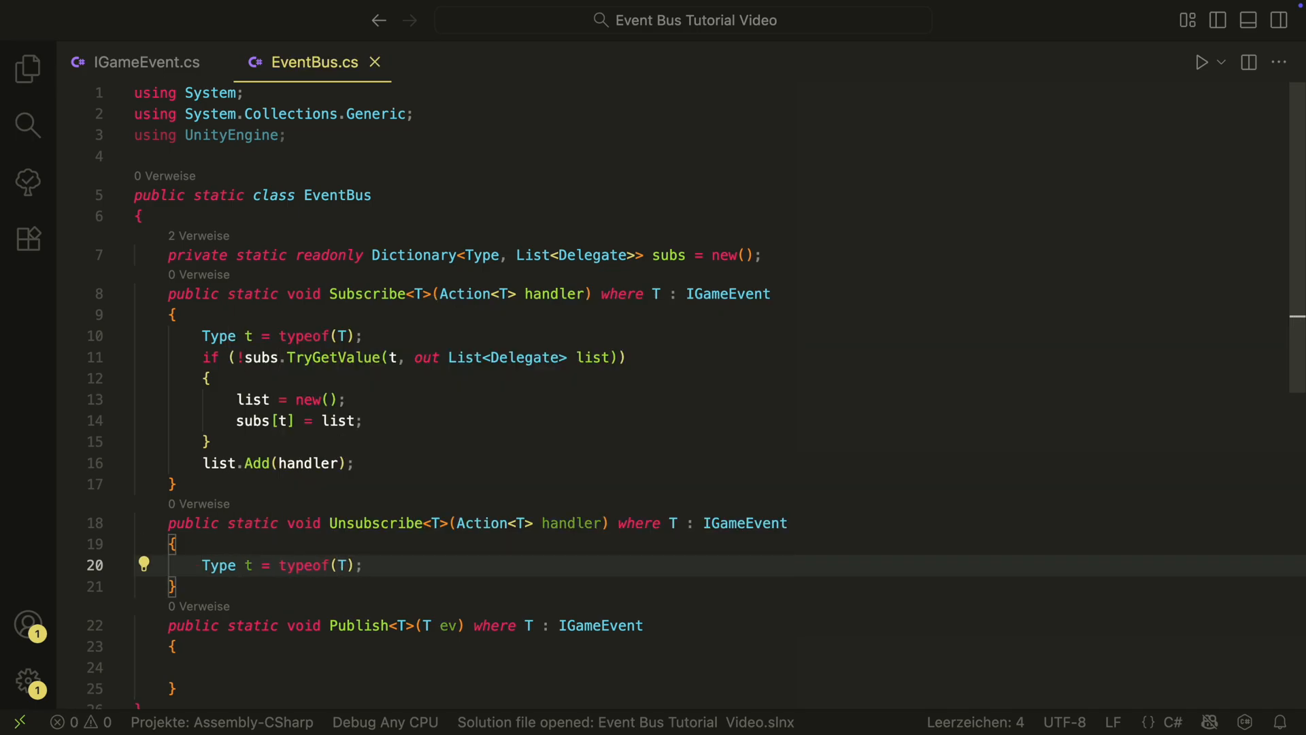
text(if(subs.TryGetValue)
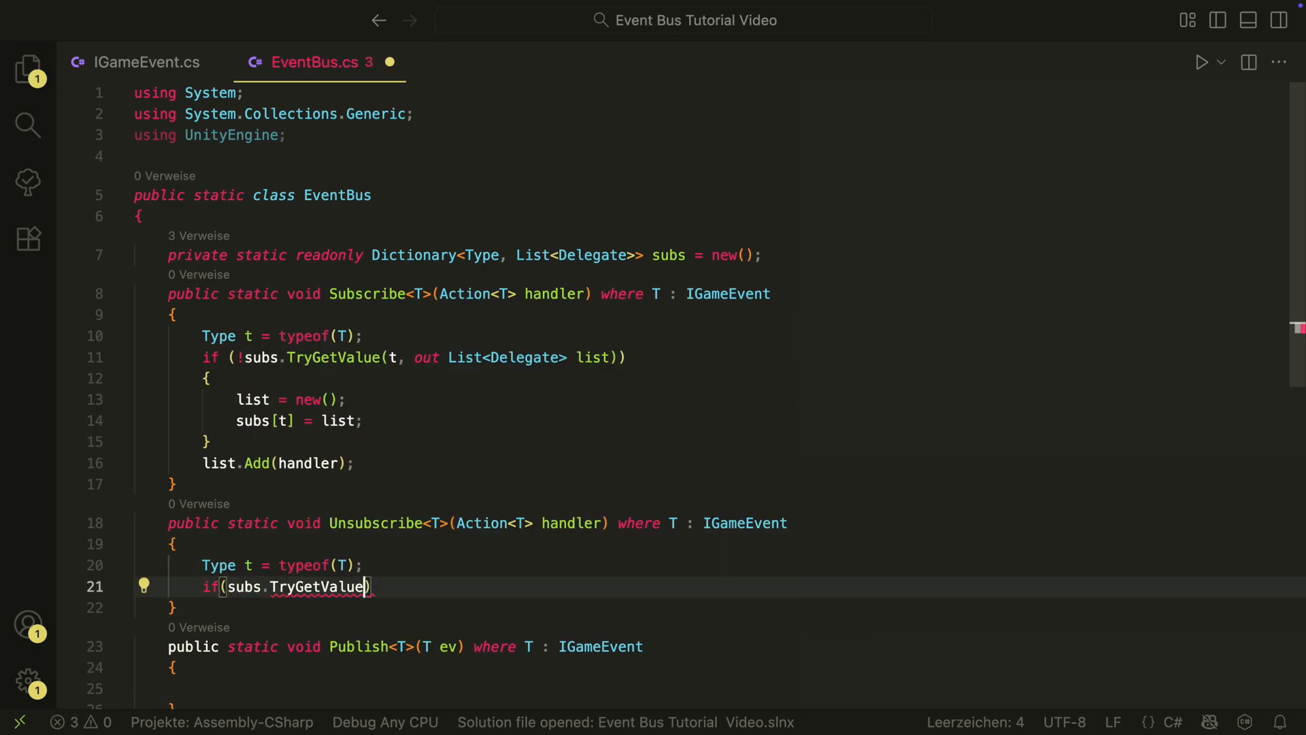
text(t,out List<Delegate> list)
text(list.Remove)
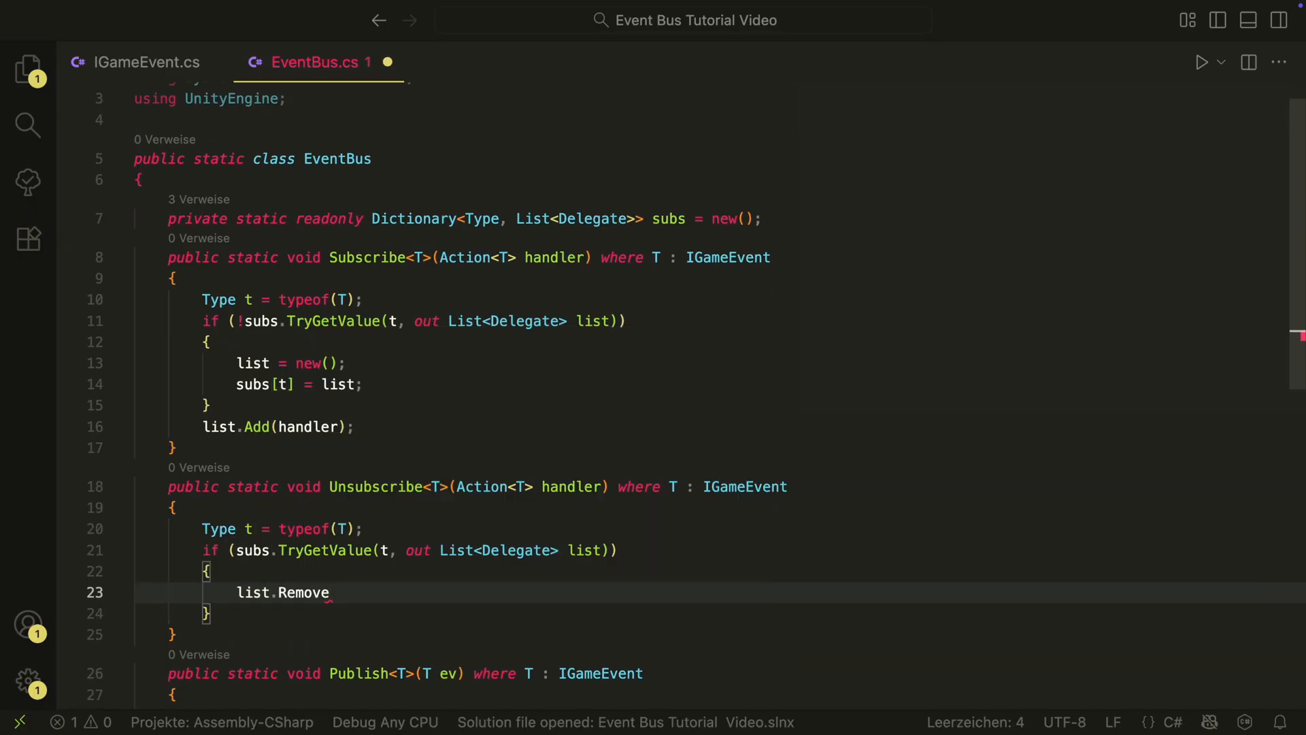
text((handler);\n            if(list.Count ))
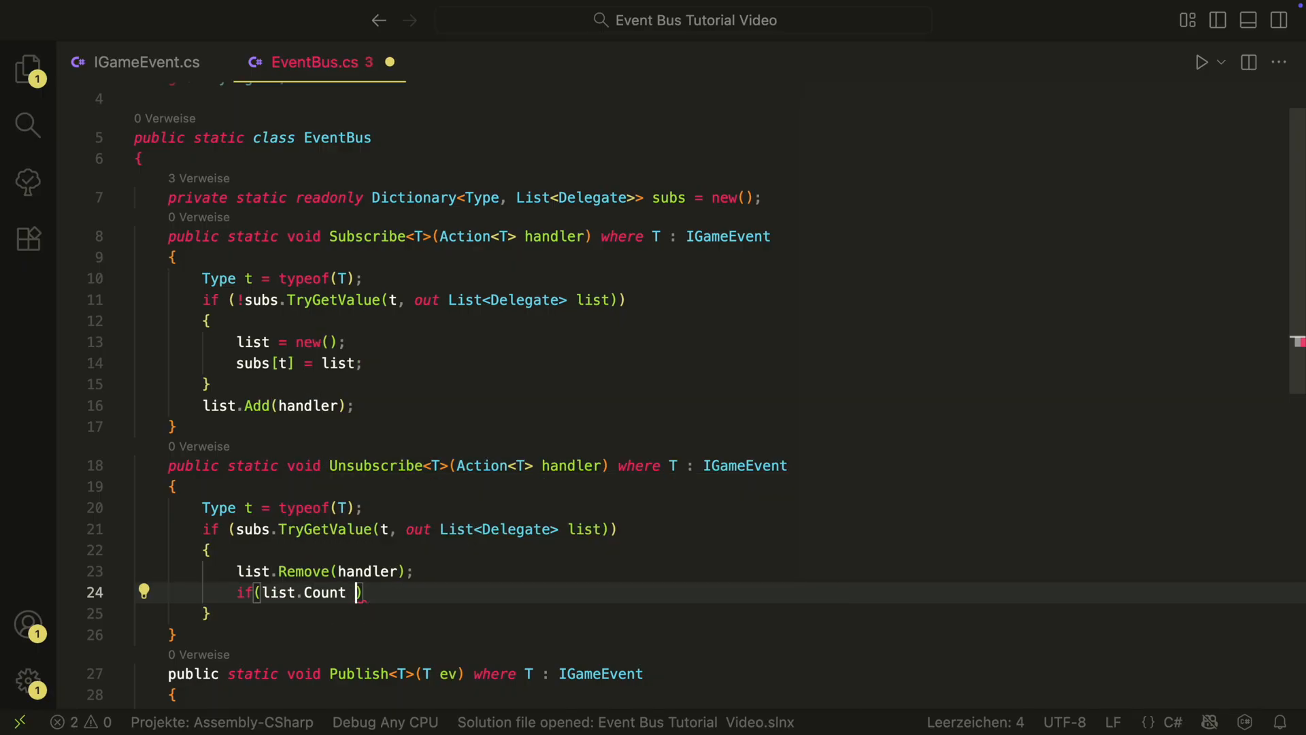
text(==0) subs.Remove(t);)
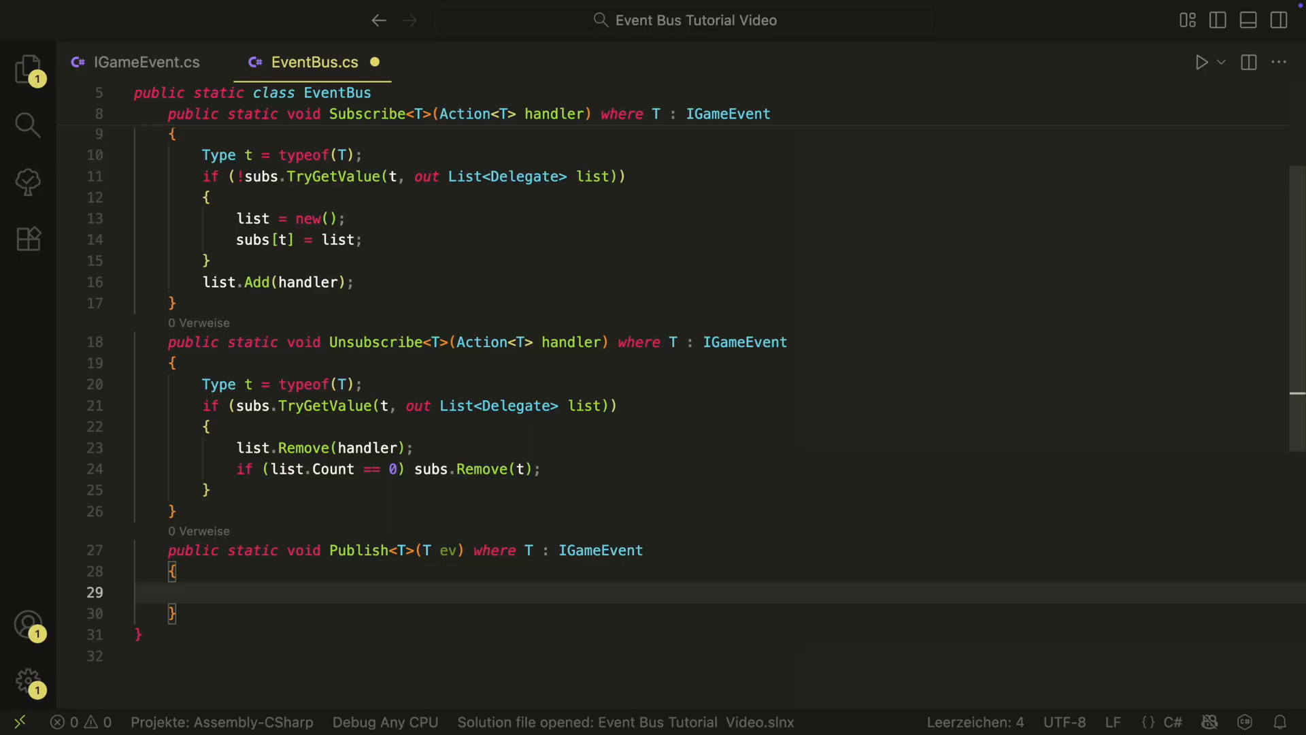
Implement Publish: copy the type's list with ToArray and invoke each delegate as Action<T> with ev
text(Type t = typeof(T);)
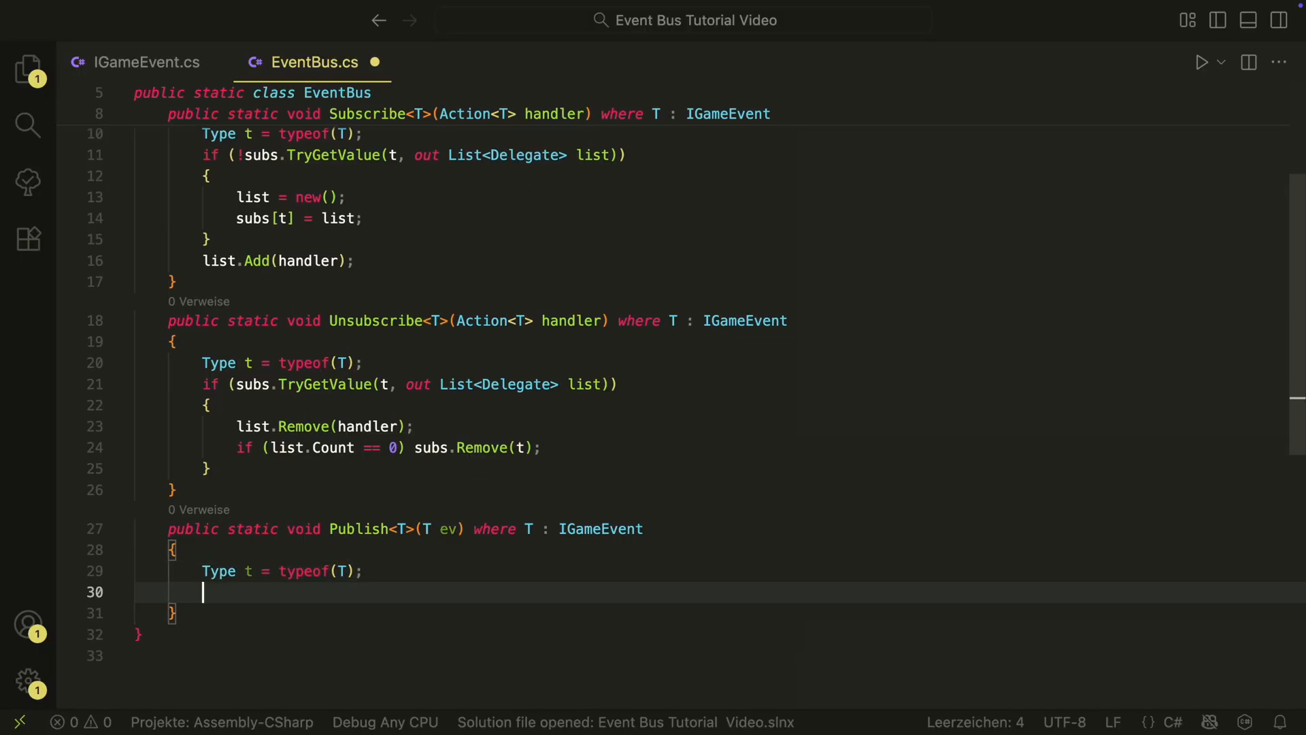
text(if(subs.TryGetValue(t, out List<Delegate> list)
text(Delegate[)
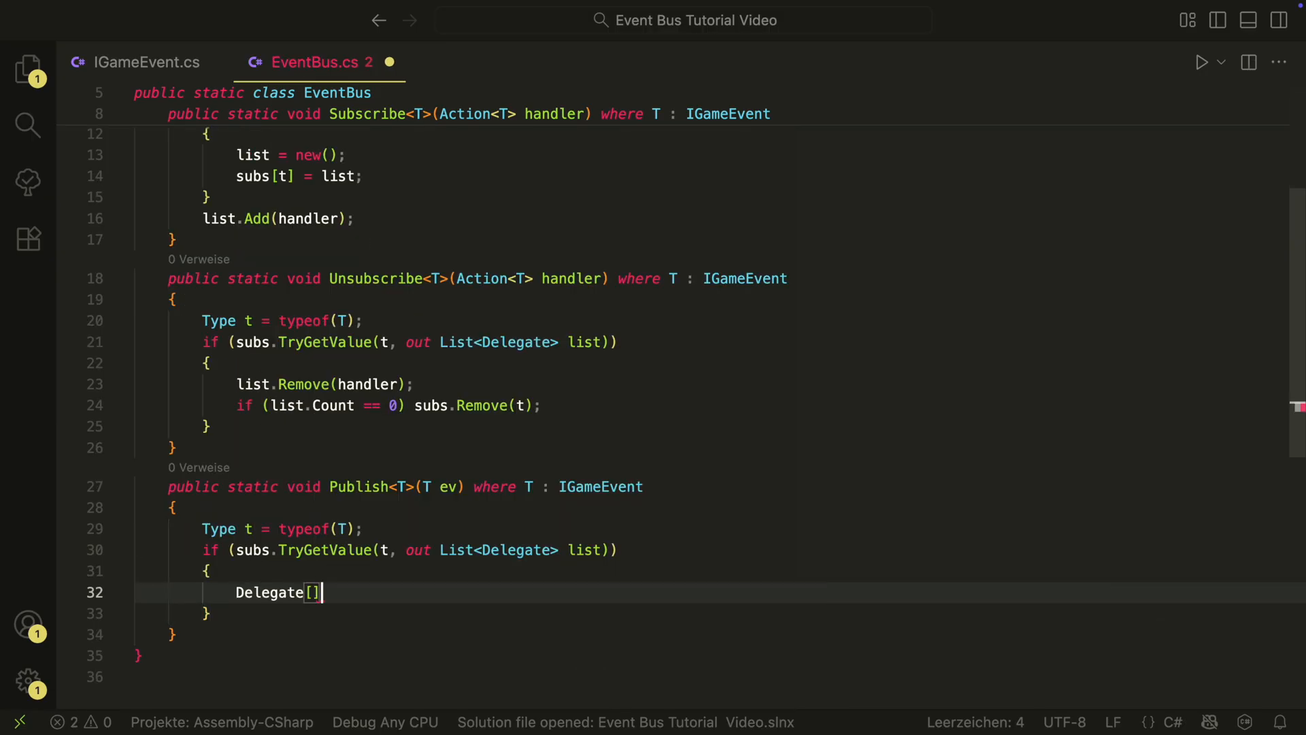
text(copy = list.ToArray();)
text(((Action<)
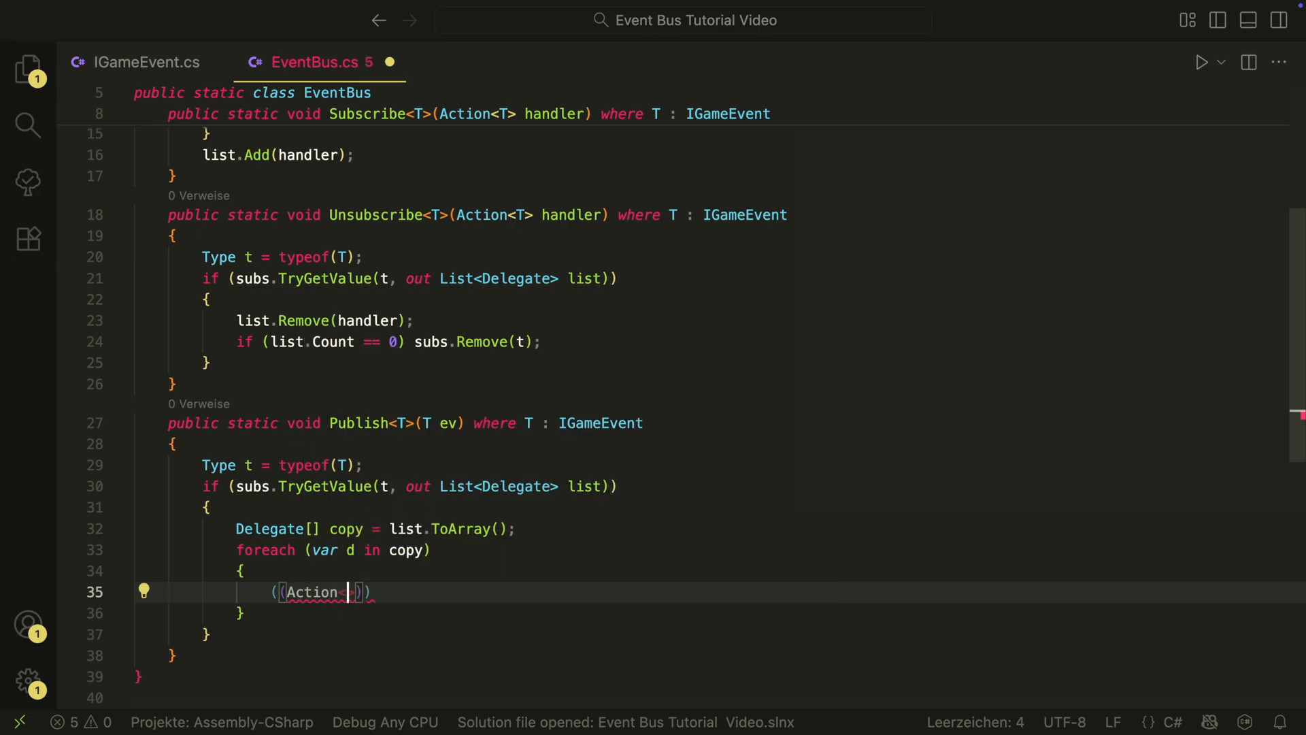
text(T>)d)(ev);)
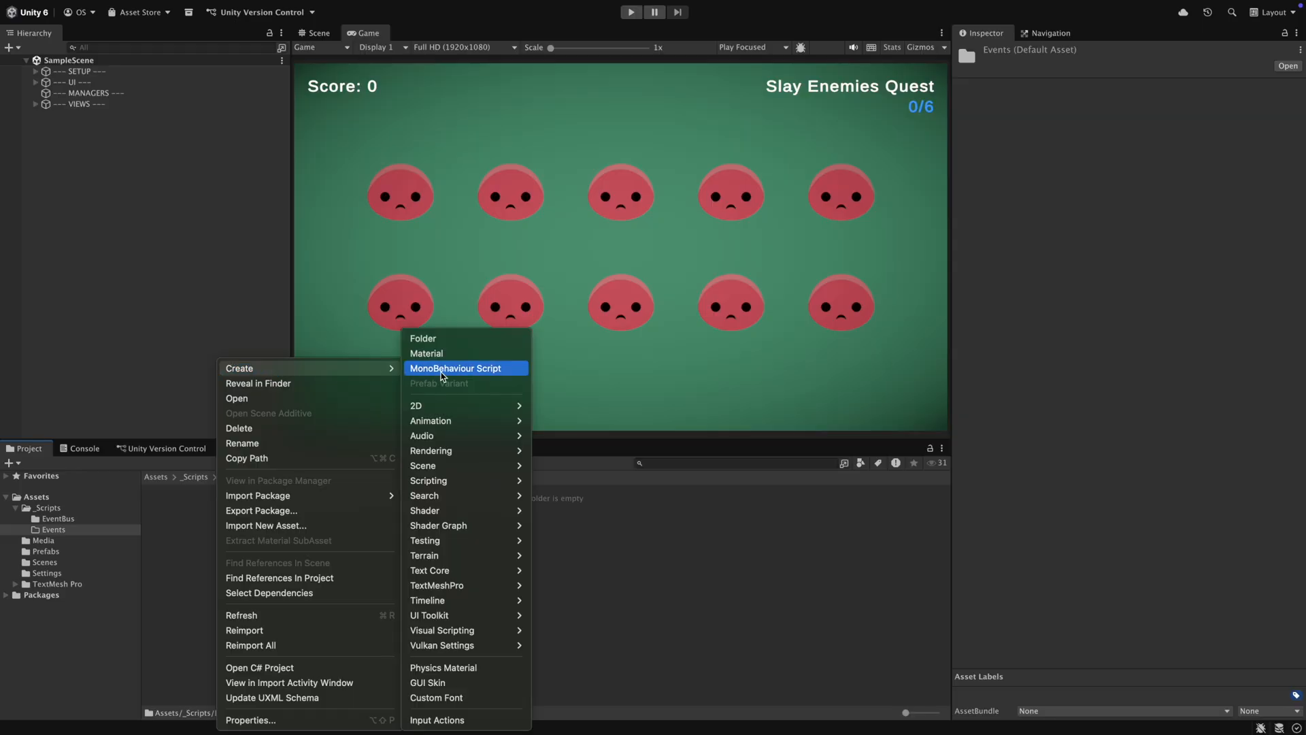
Create a MonoBehaviour script named EnemyDestroyedEvent in Events and open it for editing
click(456, 369)
text(EnemyDestroyedEvent)
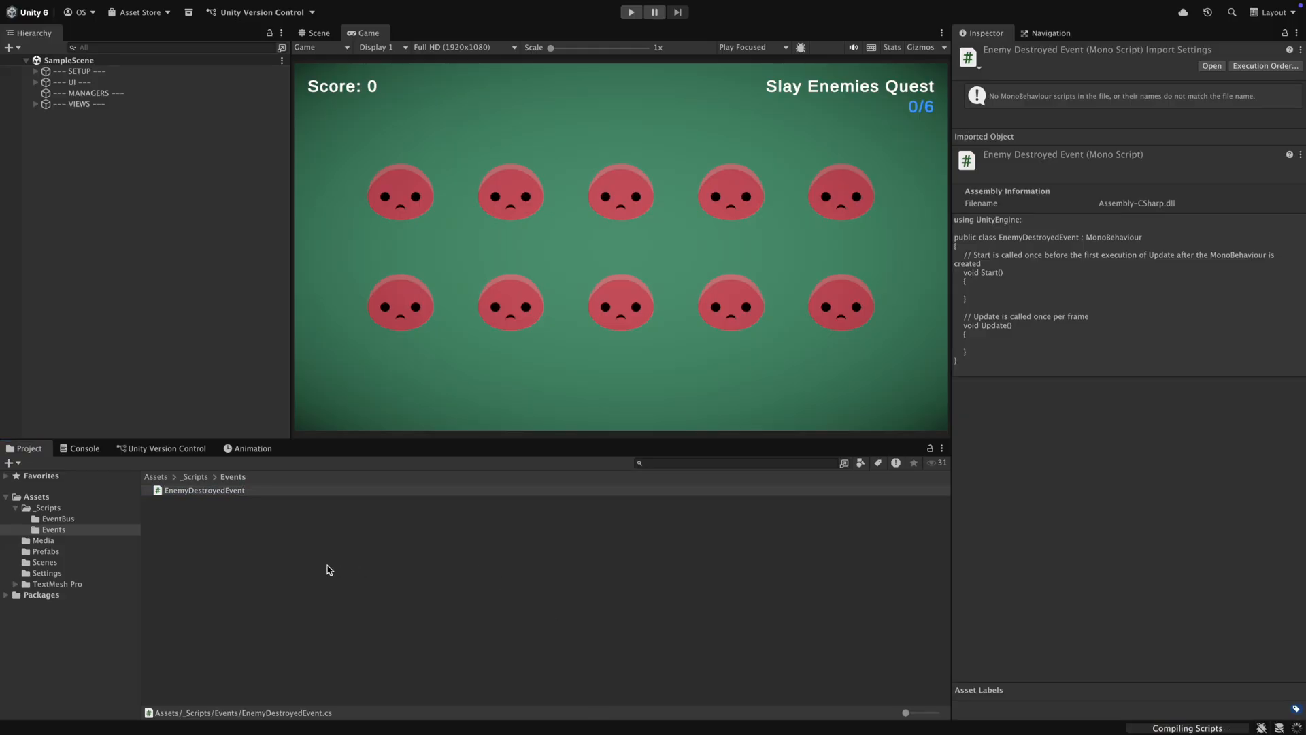
click(204, 490)
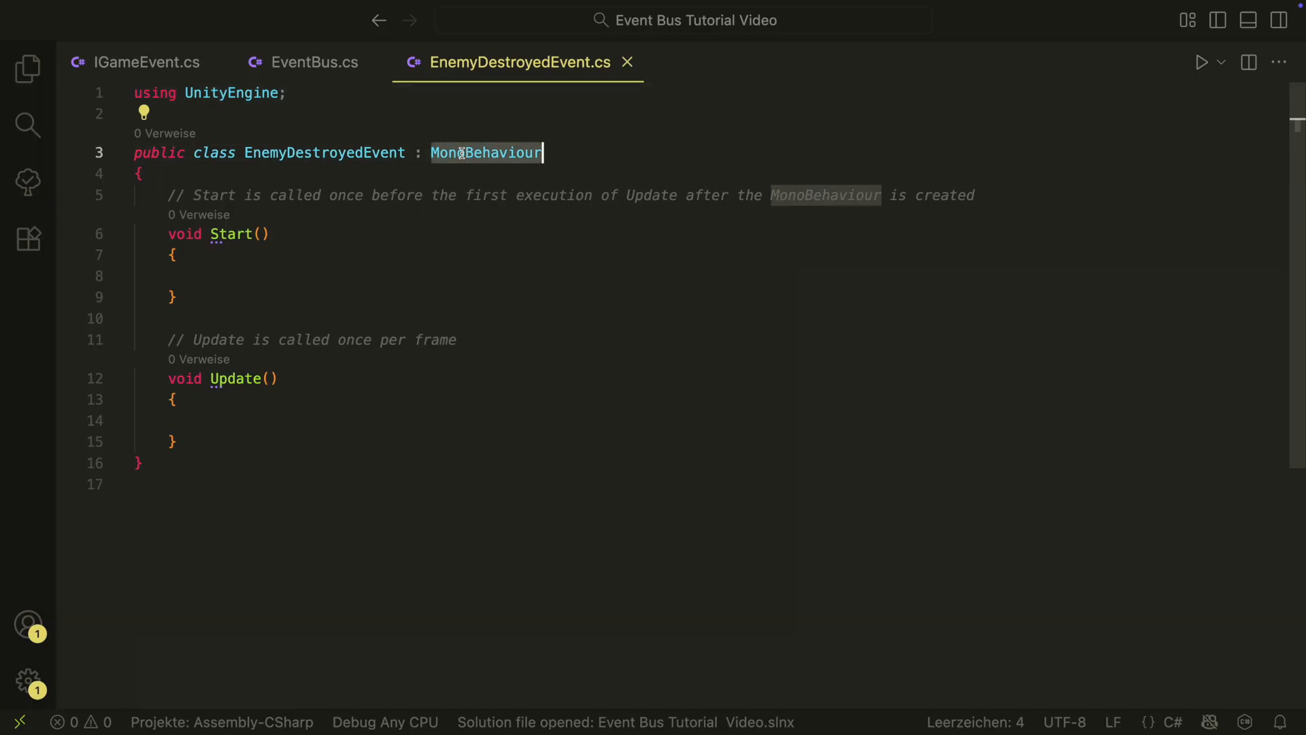
Make EnemyDestroyedEvent implement IGameEvent with an Enemy property set by its constructor
text(IGameEvent)
text(public )
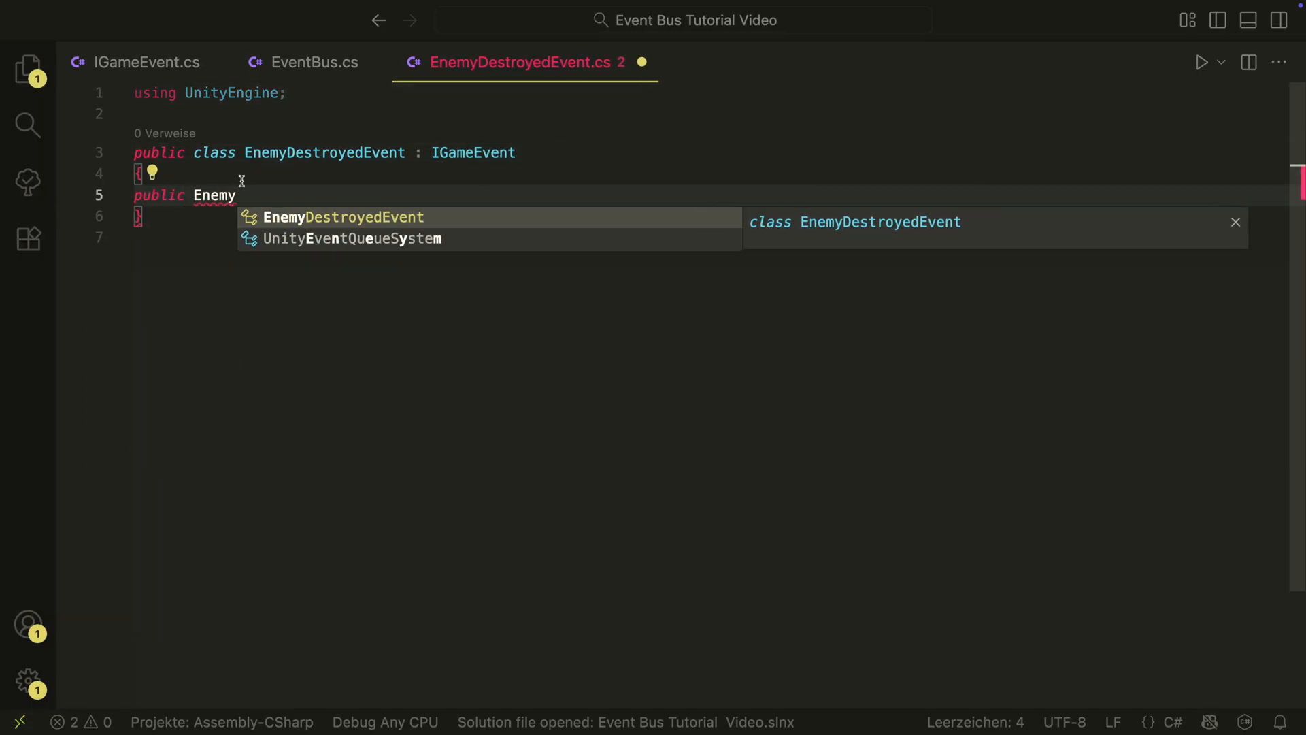
text(Enemy { get;)
text(public)
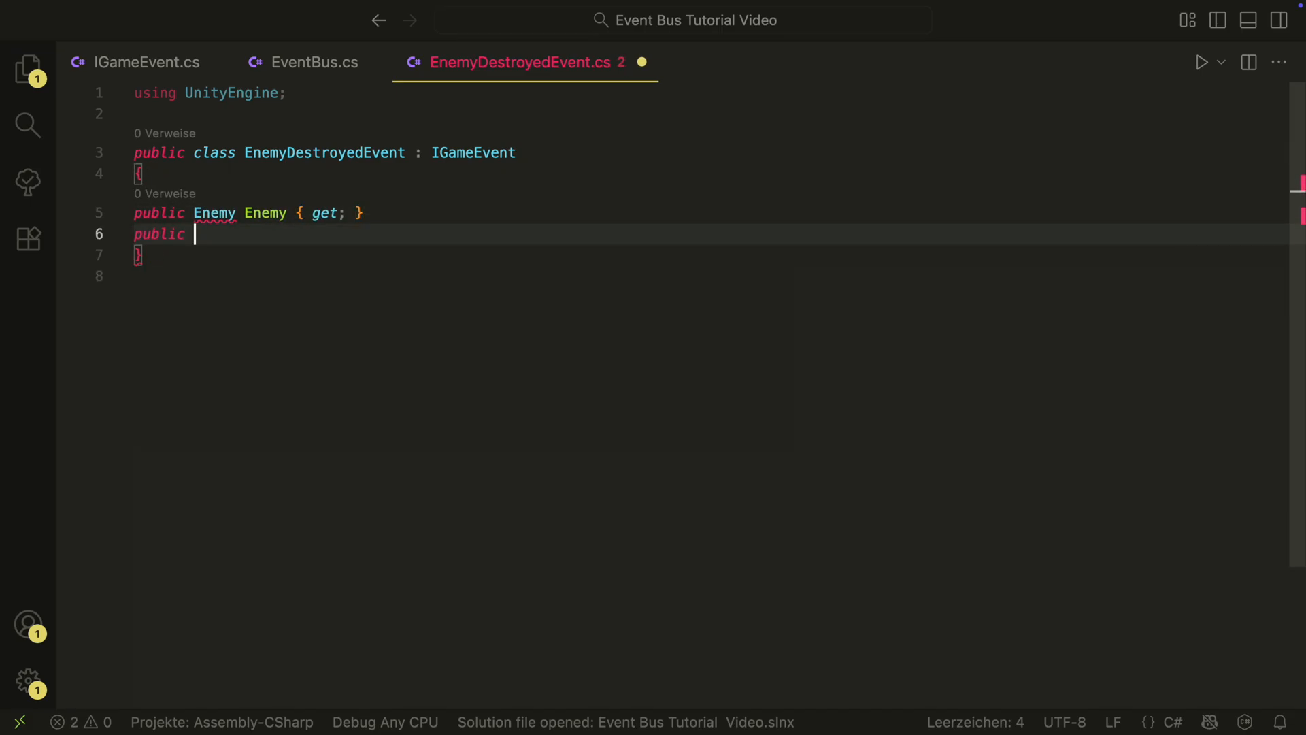
text(EnemyDestroyedEvent(Enemy)
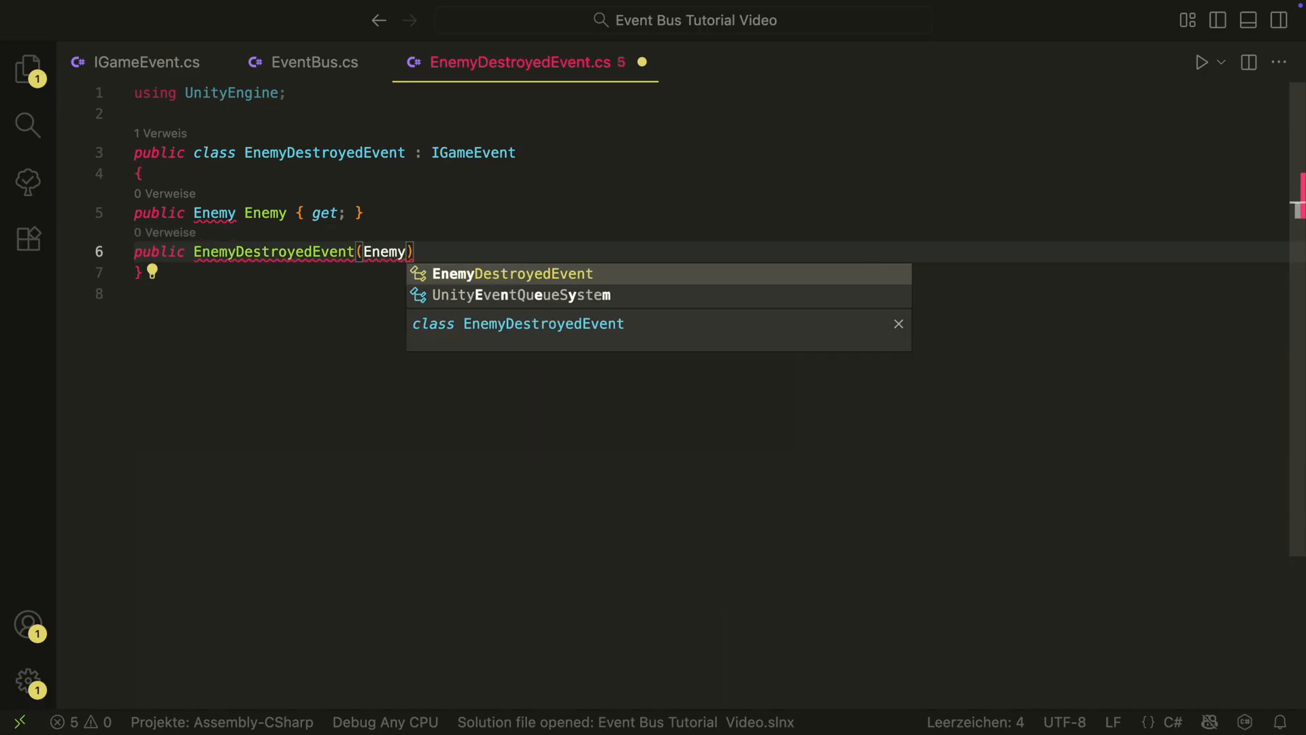
text(enemy)
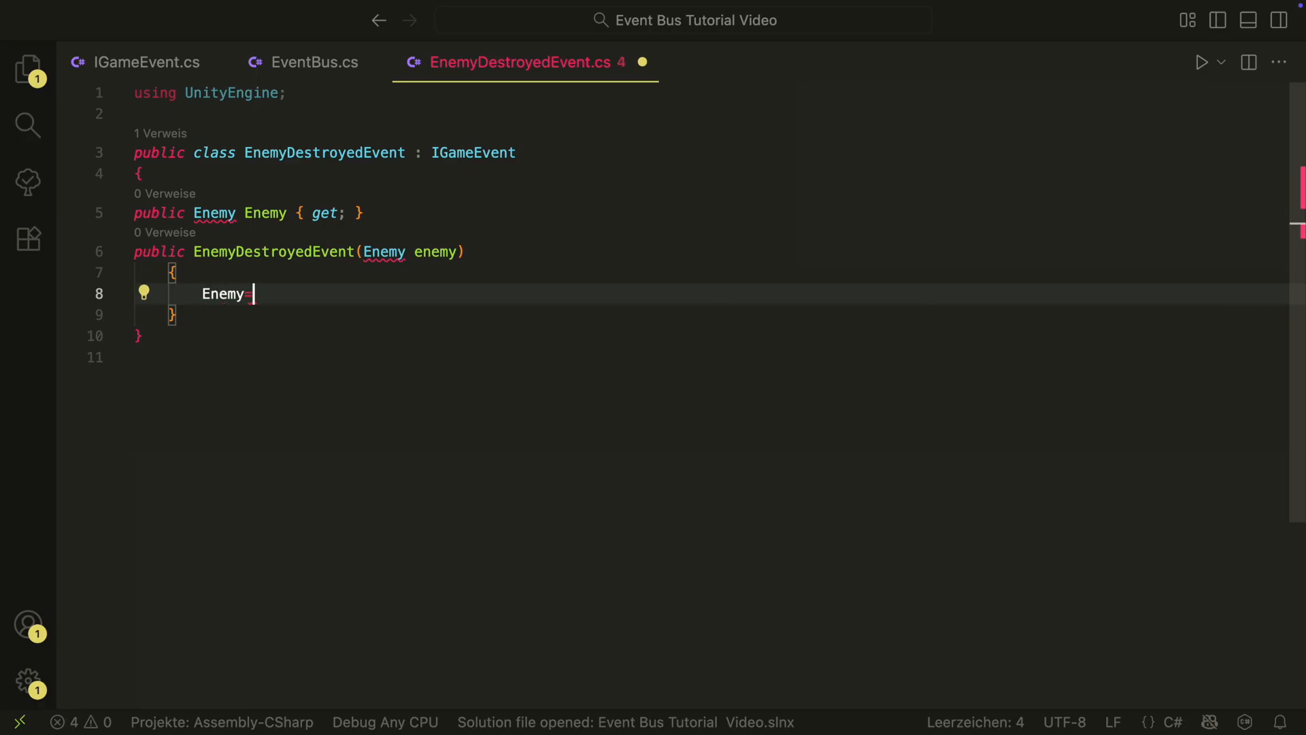
text(= enemy;)
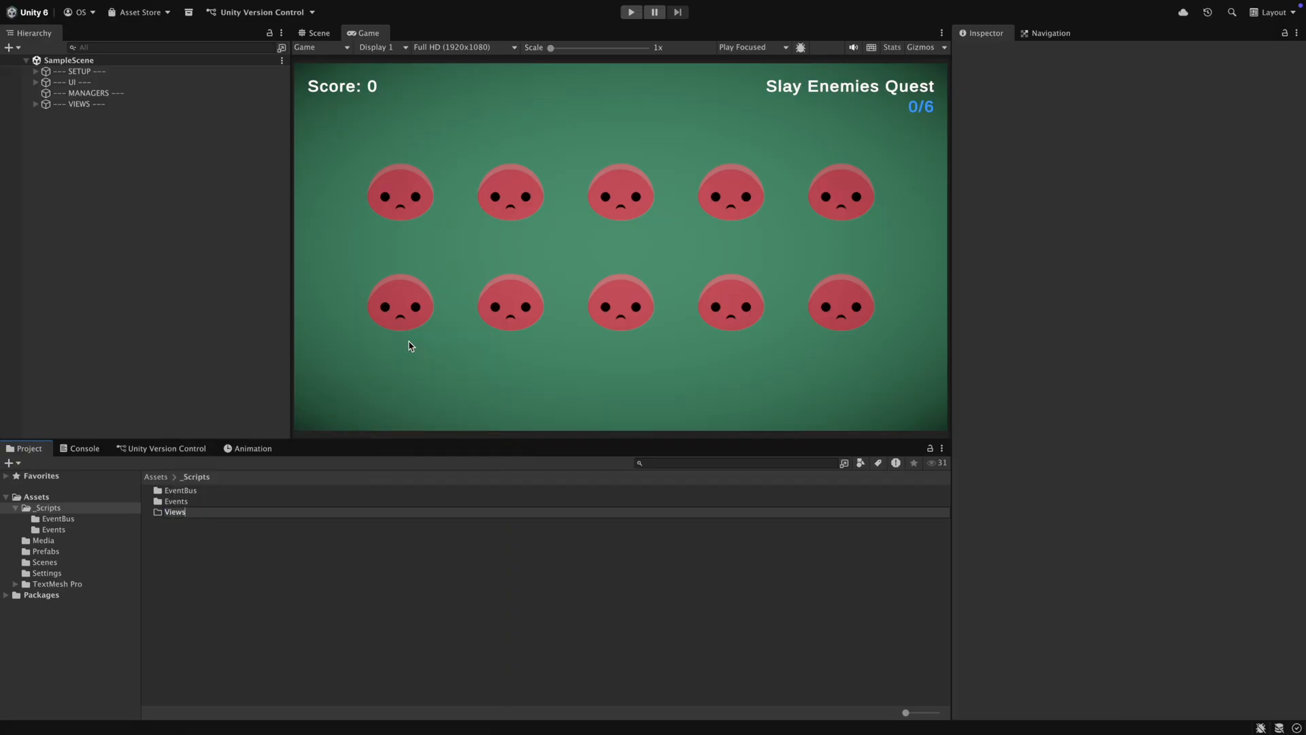
double_click(176, 511)
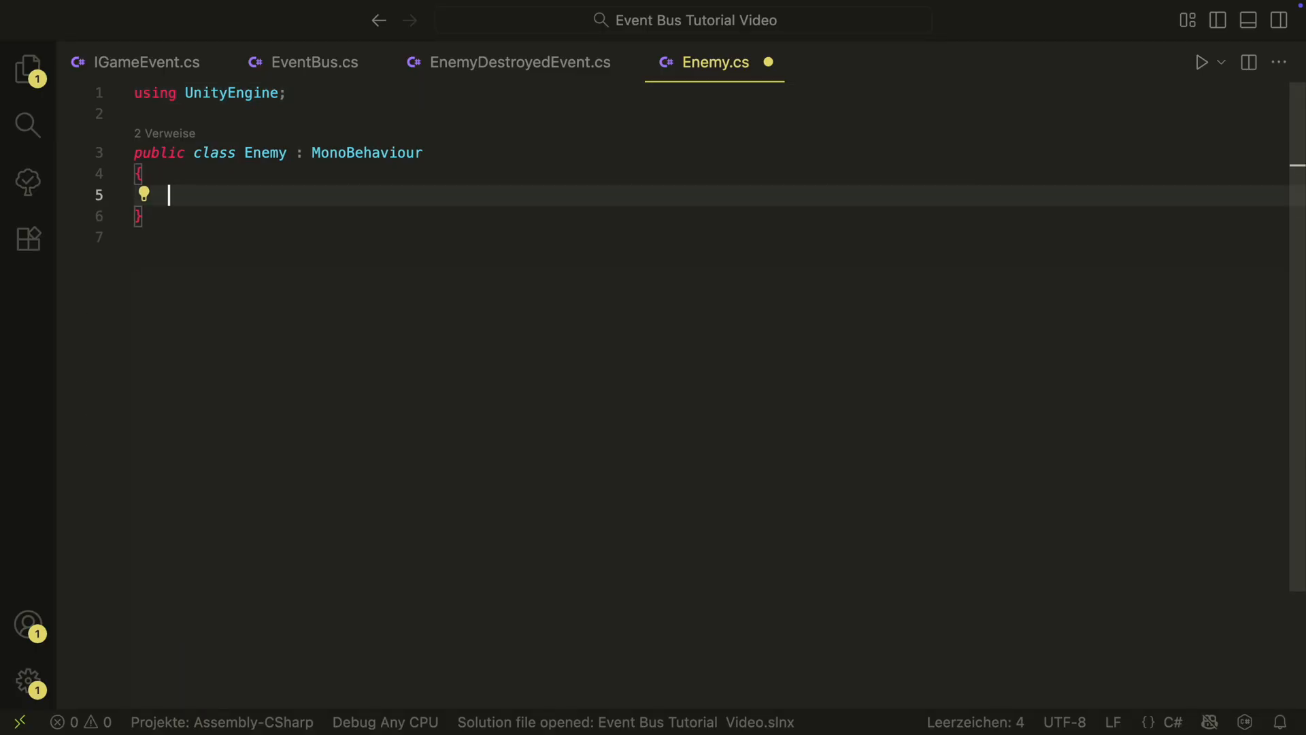
Add OnMouseDown to Enemy calling EventBus.Publish(new EnemyDestroyedEvent(this))
text(void O)
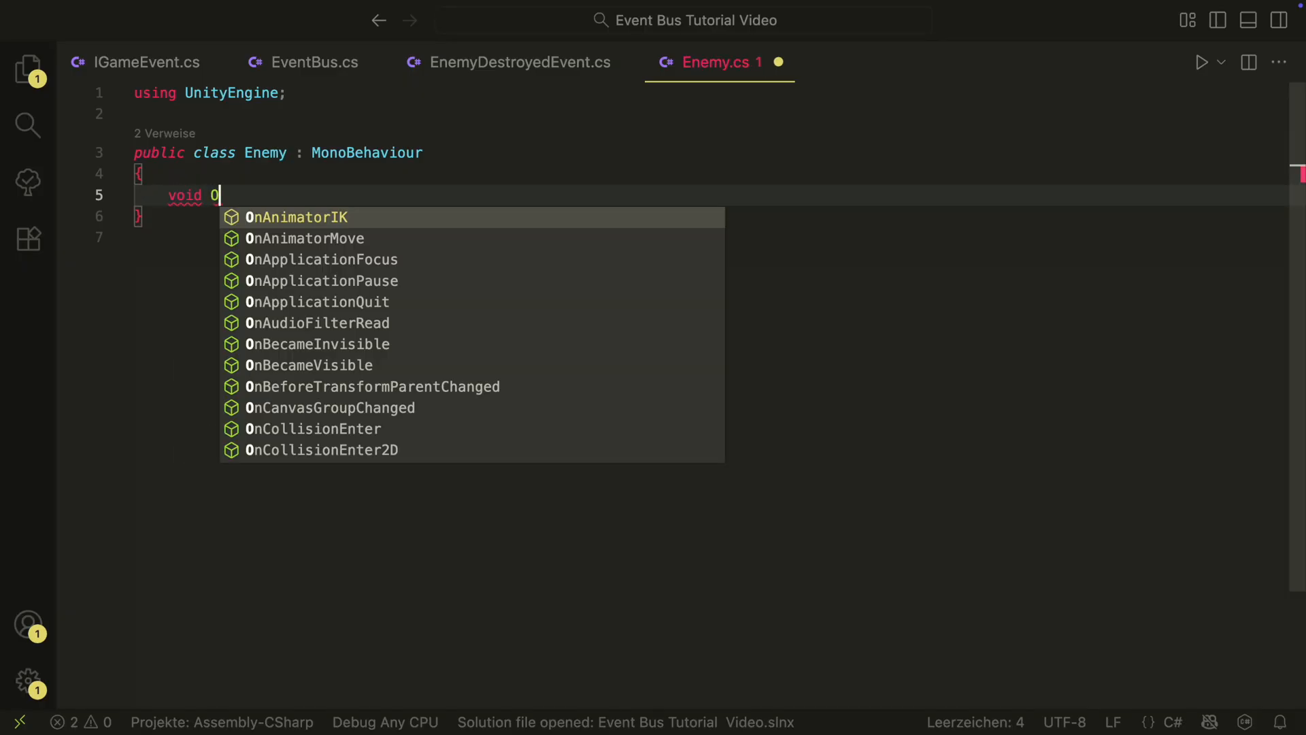
text(useDown()
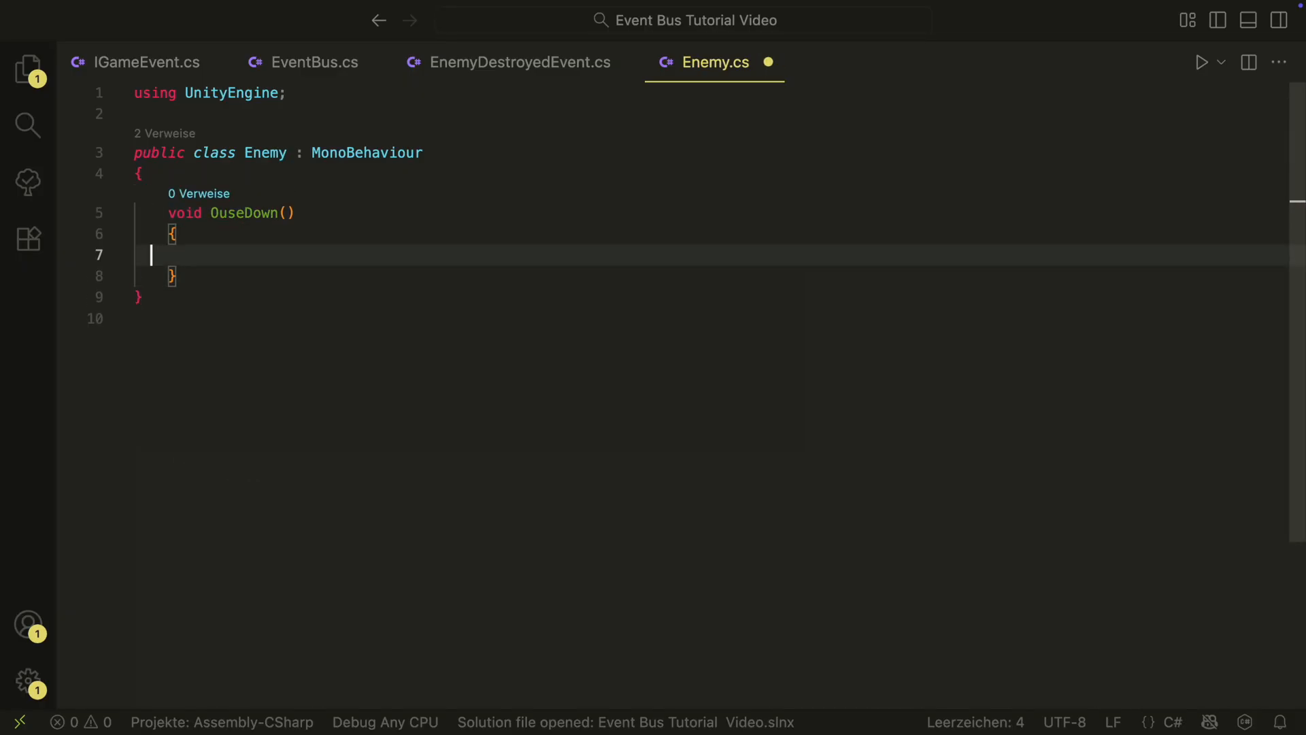
text(EventBus)
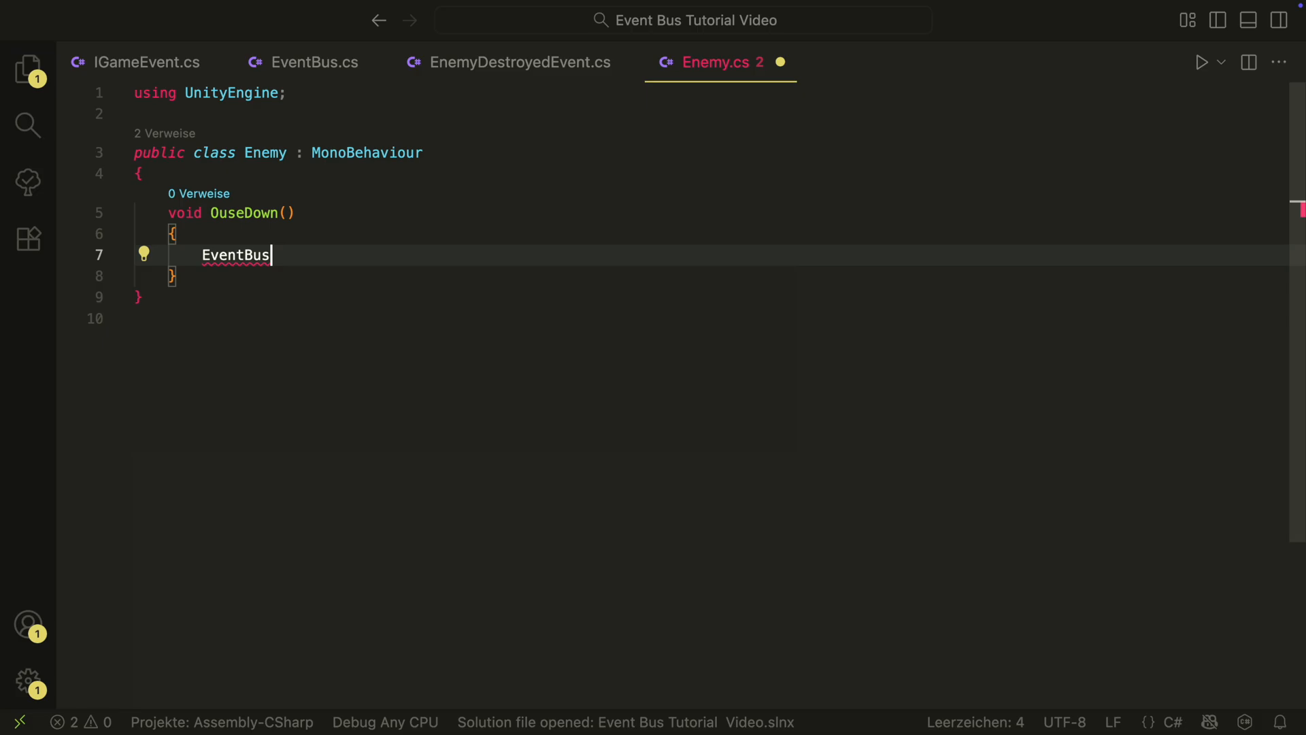
text(.Publish()
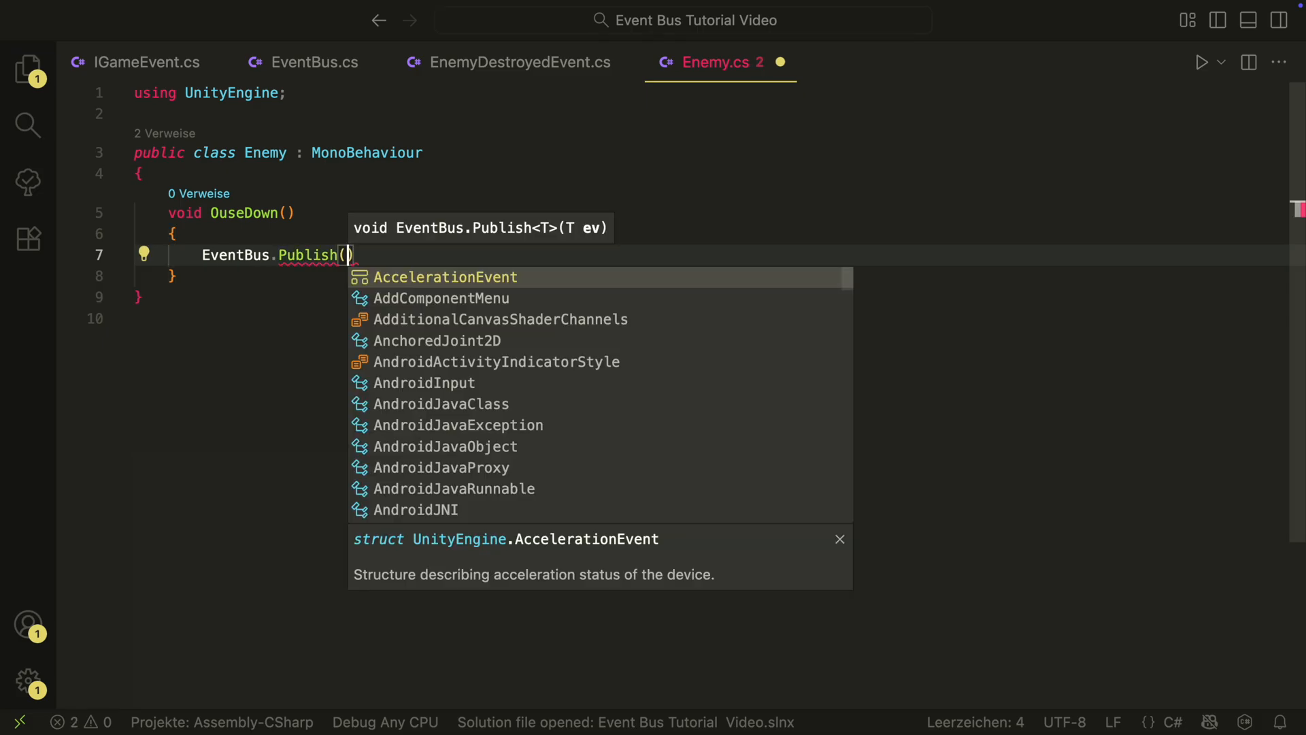
text(new EnemyDestroyedEvent(this)
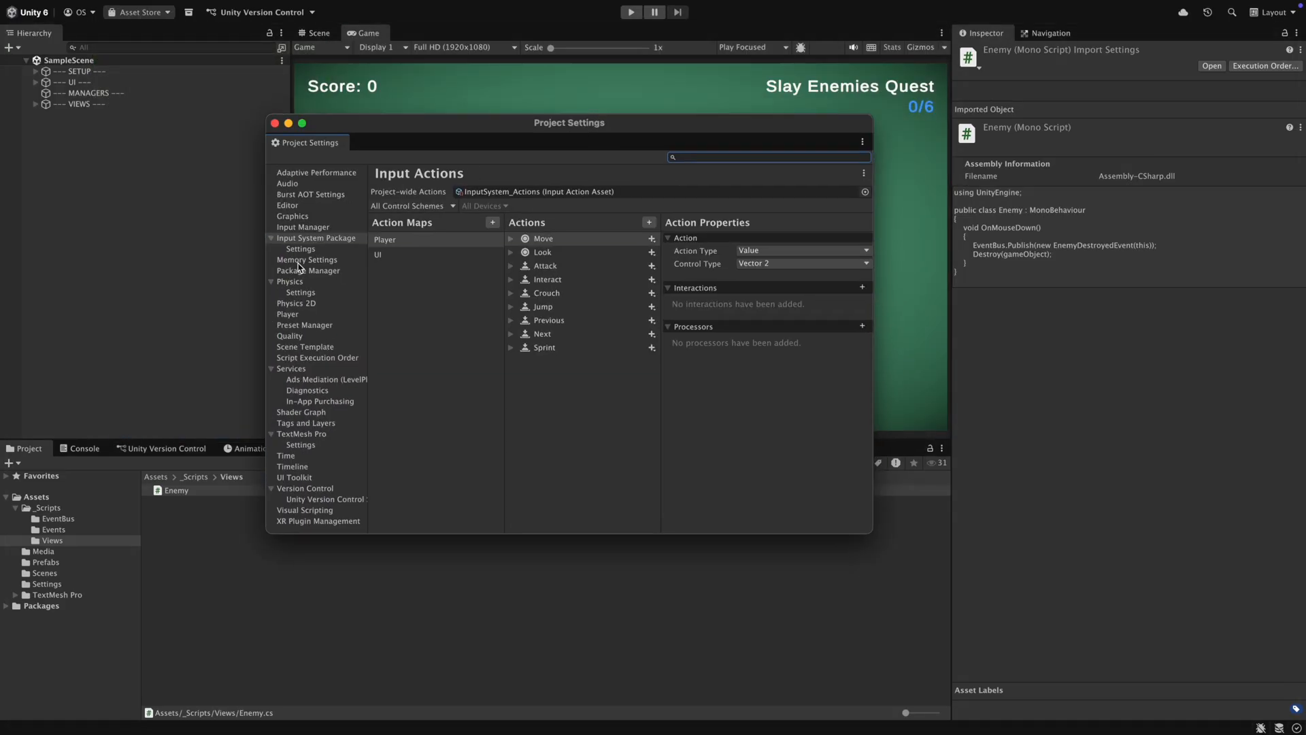
Review the Player section of Project Settings before leaving the window
click(288, 315)
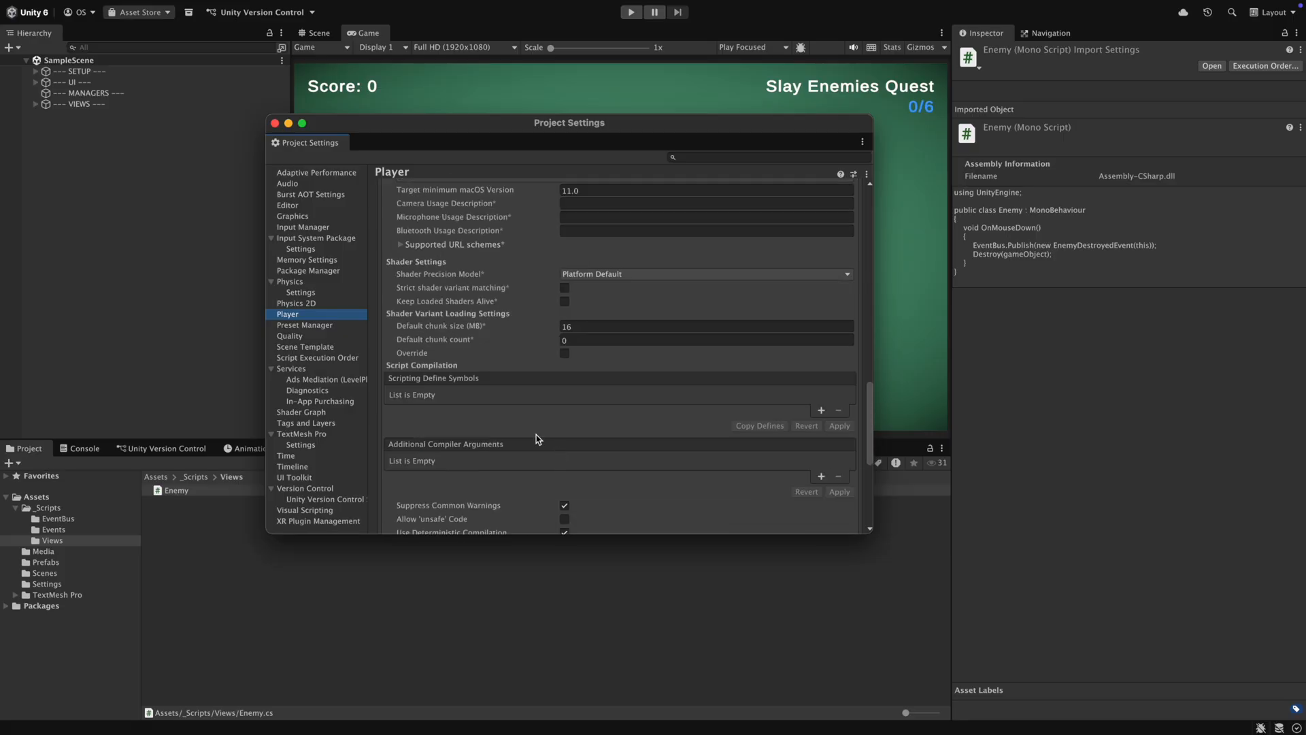
scroll(up, 3)
text(Ene)
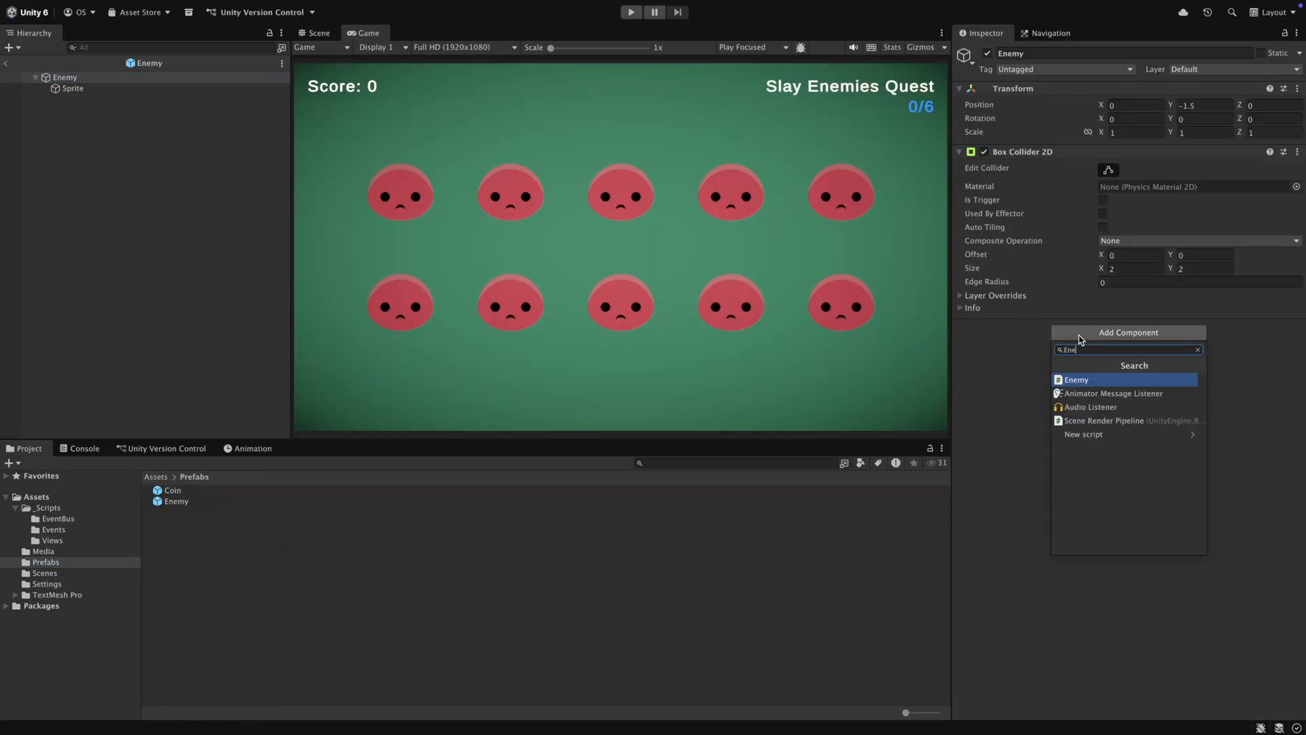
Attach the Enemy script to the prefab, run the scene briefly, then start a new Managers scripts folder
click(1075, 379)
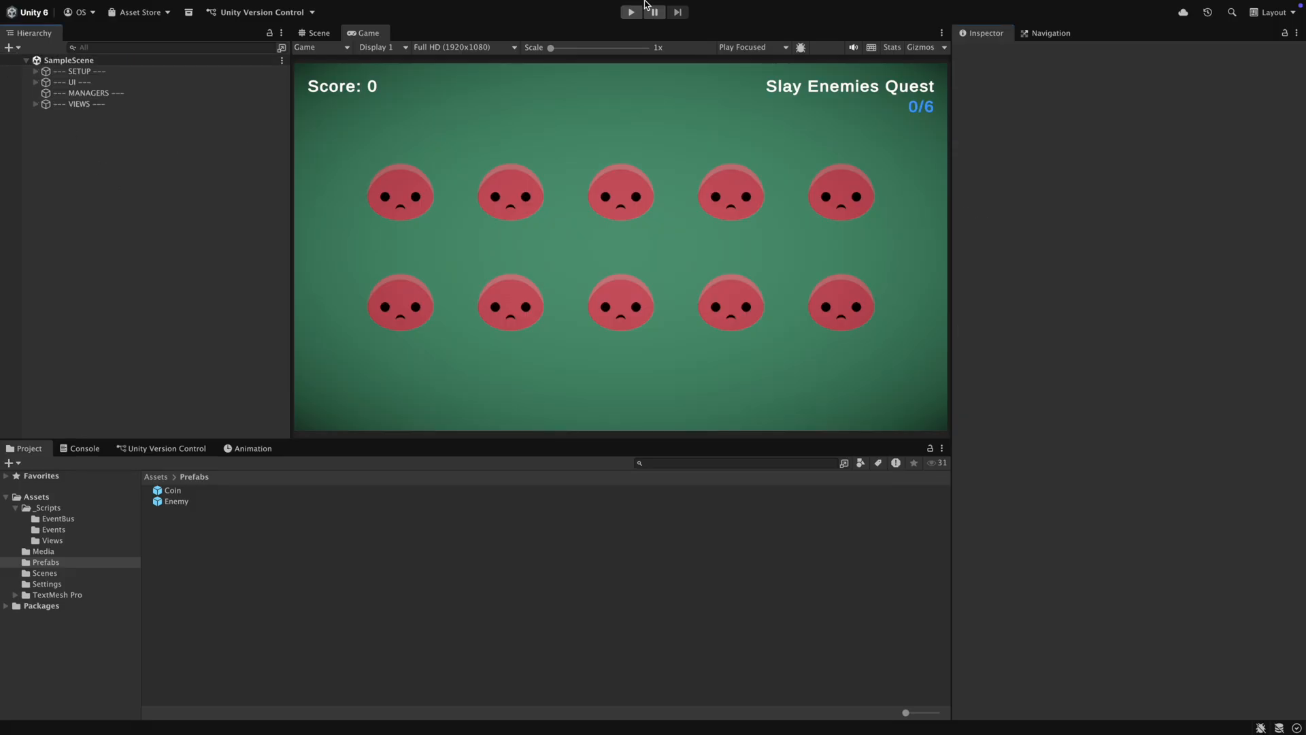
click(630, 12)
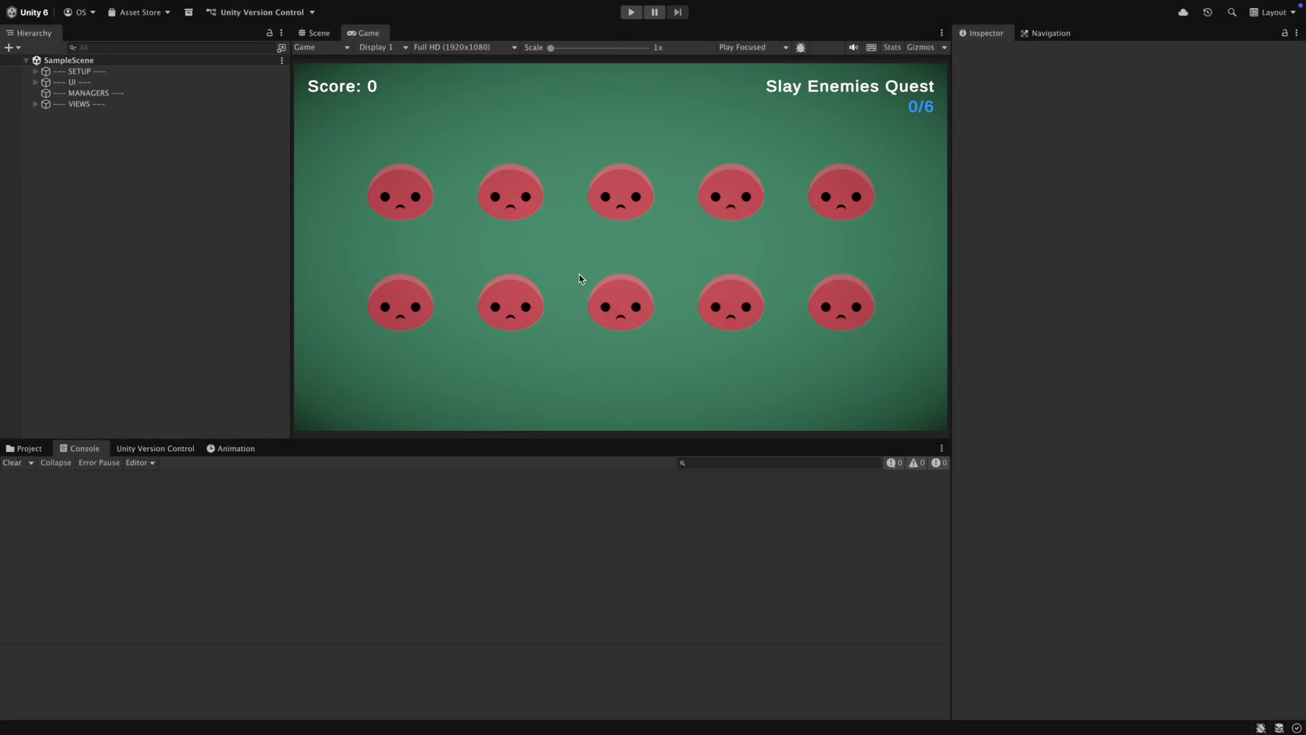
click(27, 447)
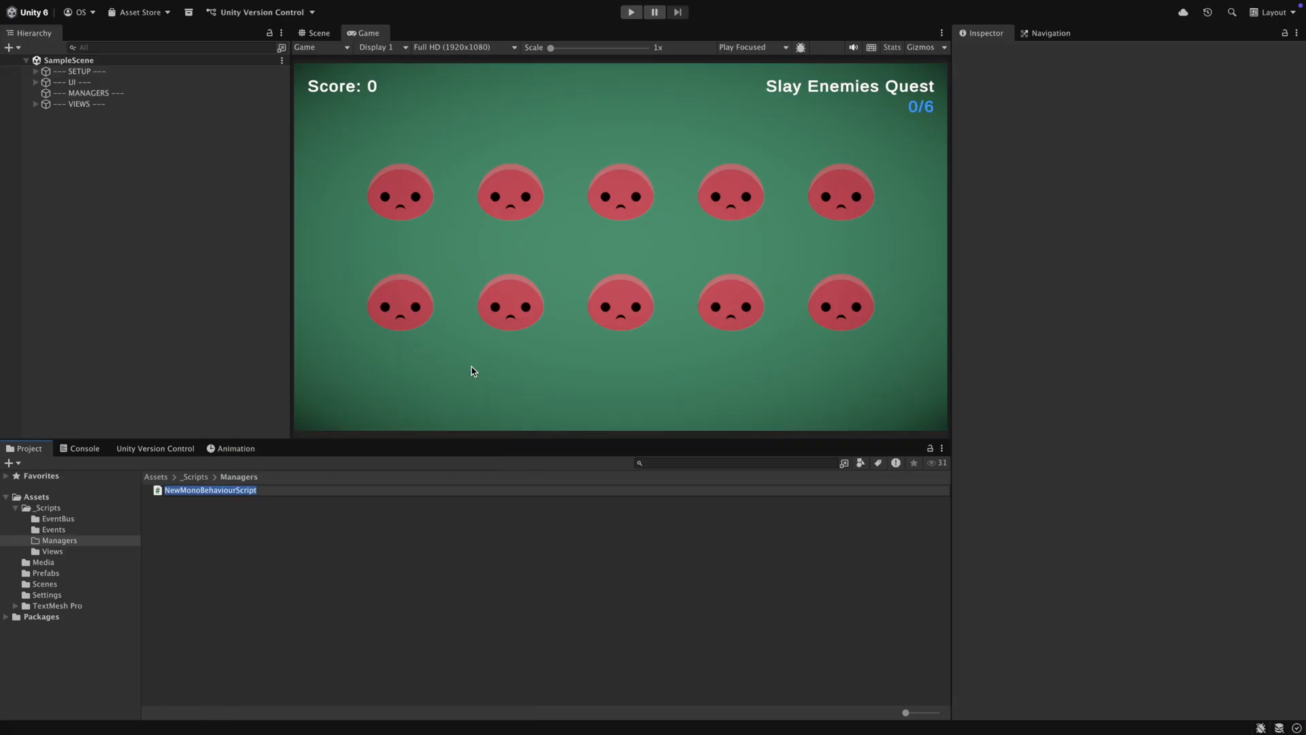
Create the QuestManager and remaining manager scripts and place the manager objects under MANAGERS
right_click(208, 490)
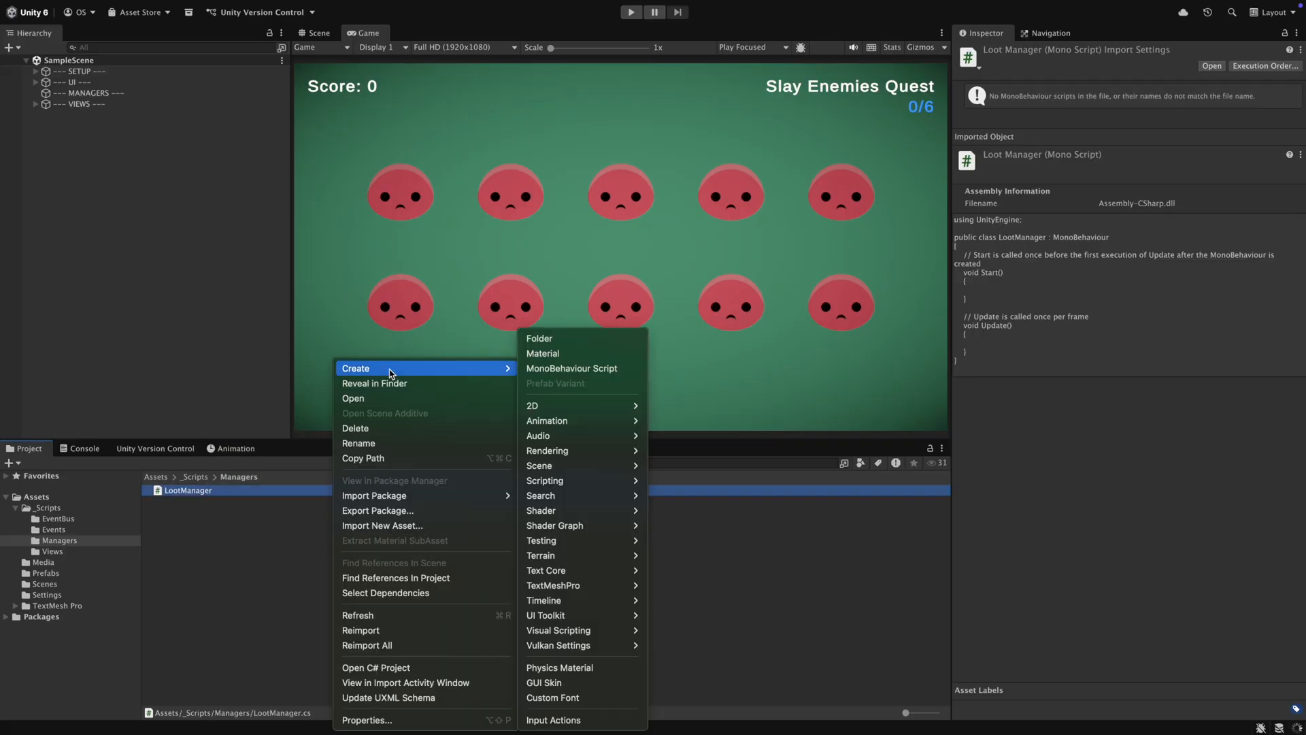
click(572, 367)
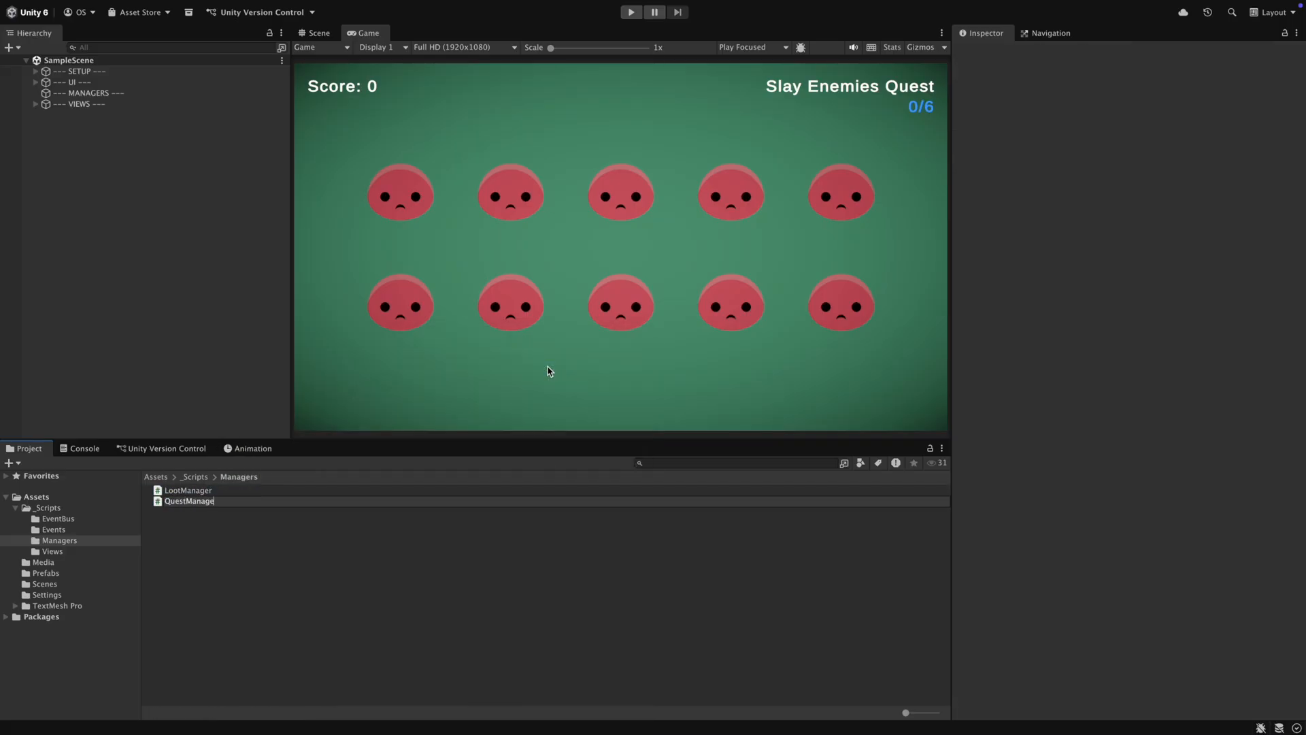
right_click(190, 500)
text(ScoreManage)
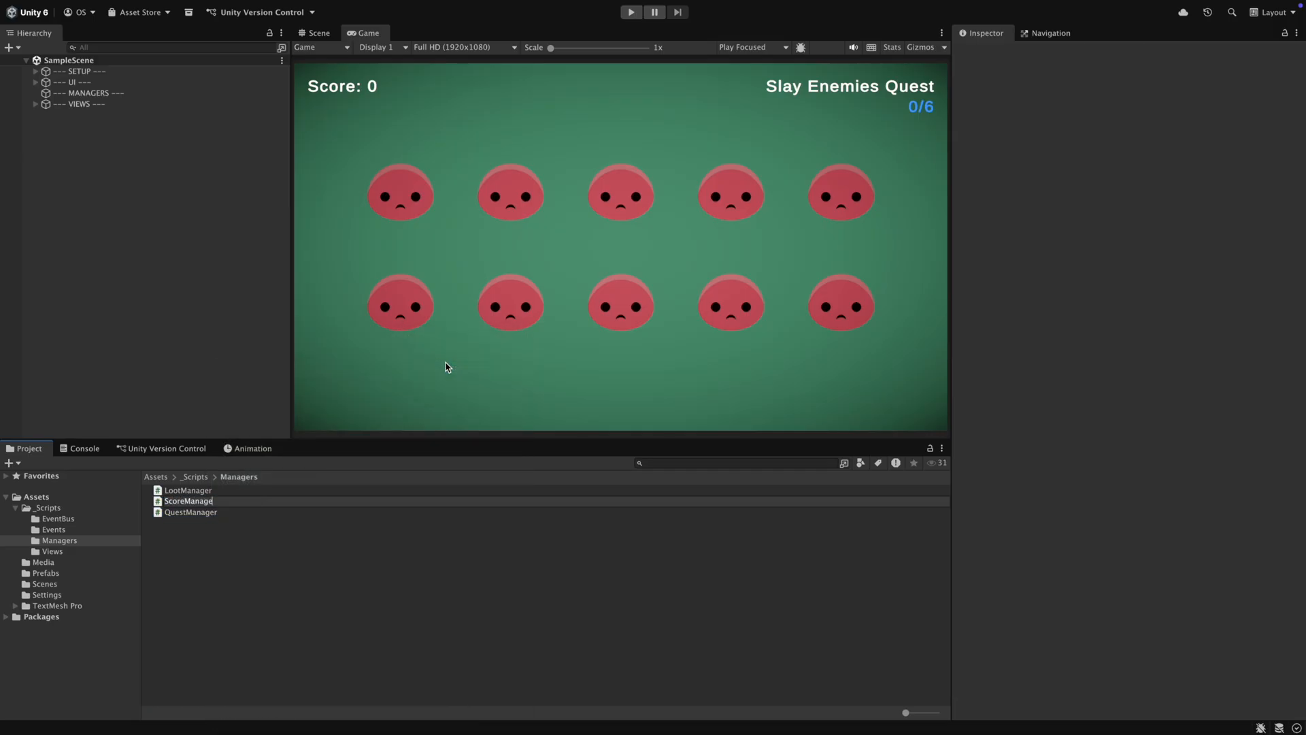
click(189, 501)
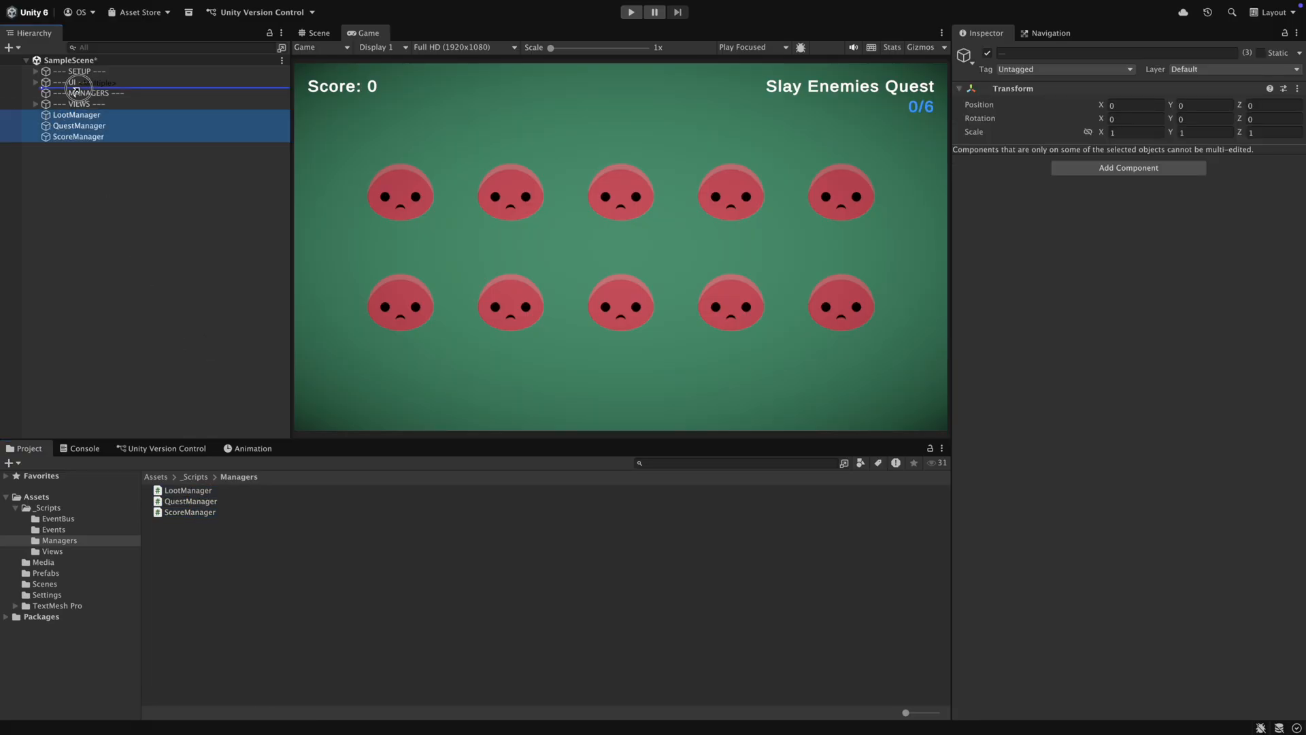
click(76, 103)
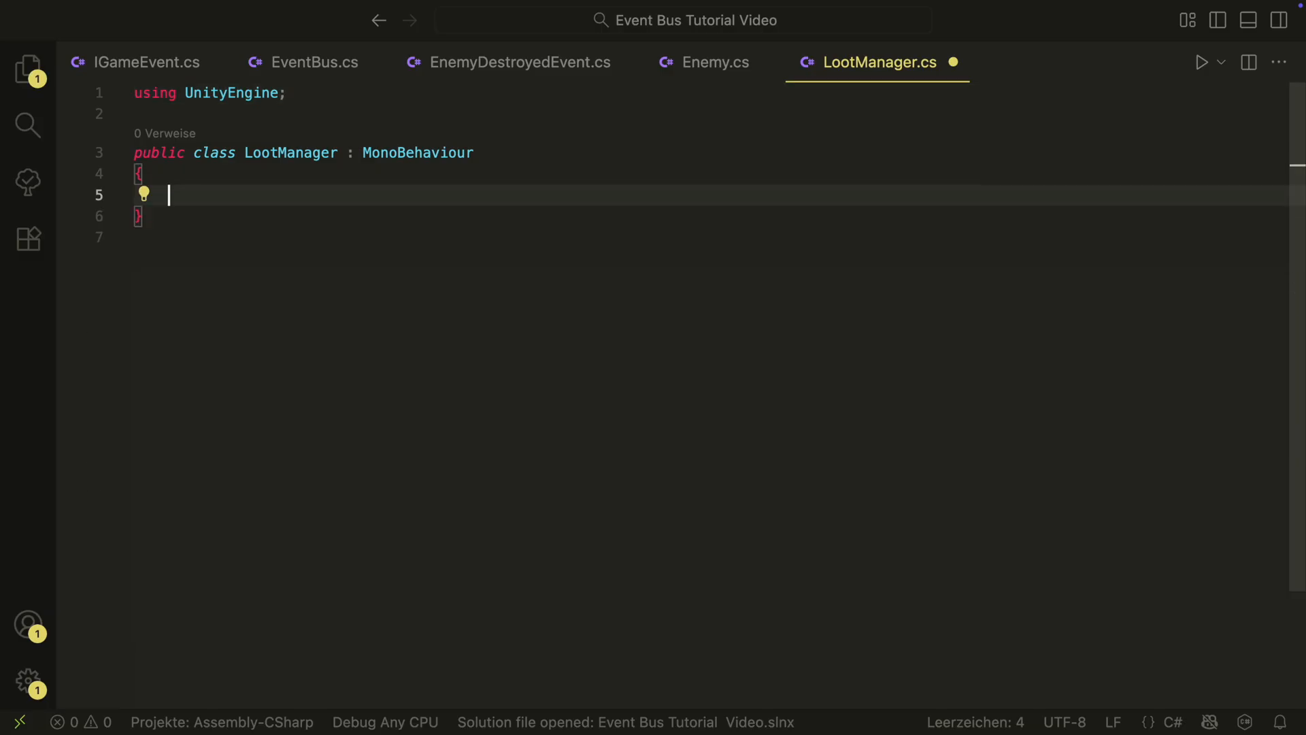
Write LootManager's serialized lootPrefab field and a SpawnLoot method using Random.Range
text([SerializeField] private)
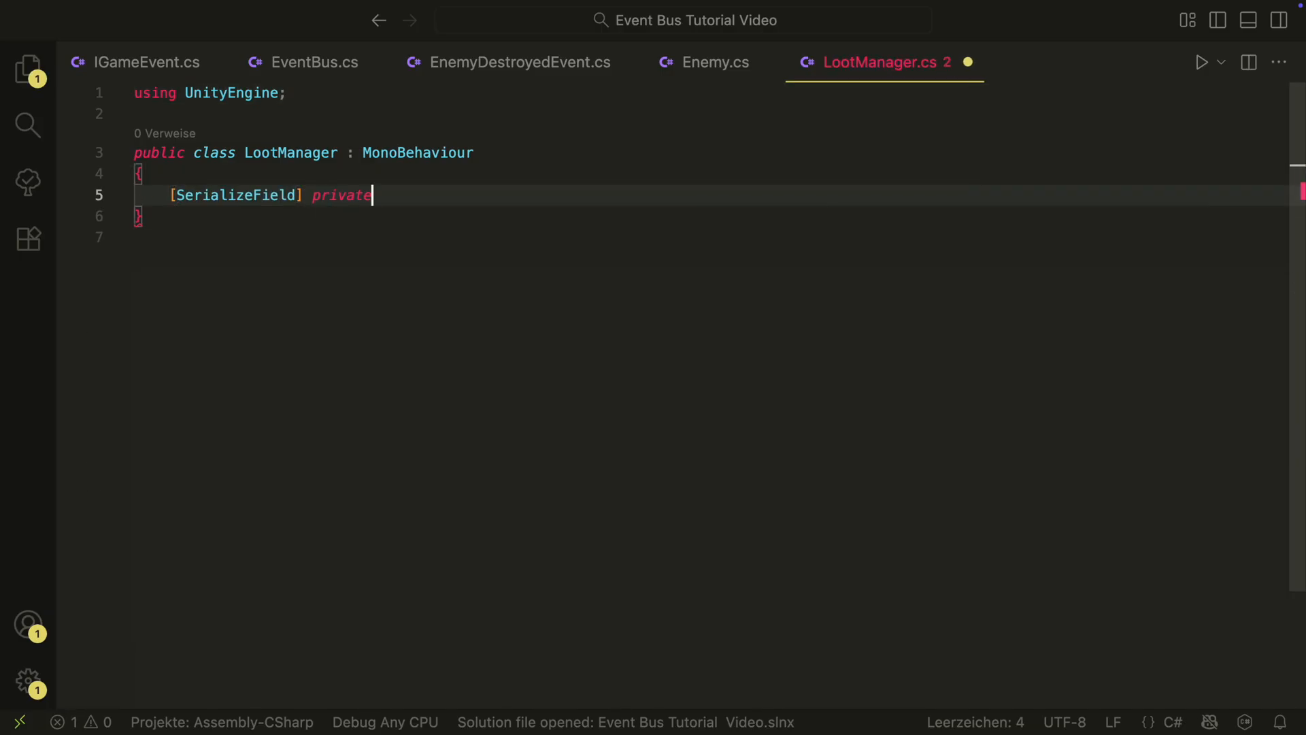
text(GameObject lootPr)
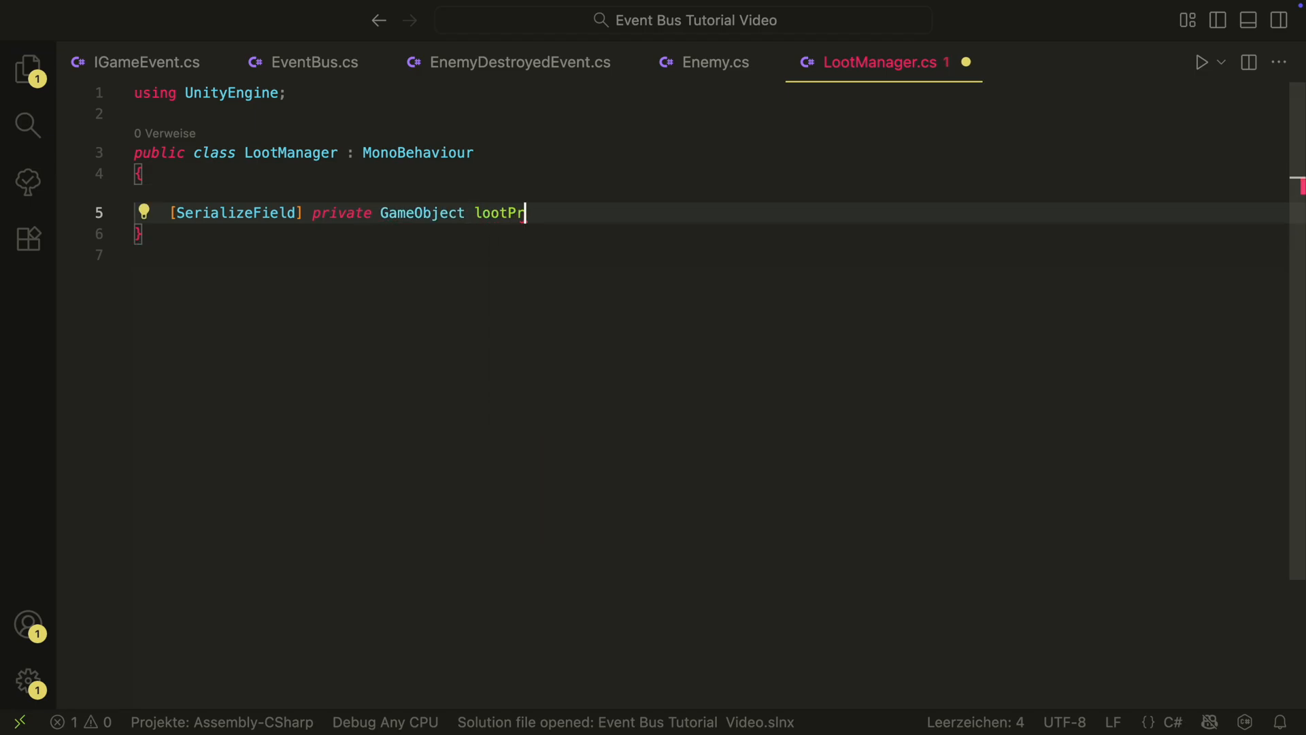
text(efab;)
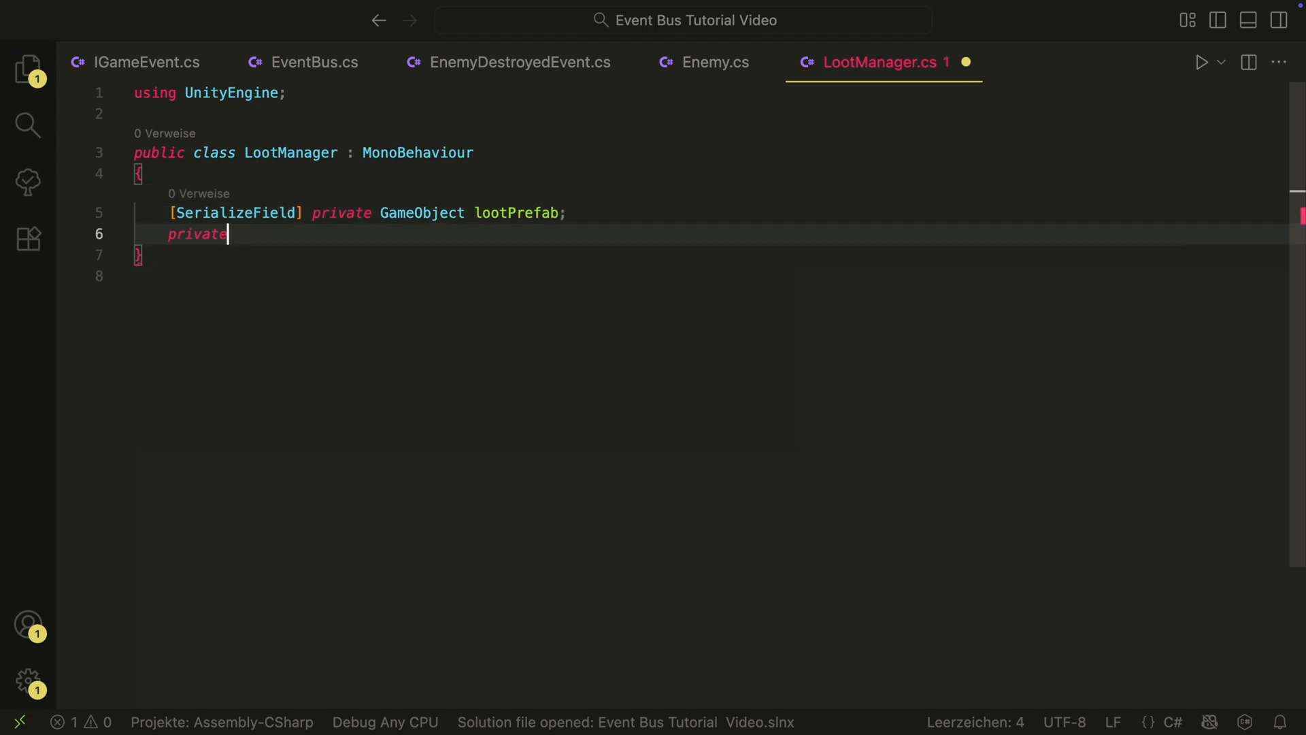
text(void SpawnLoot(Vector3 position)
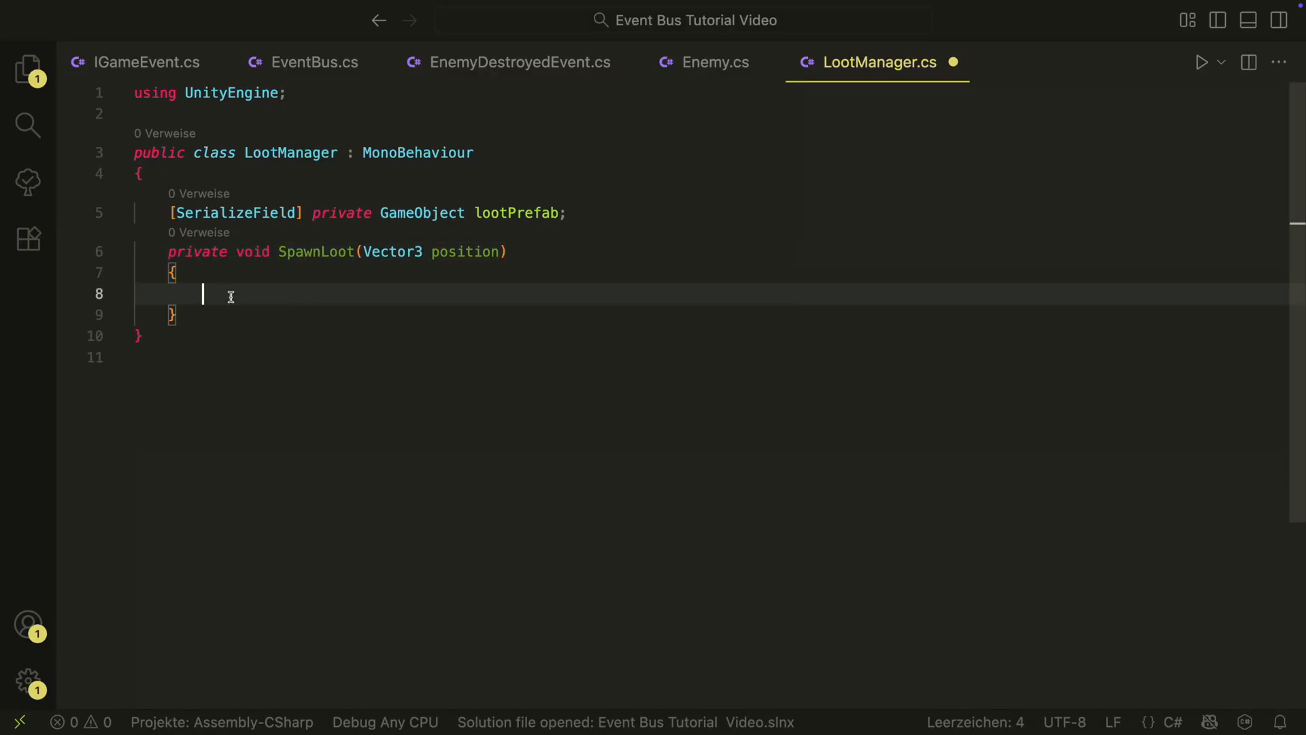
text(int r = Random.Range(0, 2);)
text(Instantiate(lootPrefab, position, Quaternion.identity);)
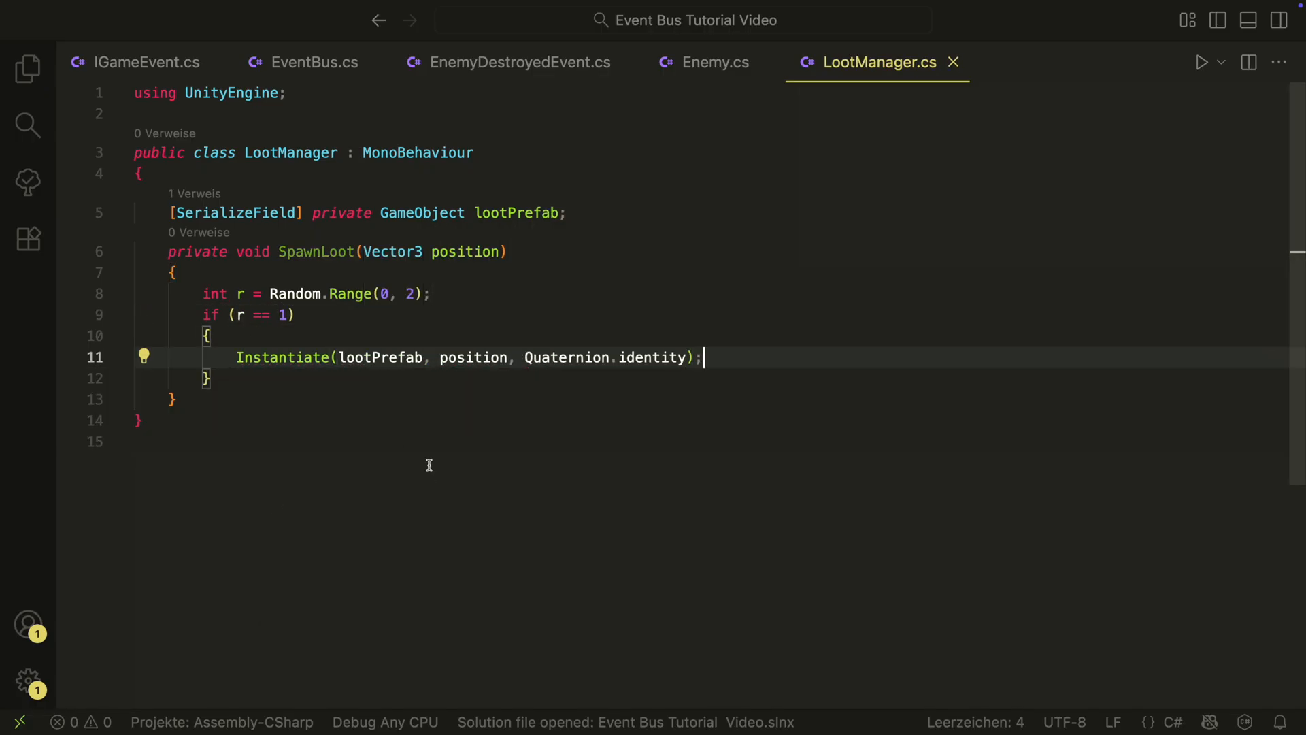
key(Enter)
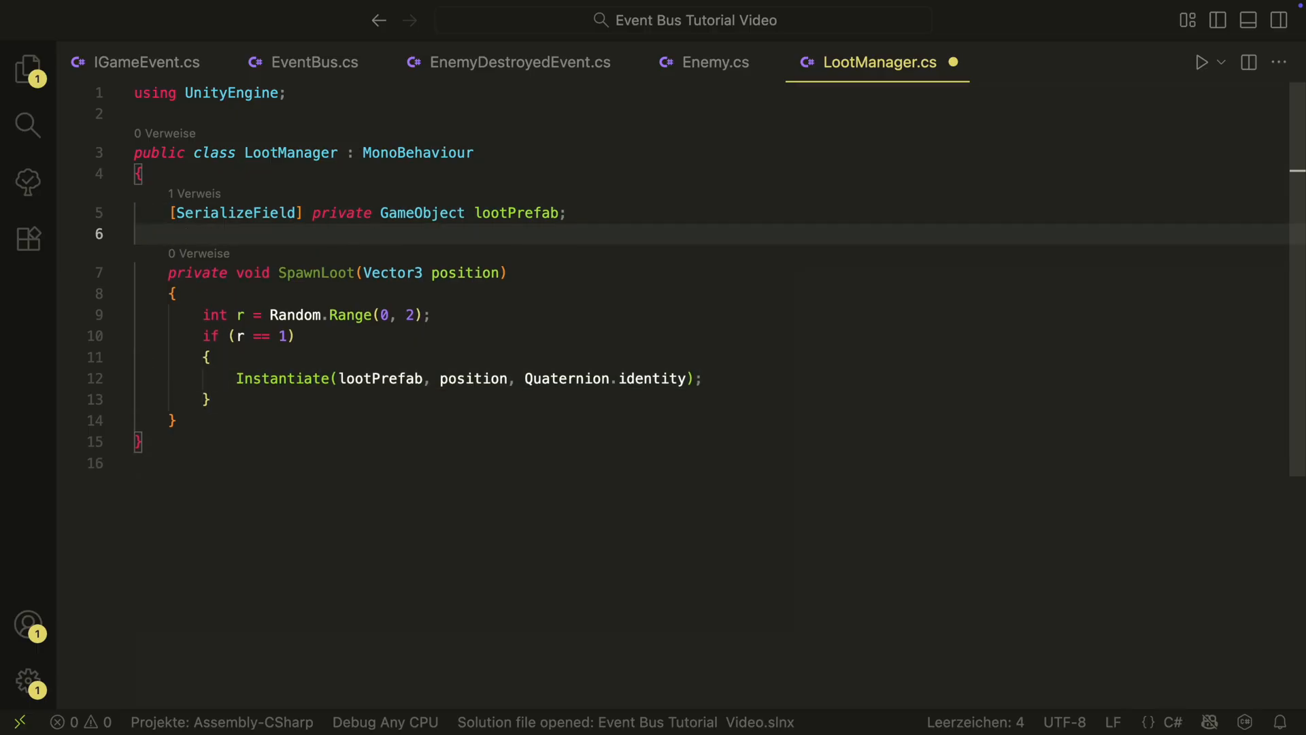
Add an OnEnemyDestroyed handler and EventBus.Subscribe<EnemyDestroyedEvent>(OnEnemyDestroyed) in OnEnable
text(private void OnEnemyDestroyed(EnemyDestroyedEvent enemyDestroyedEvent)
text(SpawnLoot(enemyDestroyedEvent.Enemy)
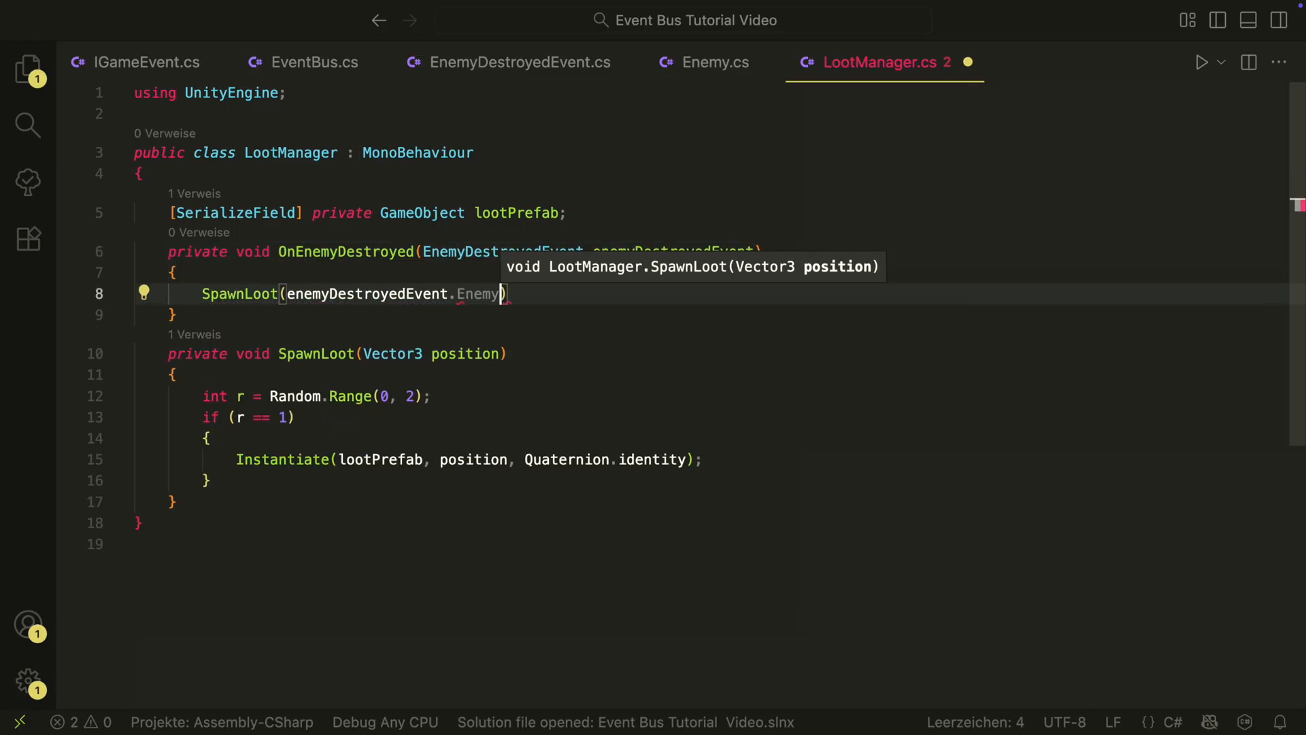
text(One)
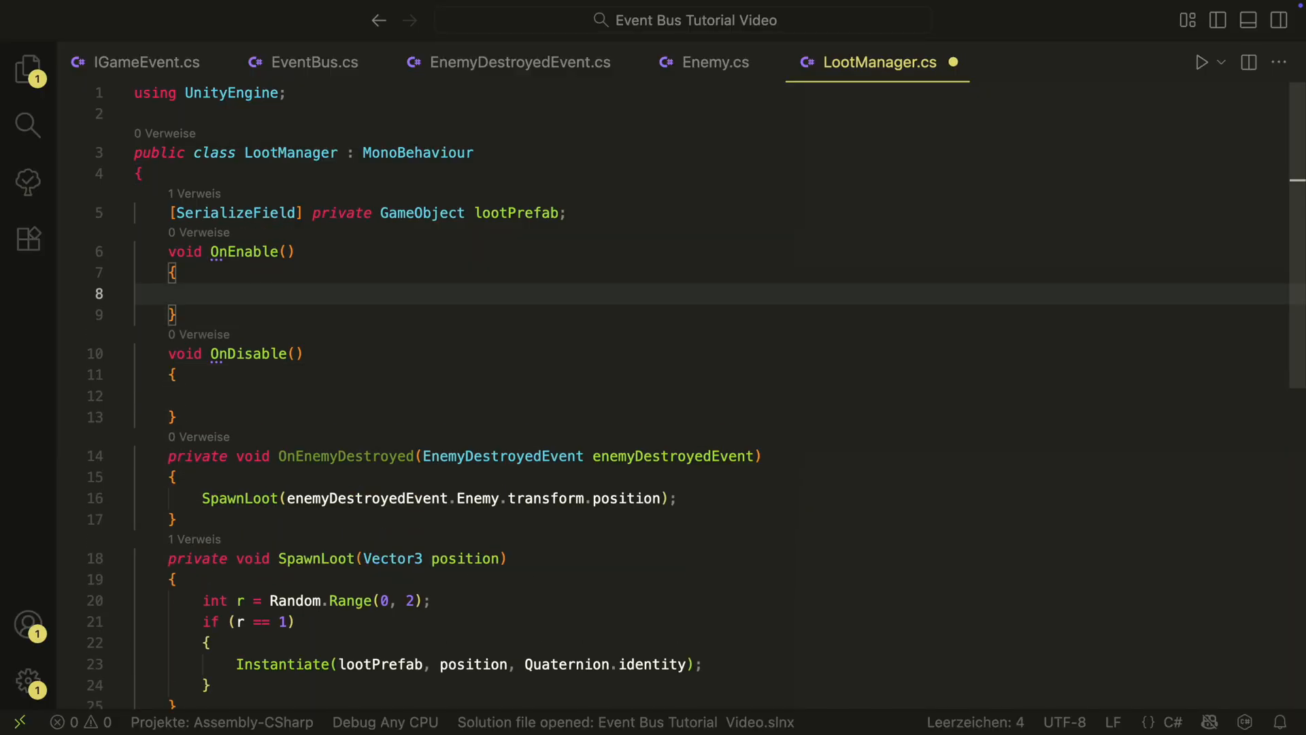
text(EventBus.Subscribe<)
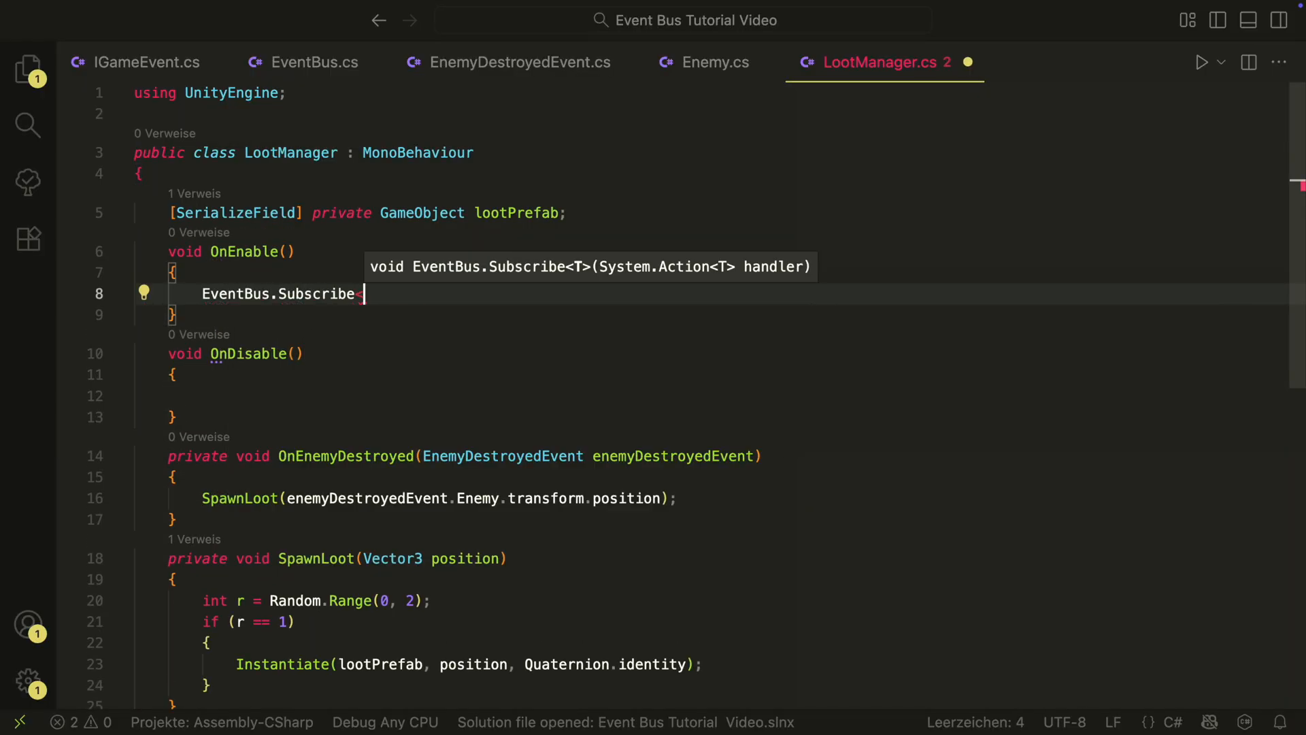
text(<EnemyDestroyedEvent>(OnEnemyDestroyed))
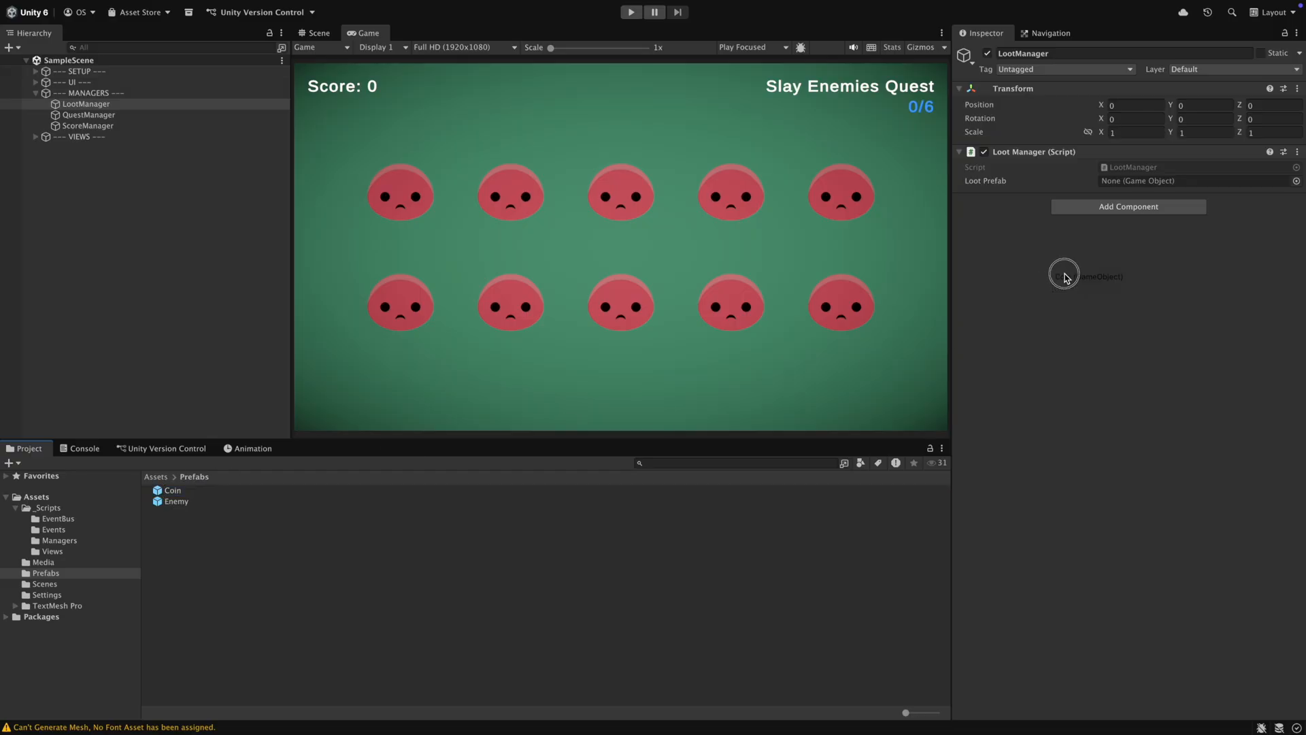
Assign the Coin prefab as loot and play-test that destroyed enemies drop coins
click(1134, 181)
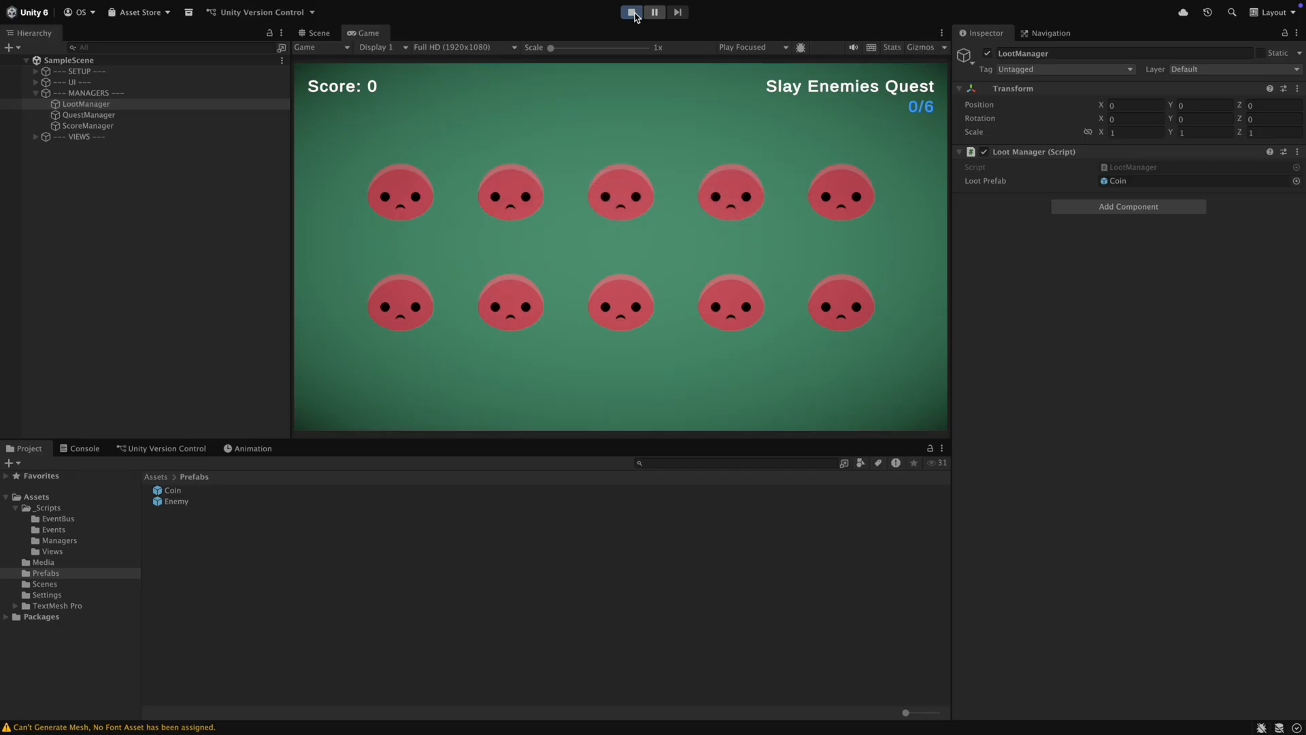
click(632, 13)
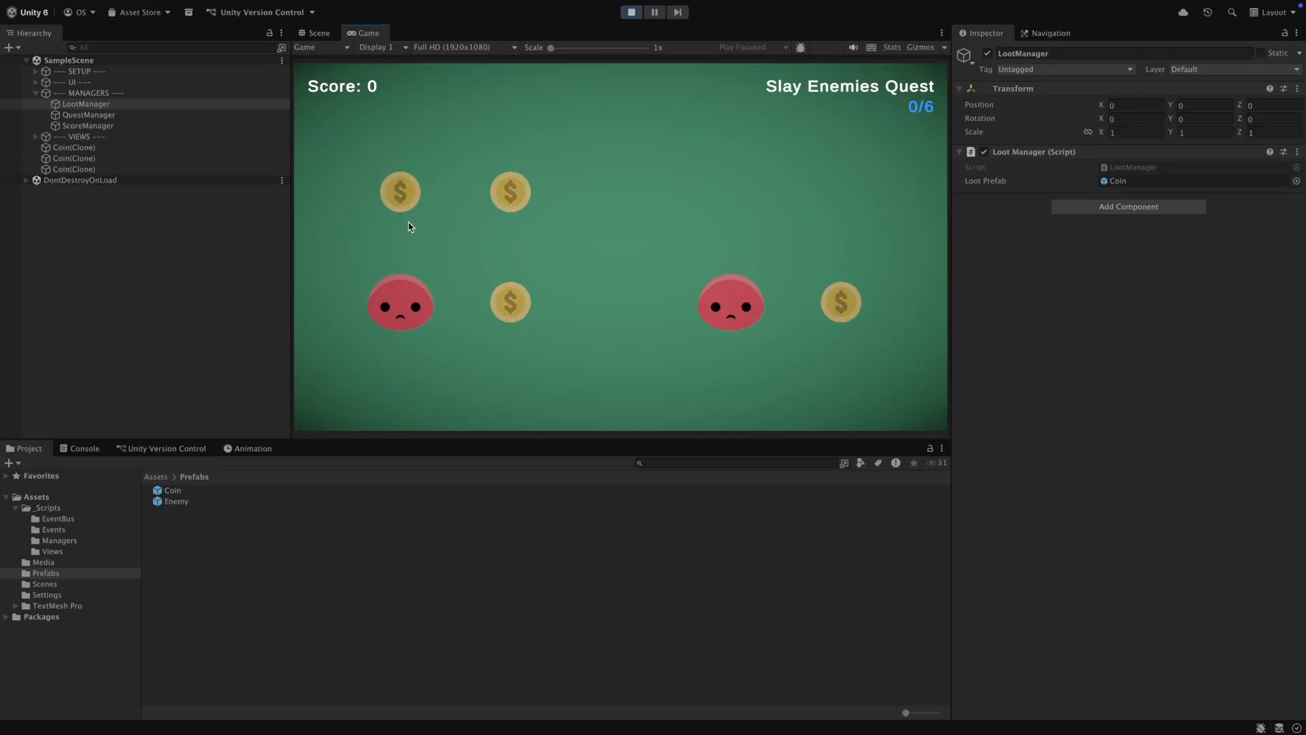
click(630, 12)
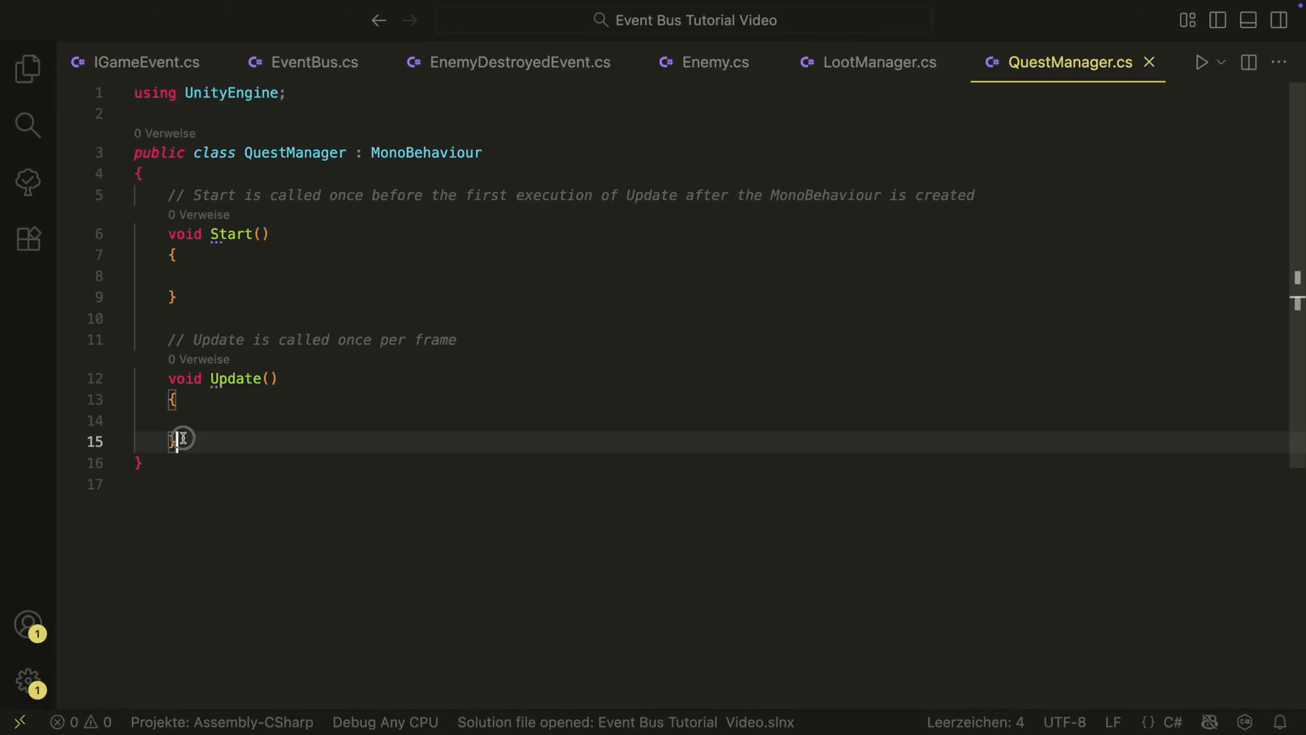
Add questText, currentCount and targetCount = 6 fields and an IncreaseQuestProgres method incrementing currentCount
text([SerializeField] private TMP_Text questText;)
text(private i)
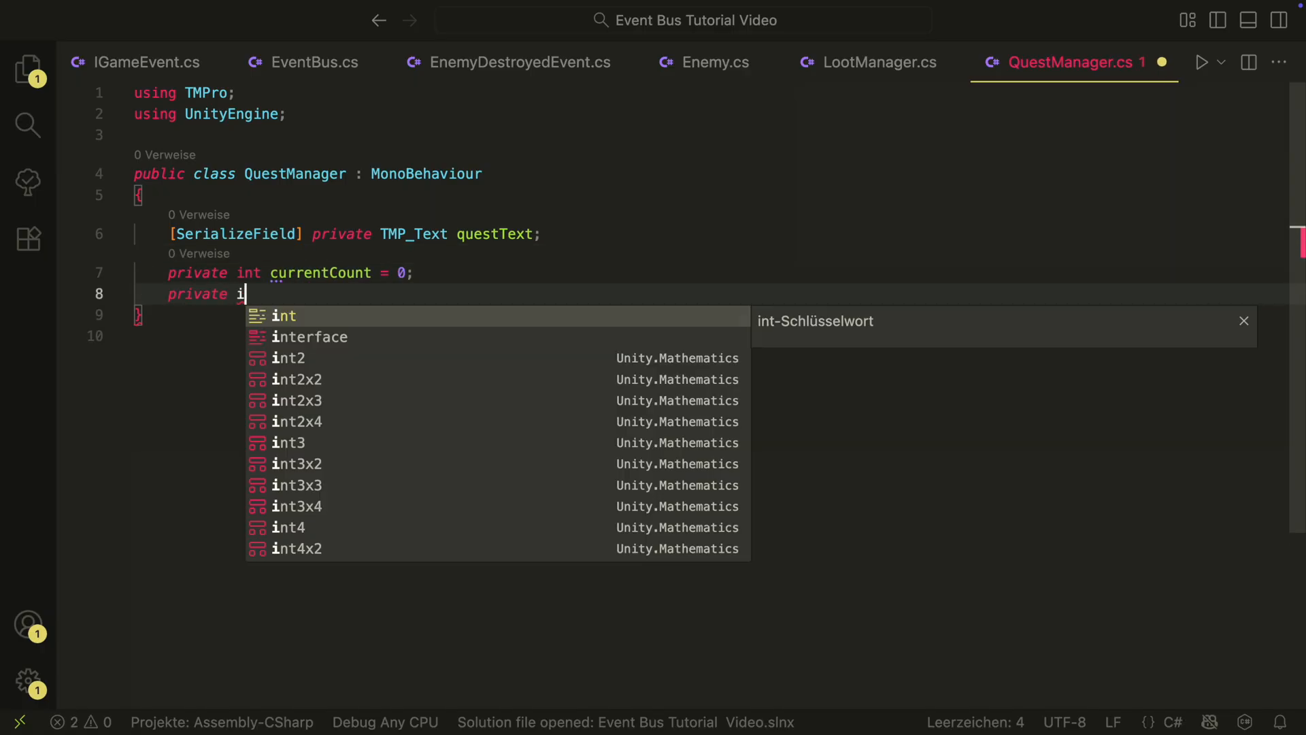
text(nt targetCount = 6;)
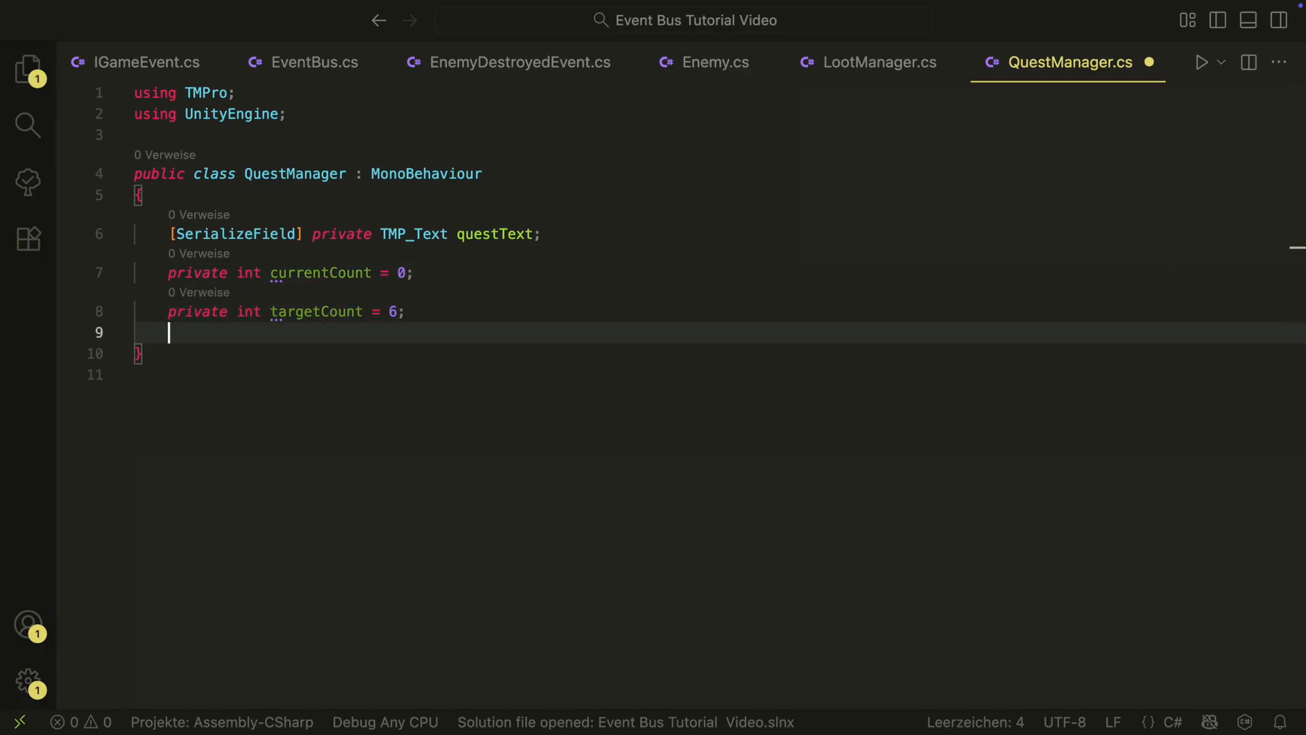
text(private void IncreaseQuest)
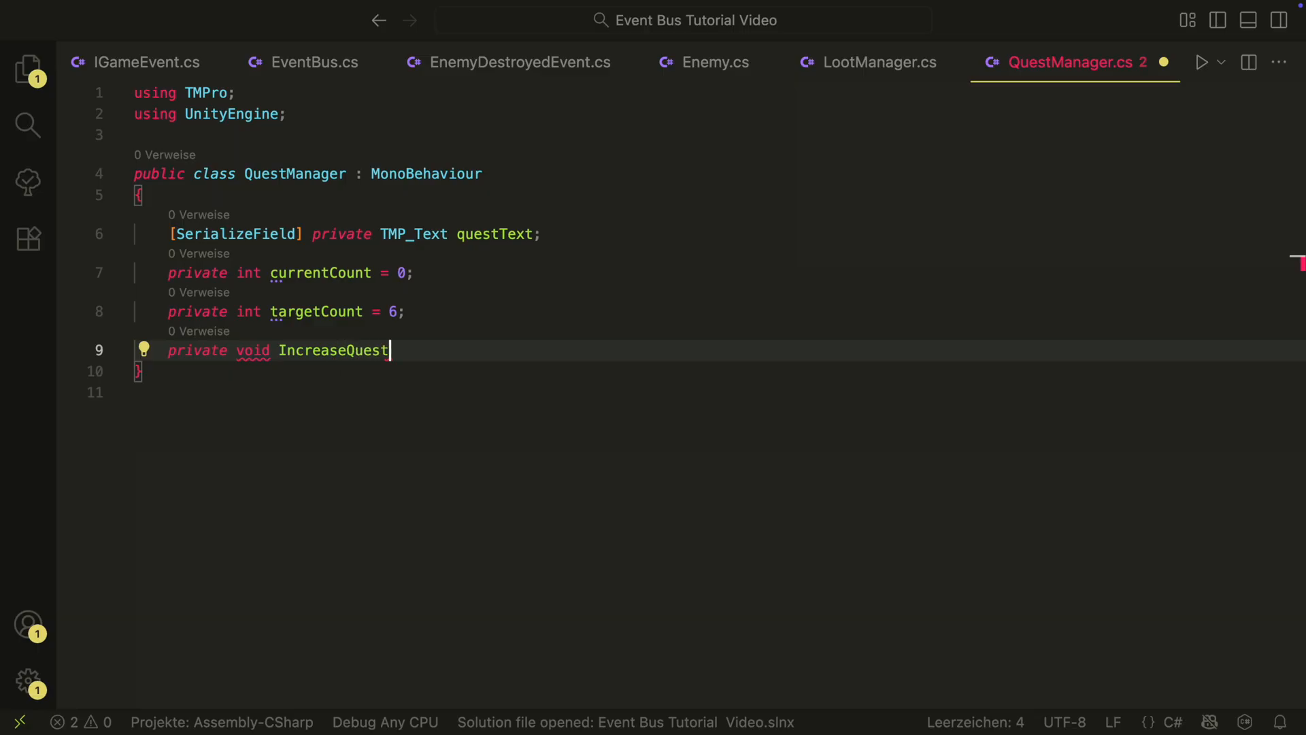
text(Progres())
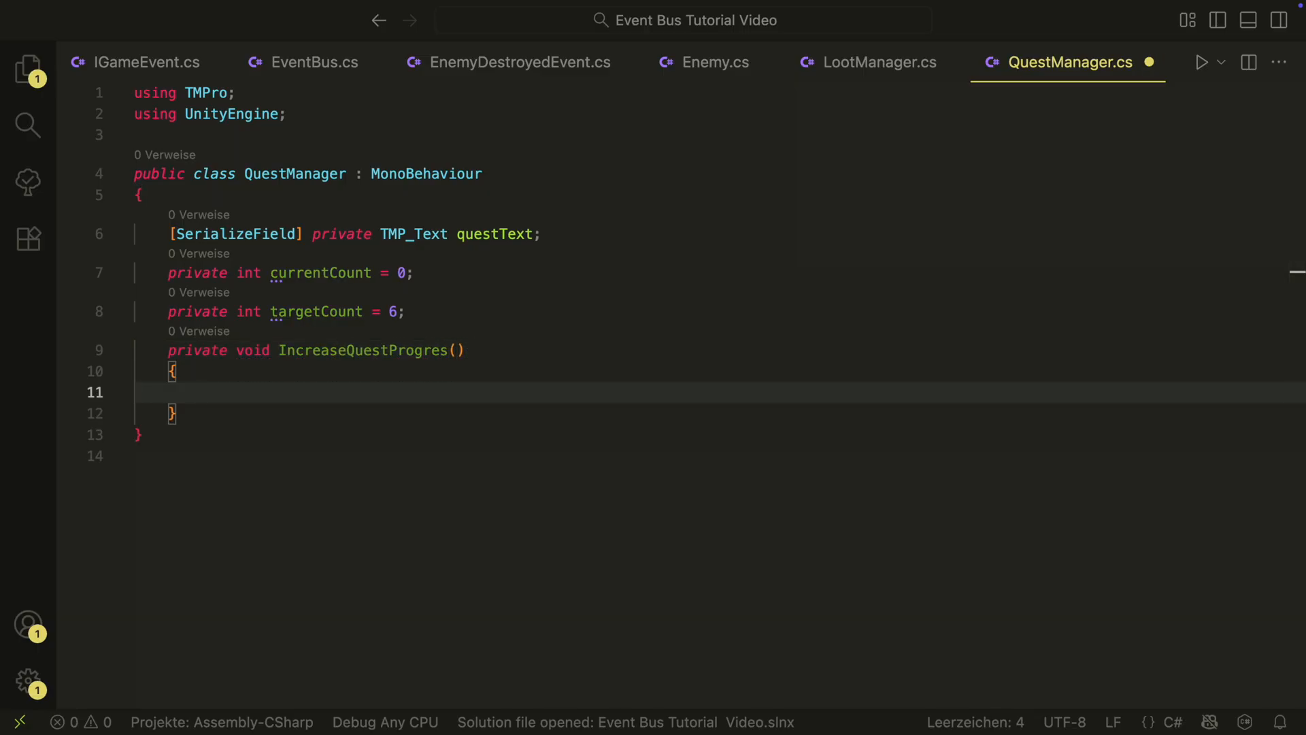
text(currentCount++;)
text(questText)
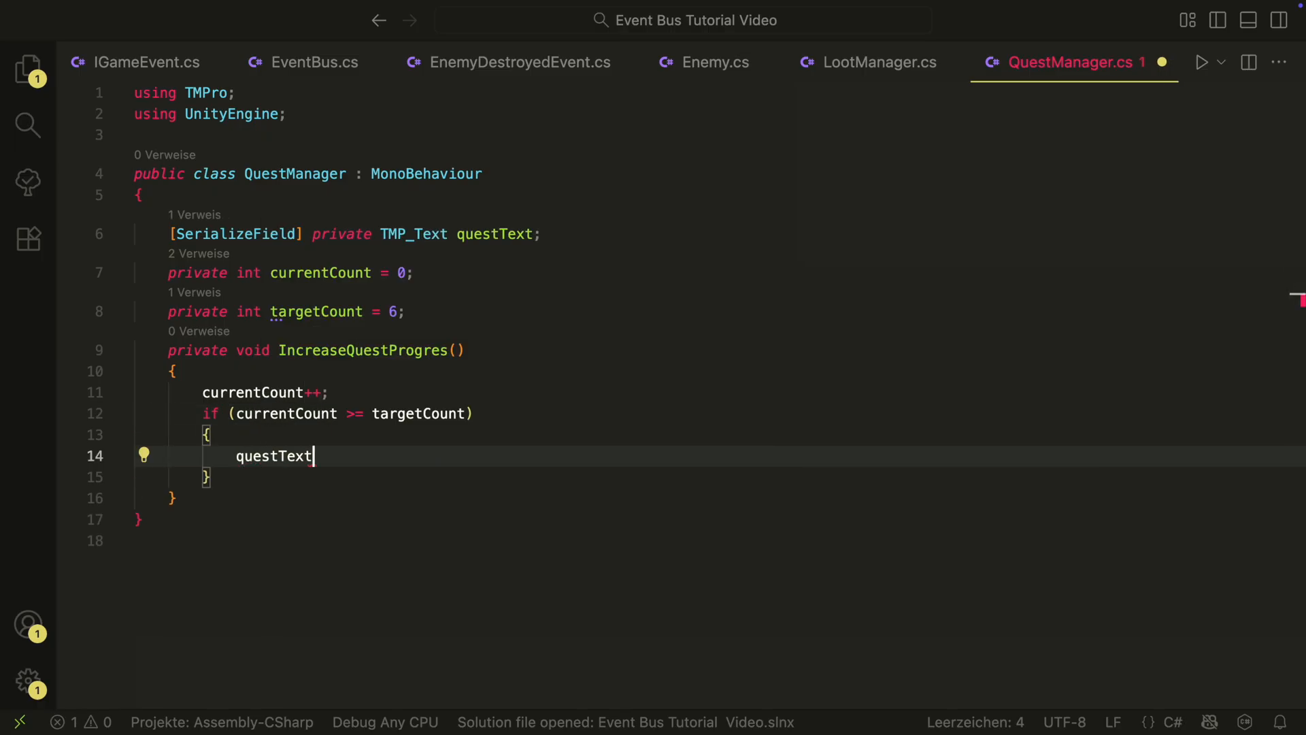
Show "Quest complete" at the target, otherwise set questText to currentCount / targetCount
text(.text = "Quest comp)
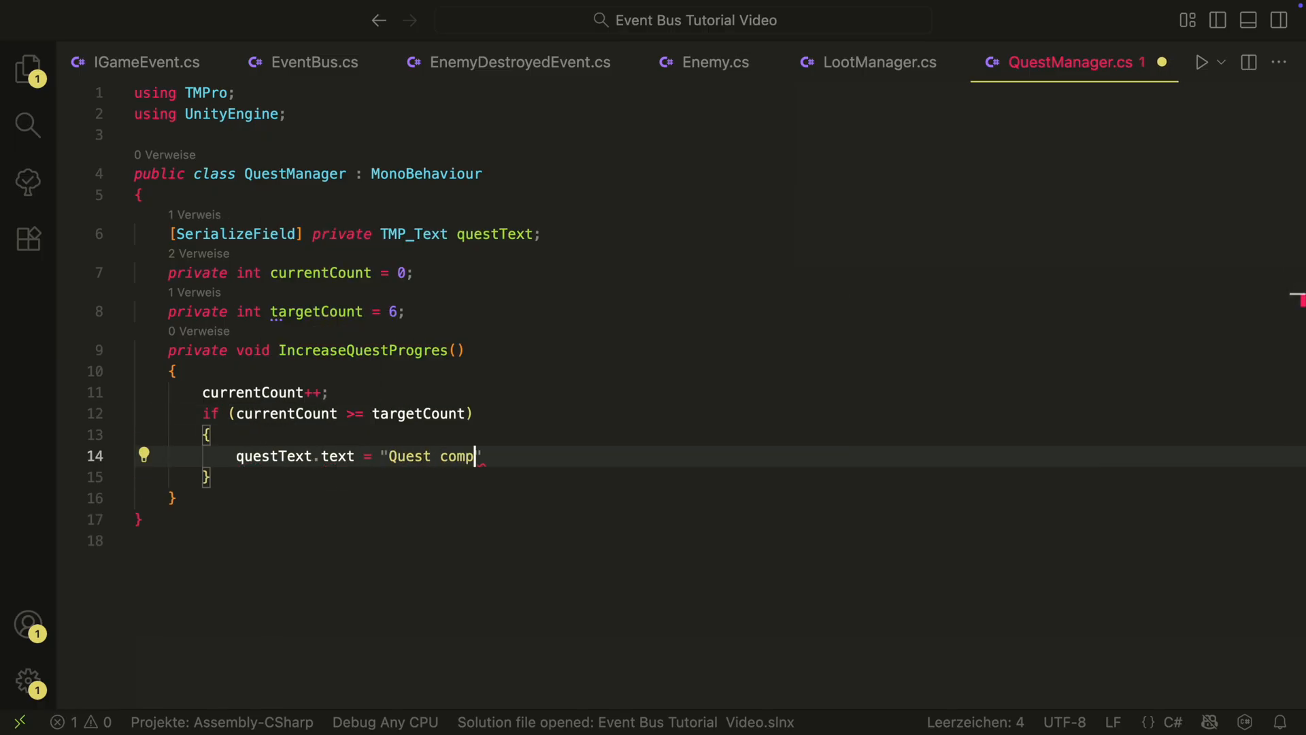
text(lete";)
text(else)
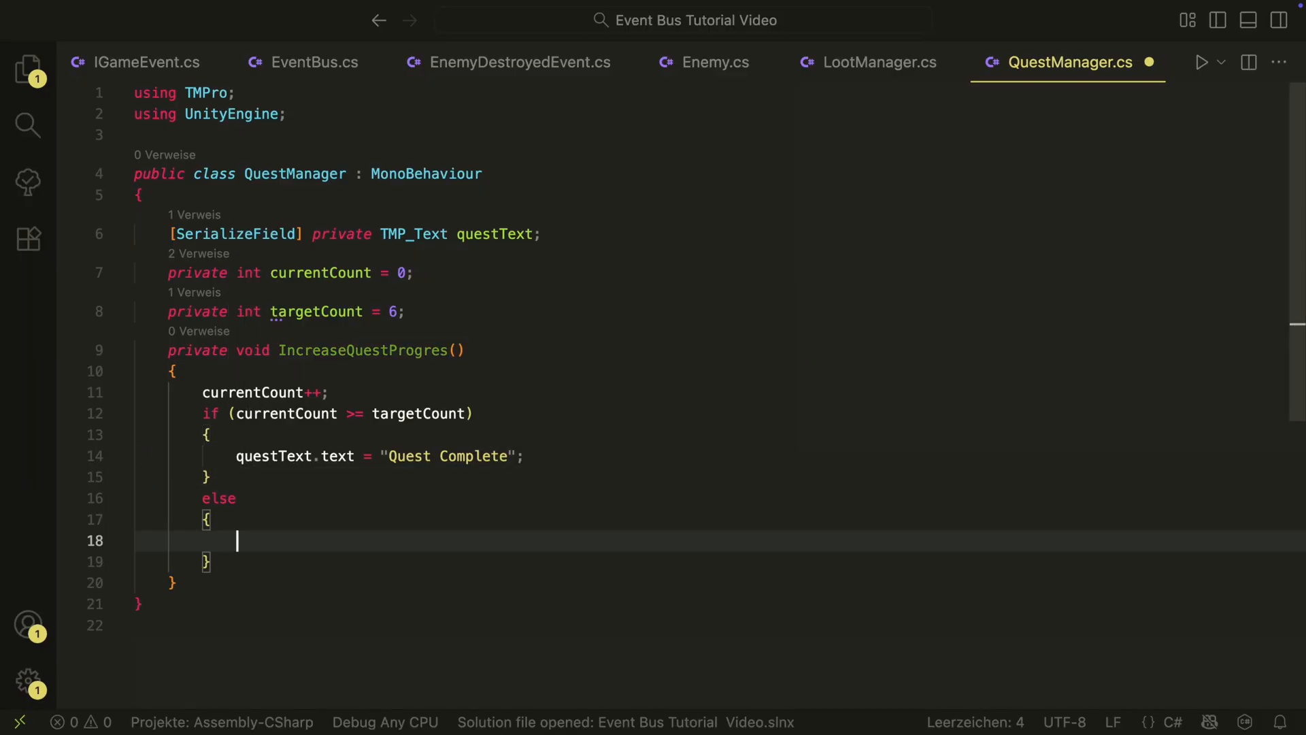
text(questText.text = currentCount)
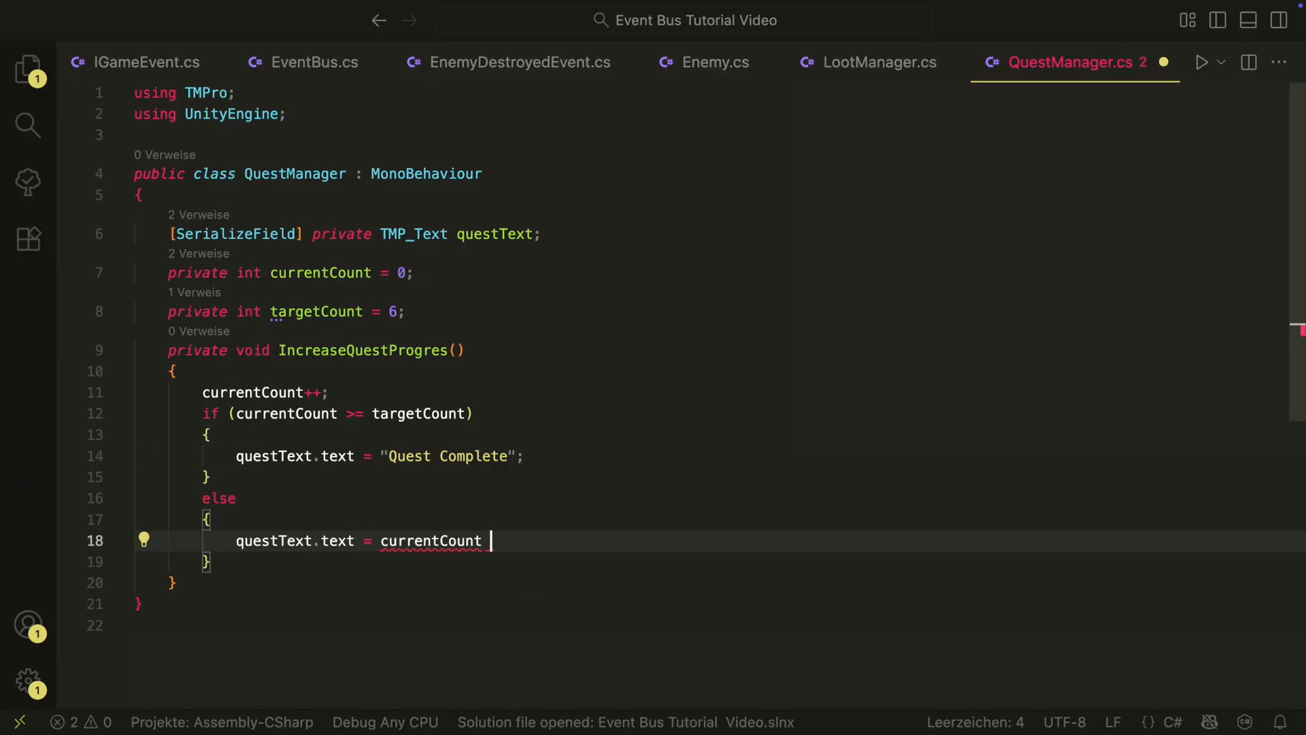
text(+ "/ + targetCount";)
text(private voi)
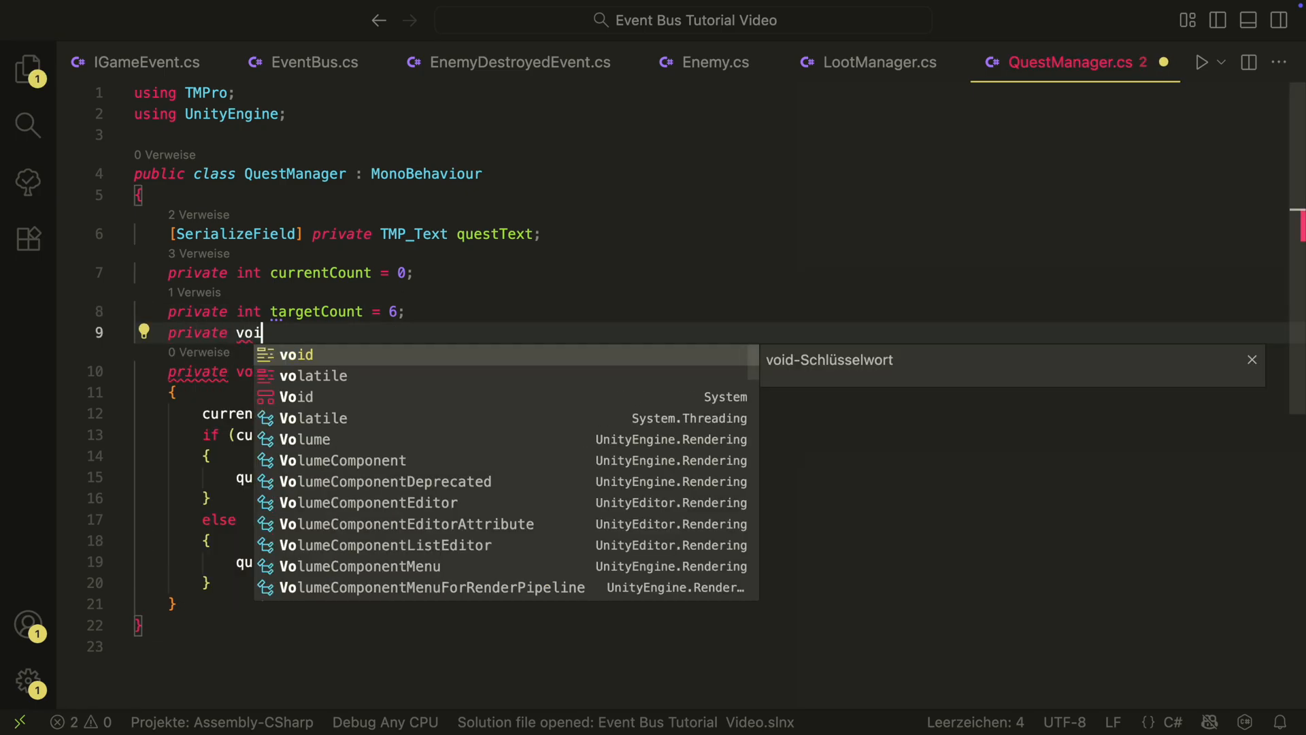
Add the OnEnemyDestroyed handler and EventBus.Subscribe<EnemyDestroyedEvent> wiring in OnEnable/OnDisable
text(EnemyDestroyed(EnemyDestroyedEvent enemyDestroyedEvent)
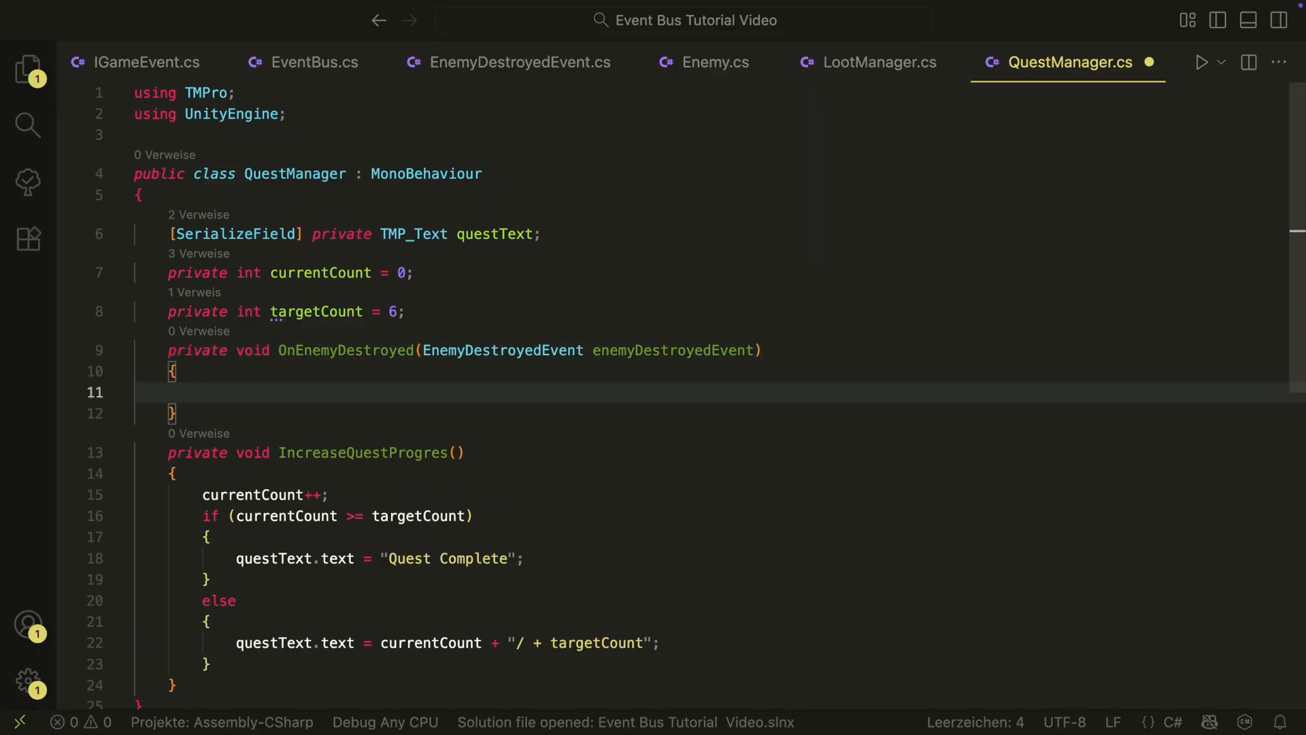
text(OnEnable()
text(EventBus)
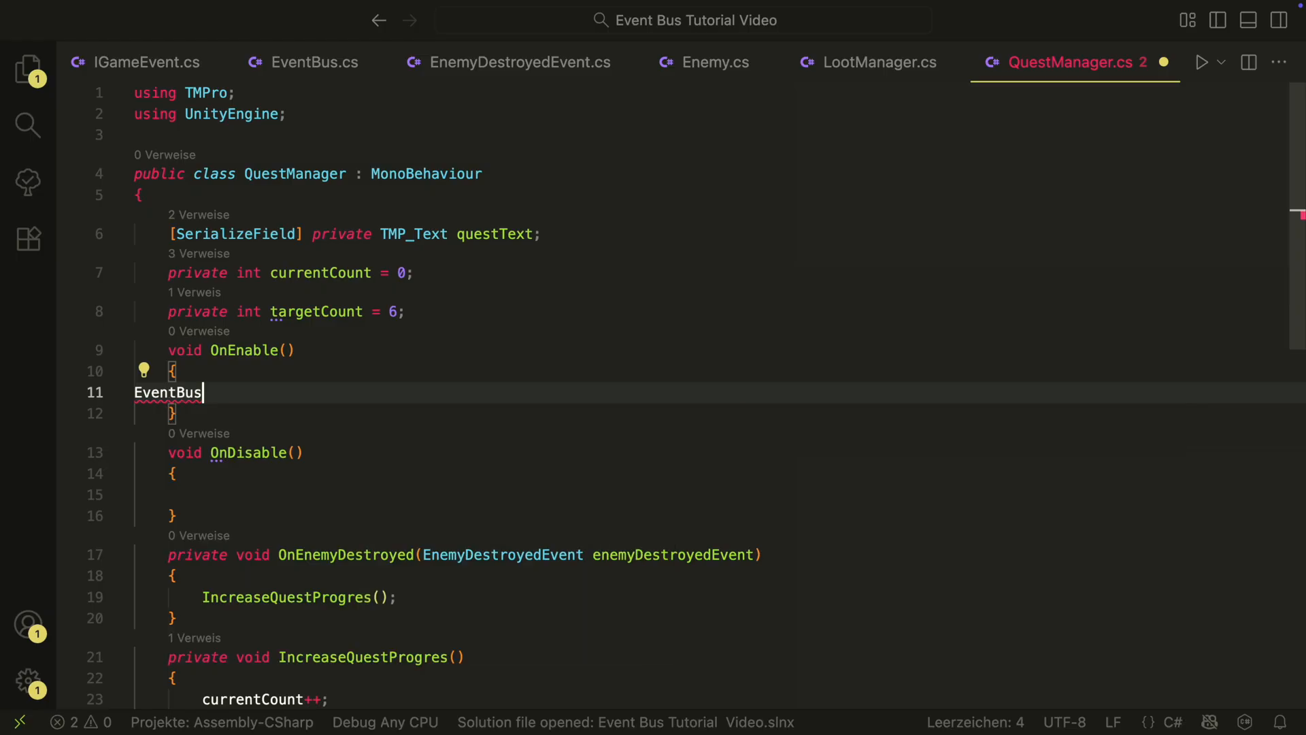
text(.Subscribe<EnemyDestroyedEvent>(On)
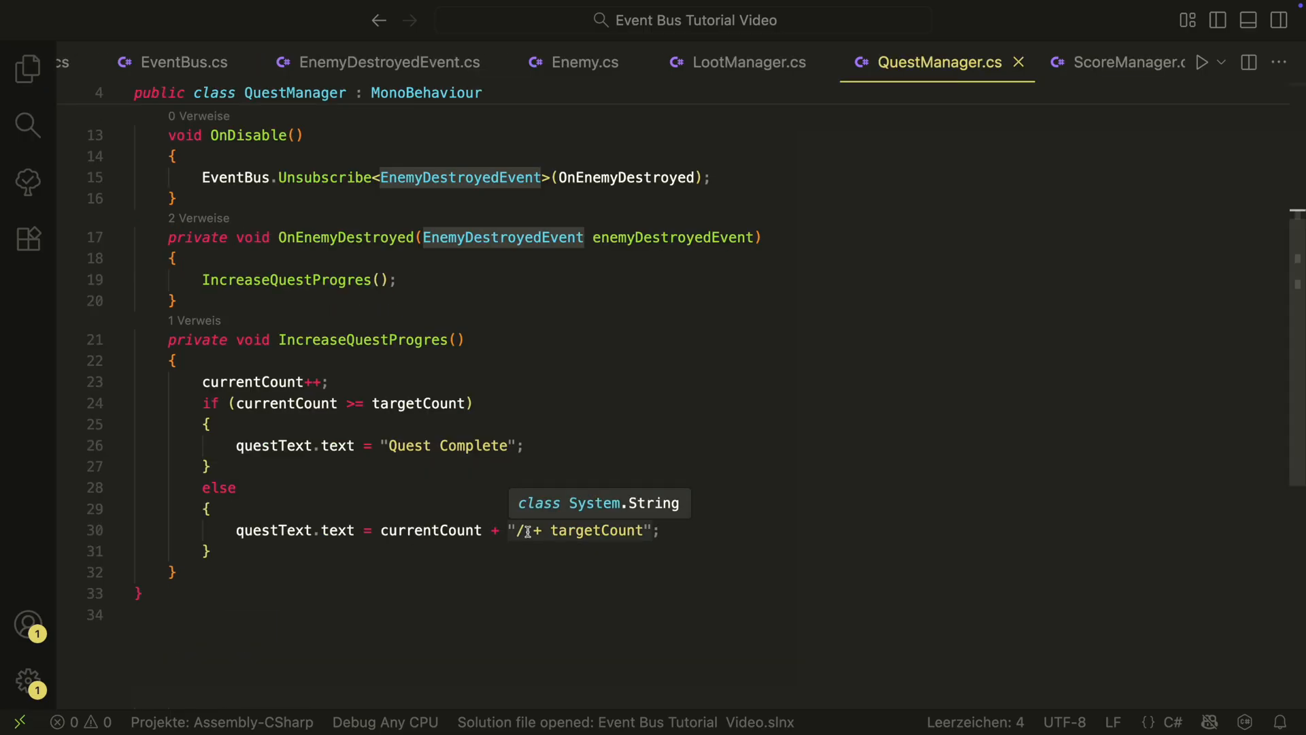
In ScoreManager.cs add a serialized TMP_Text scoreText field
click(1125, 61)
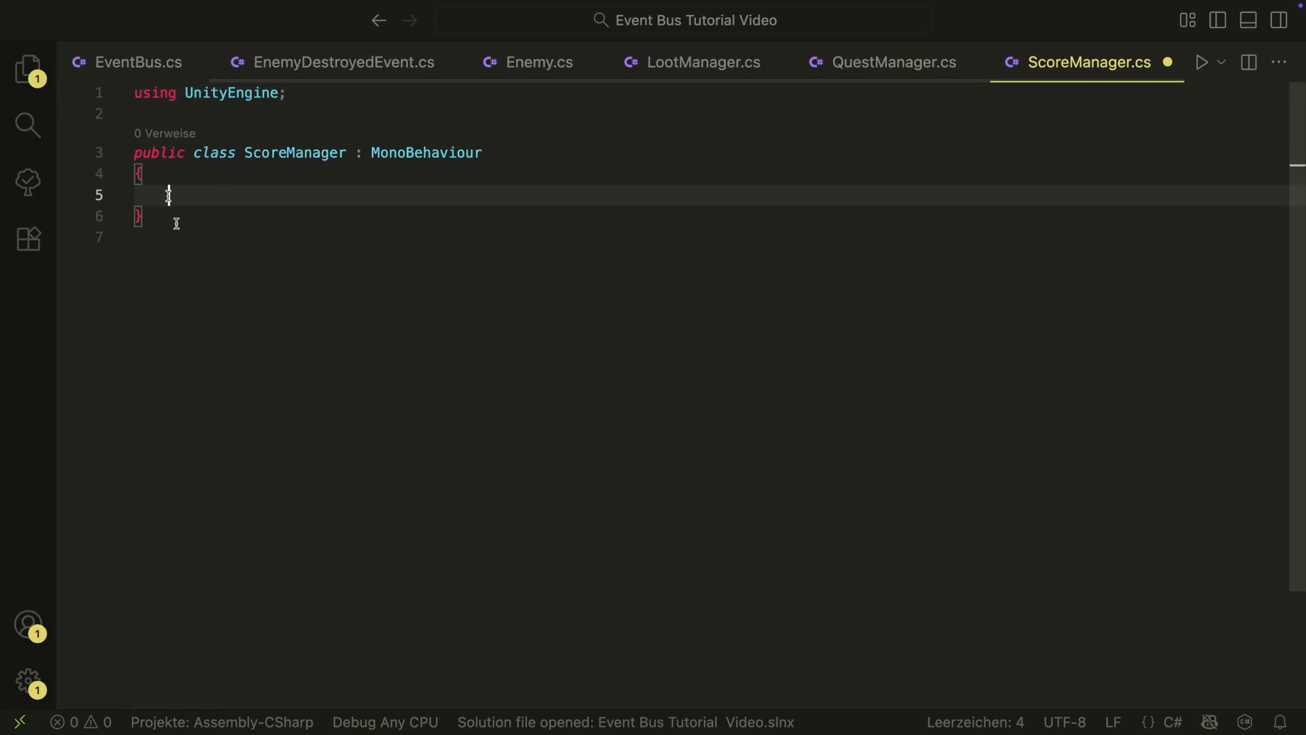
text([SerializeField])
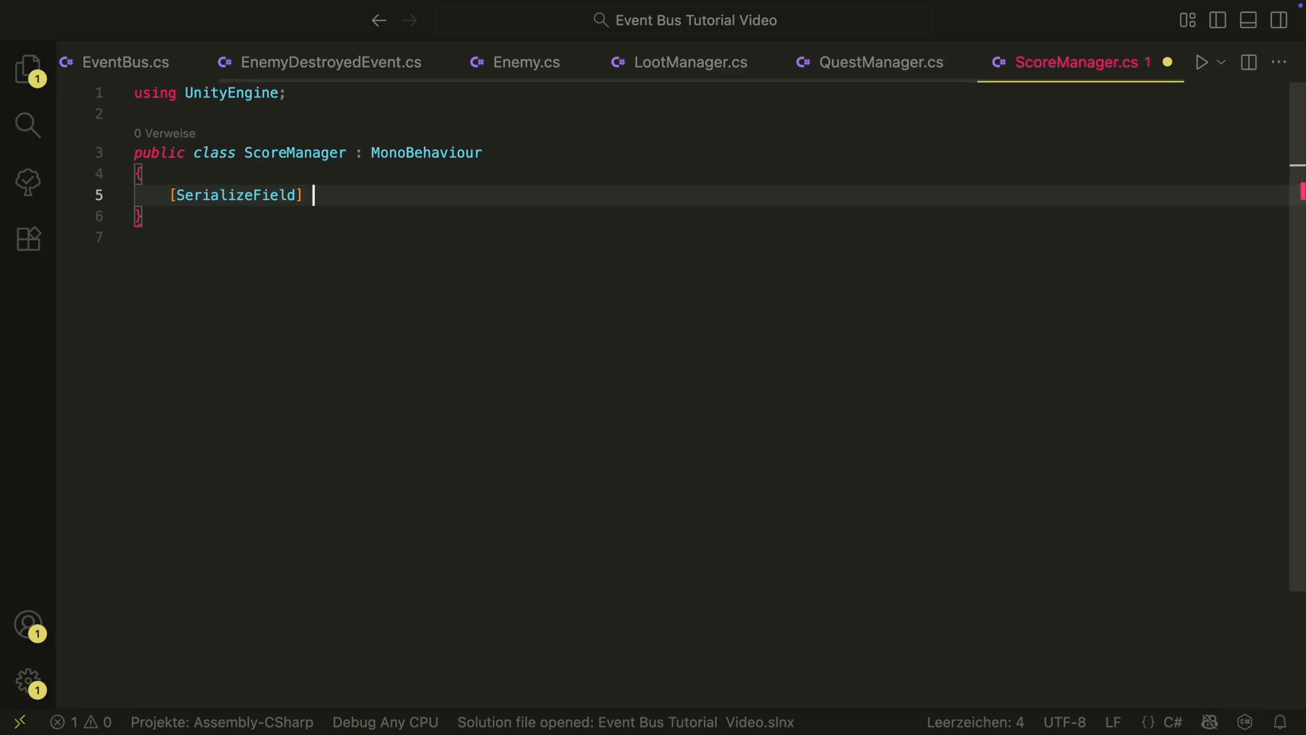
text(private TMP_Text scoreText;)
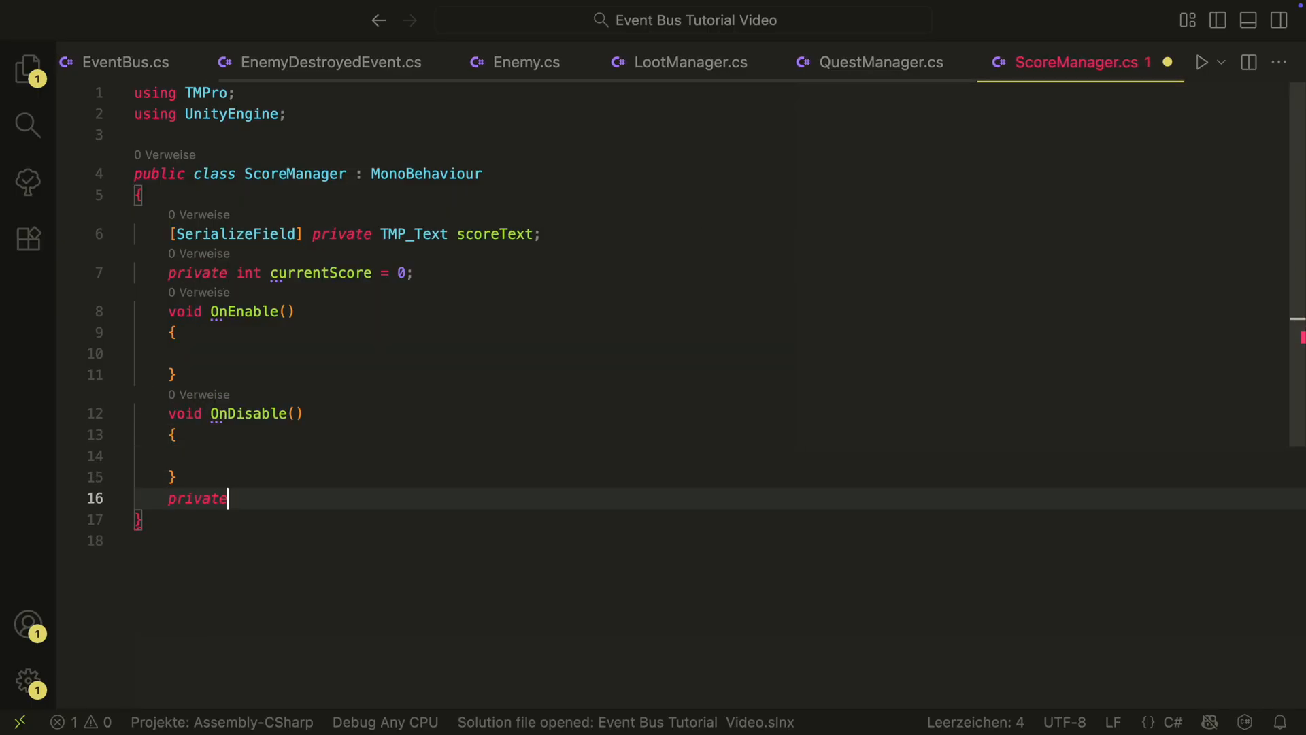
Add OnEnemyDestroyed calling IncreaseScore(int amount) and the EventBus subscription
text(void OnEnemyDestroyed(EnemyDestroyedEvent enemyDestroyedEvent)
text(private void I)
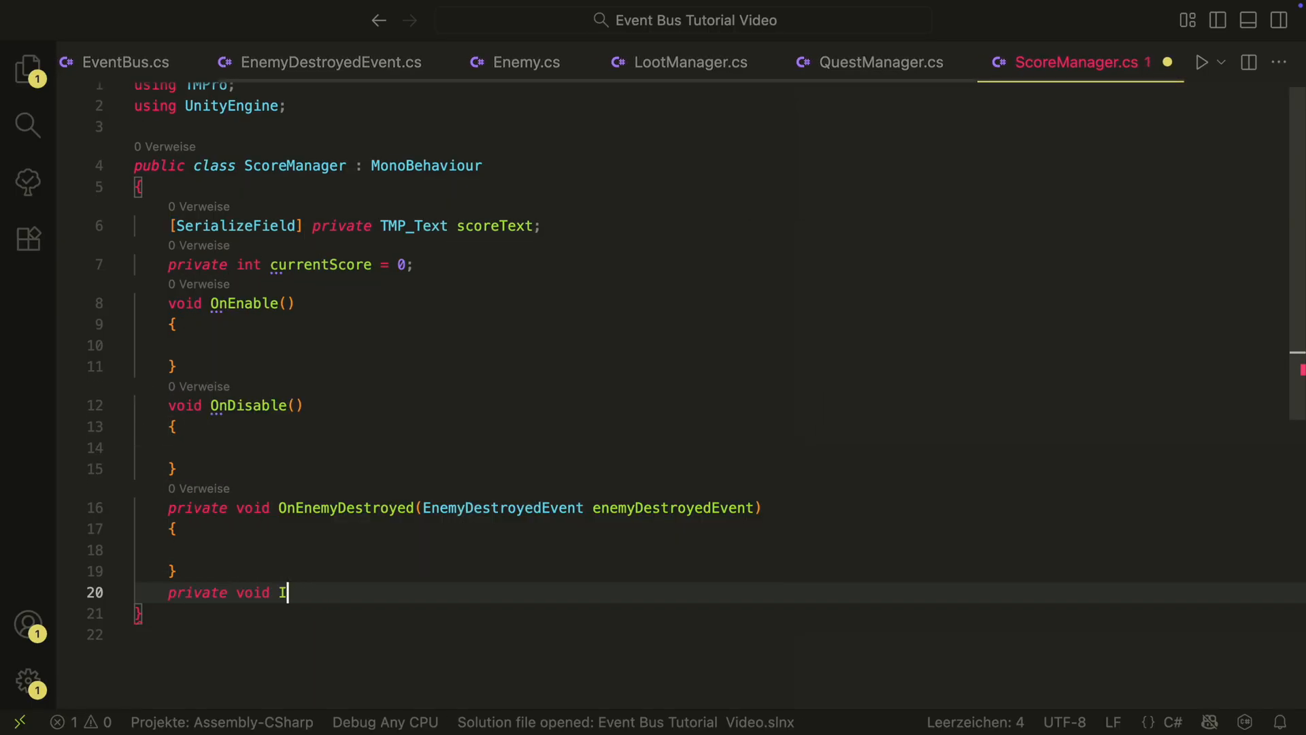
text(ncreaseScore(int amount;))
click(470, 549)
text(IncreaseScore(1);)
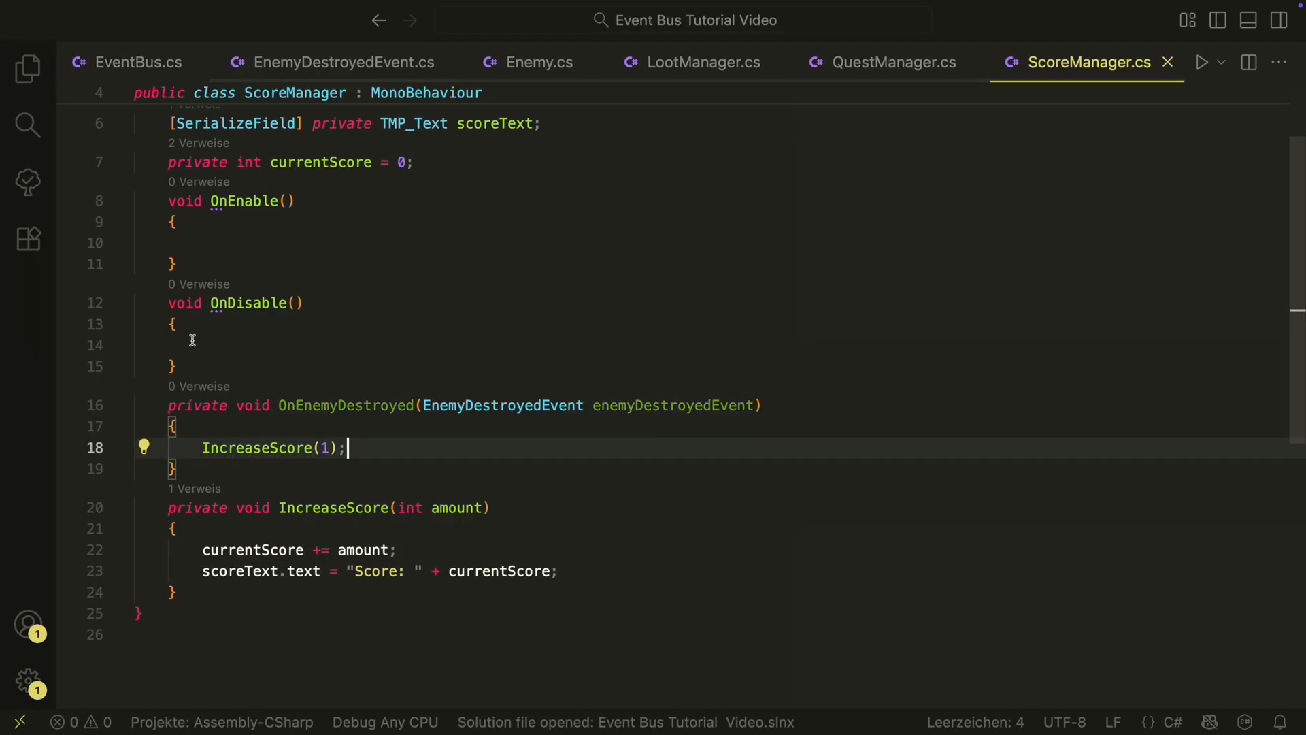
text(EventBus.)
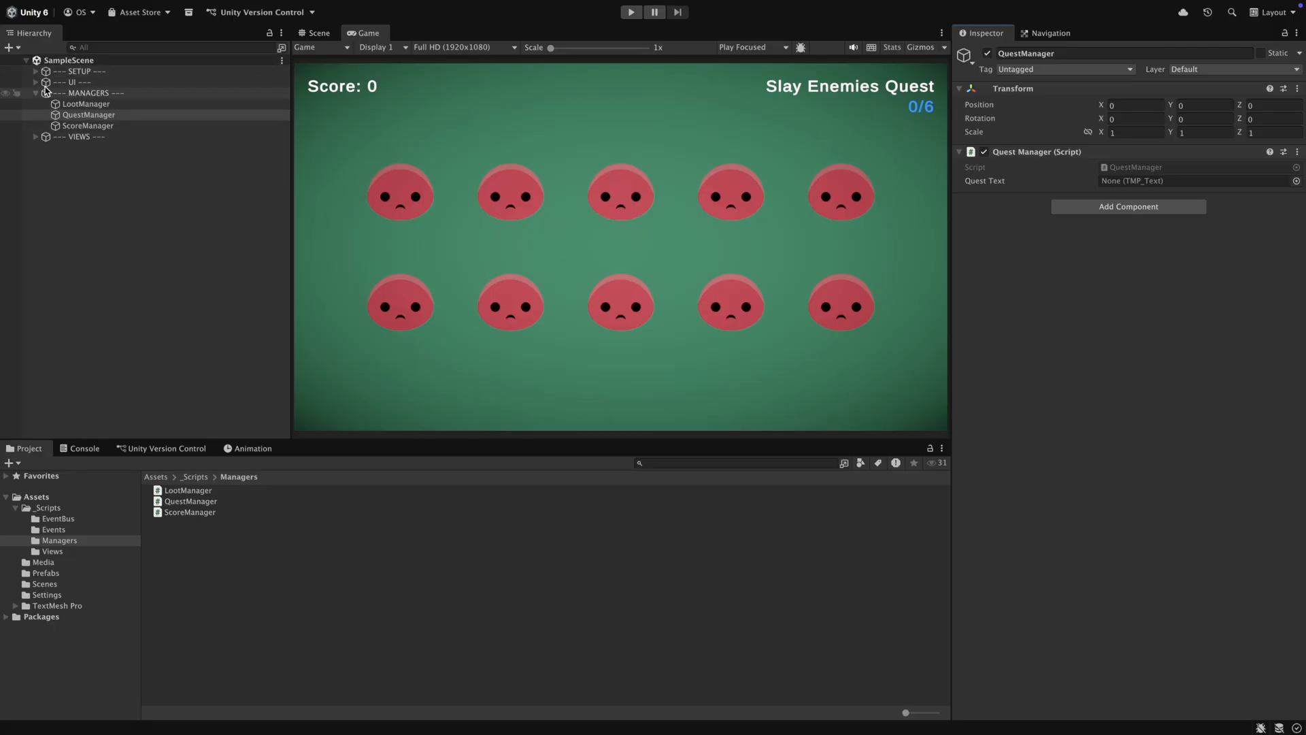
Expand the UI group, check ScoreManager's Score Text field, then start play mode
click(36, 81)
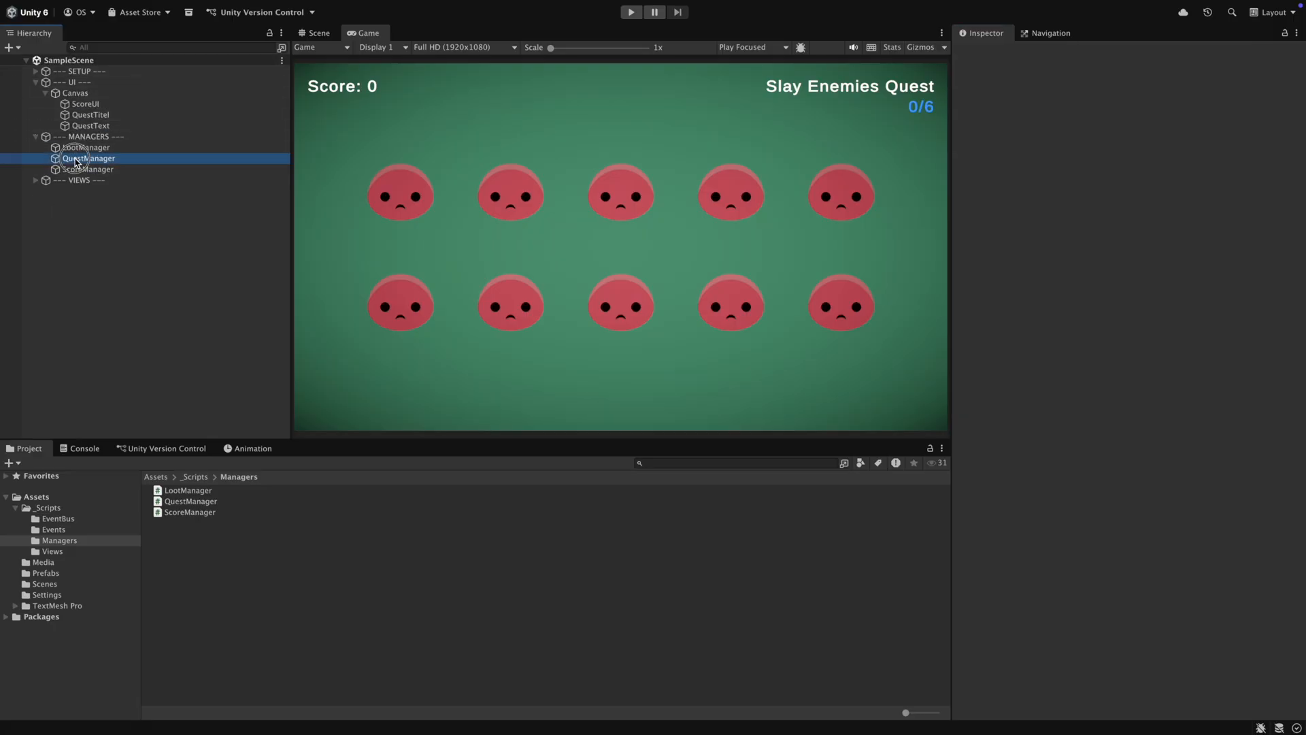
click(87, 169)
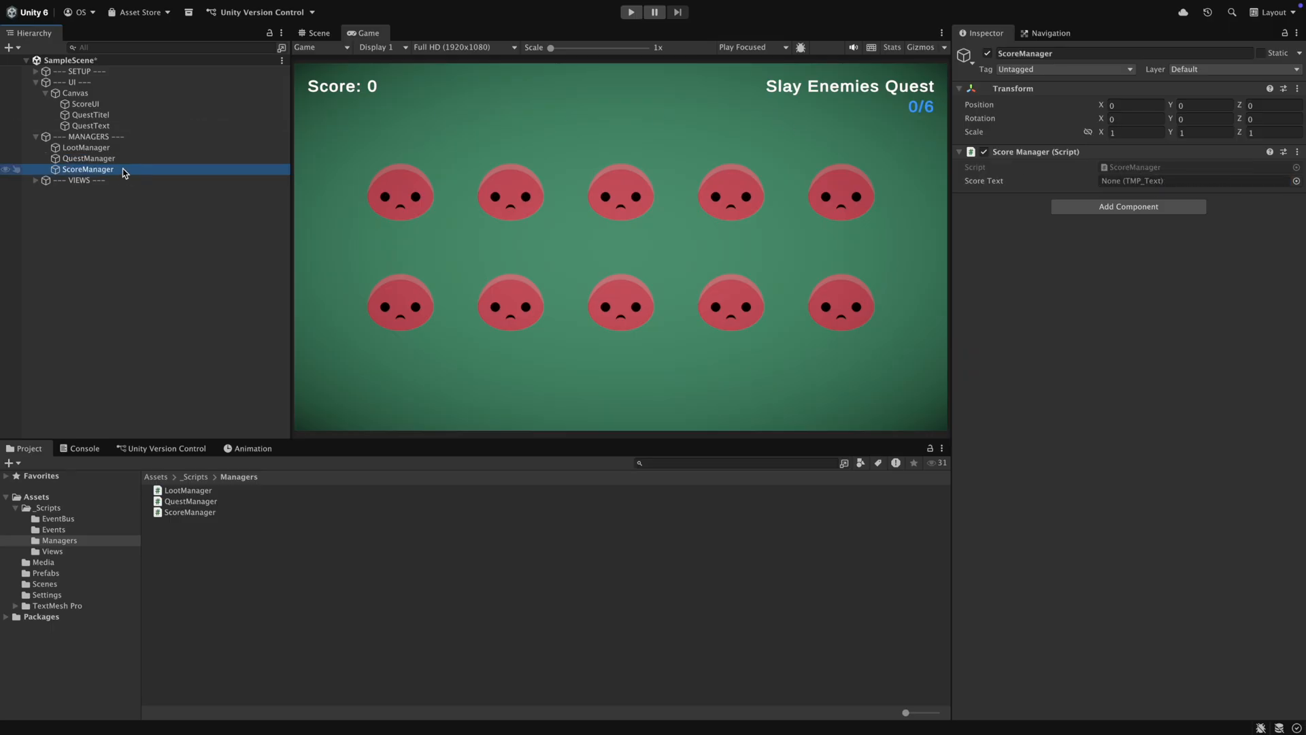
click(95, 257)
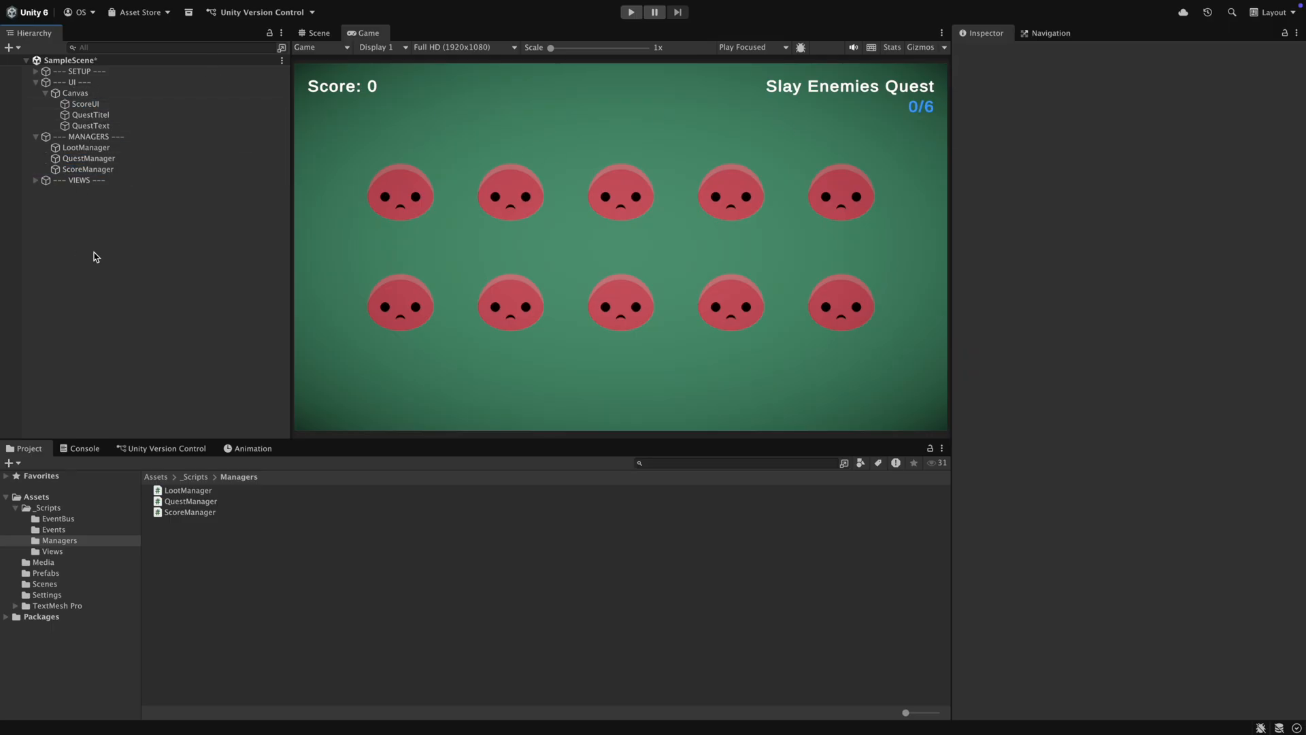
click(630, 13)
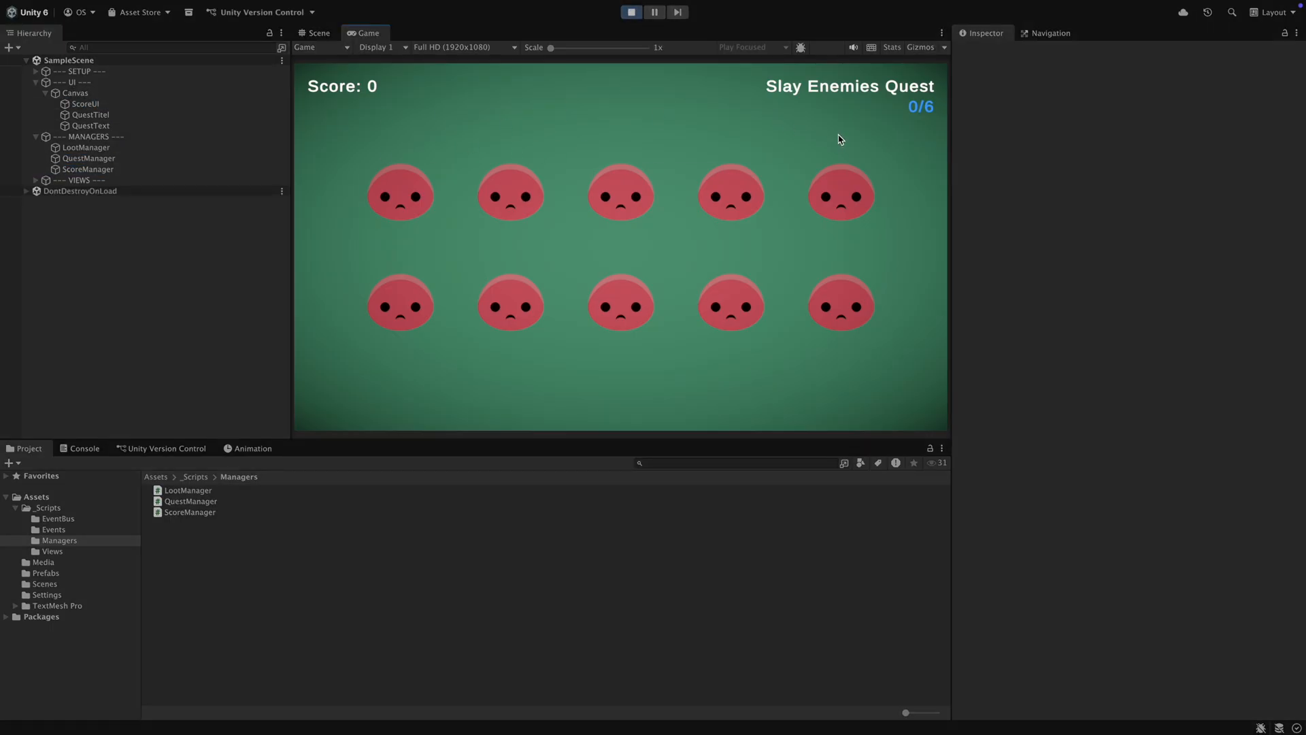
Destroy enemies until the score reaches 9 and the quest reads Quest Complete, then stop the game
click(730, 194)
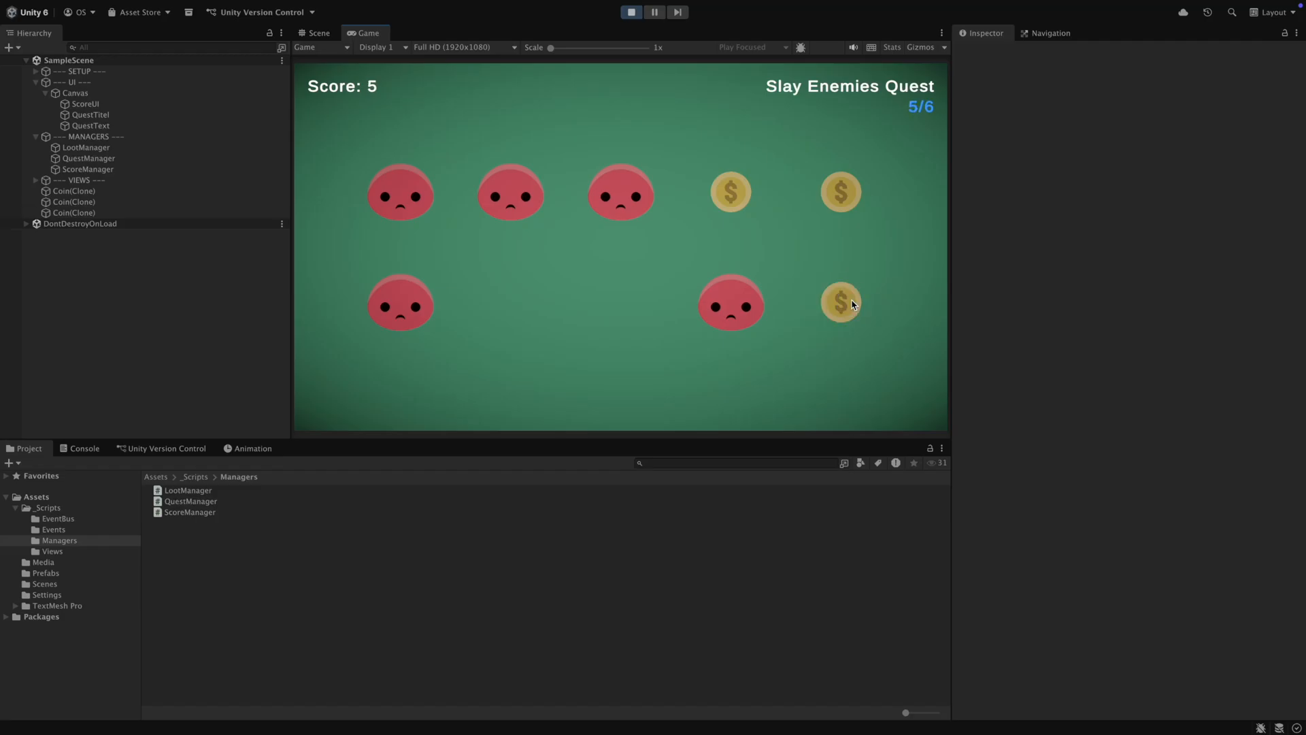
click(620, 194)
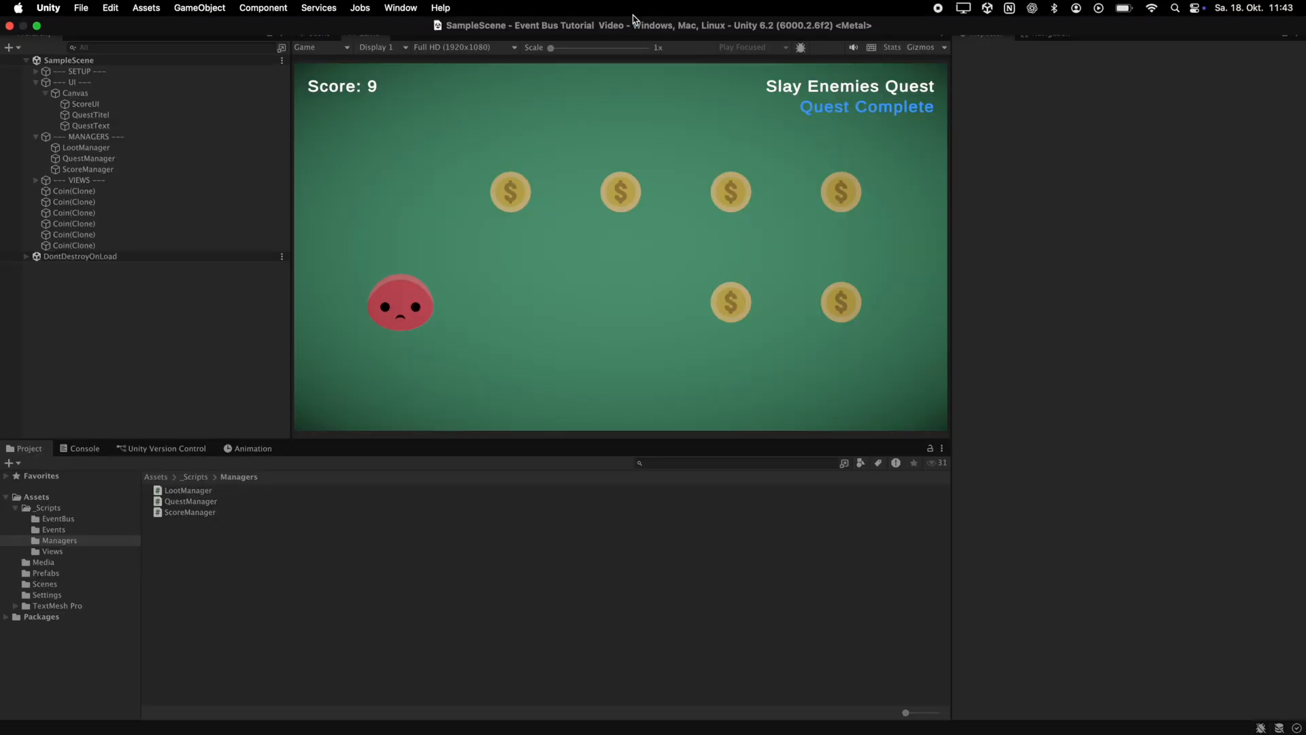
click(630, 12)
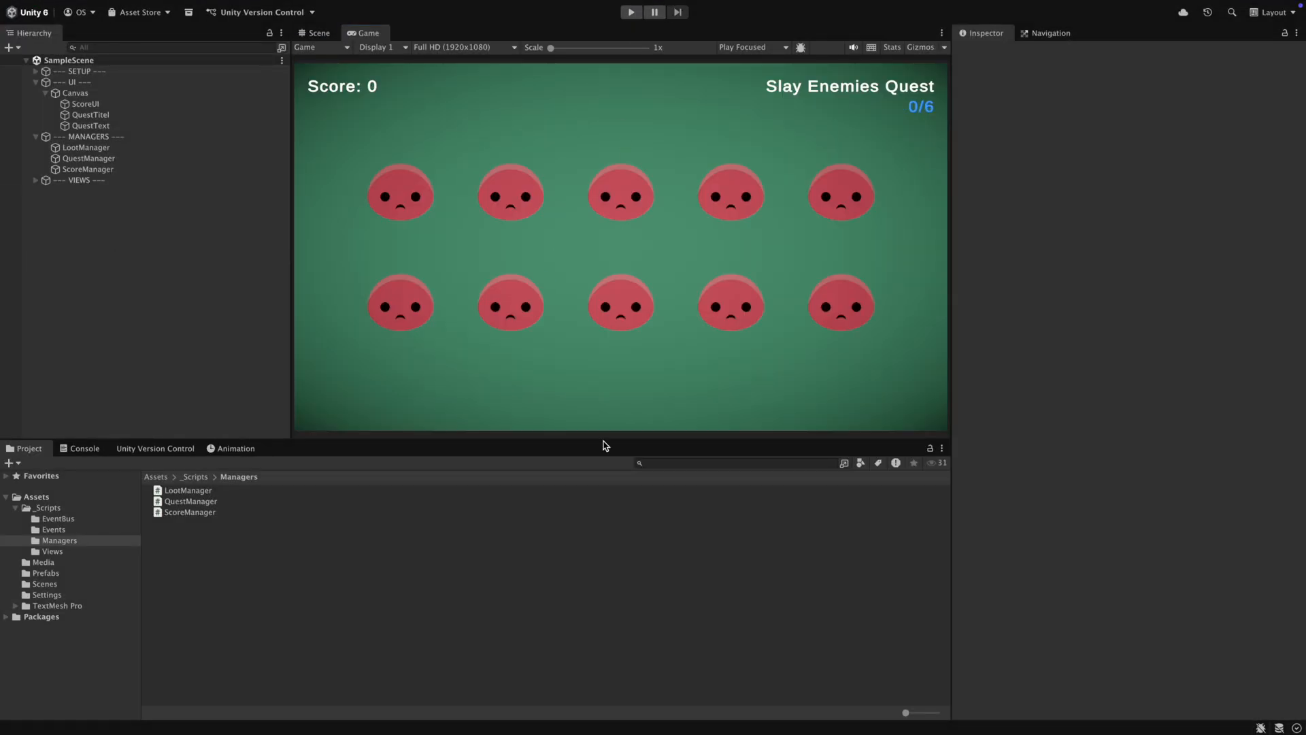